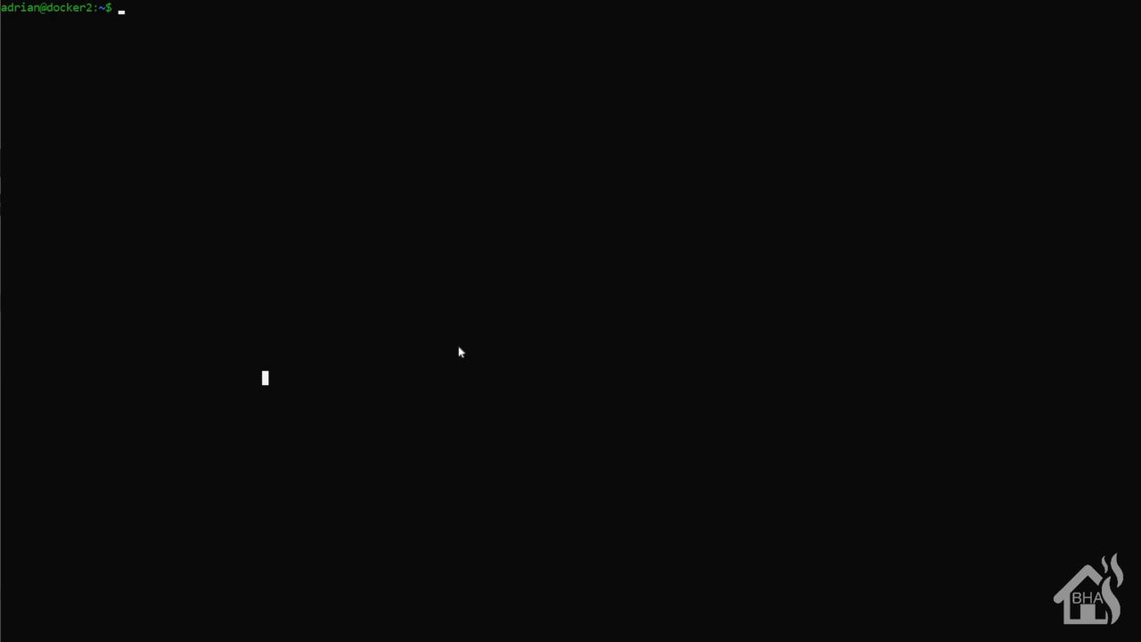
Refresh the package lists with sudo apt update, then start sudo apt upgrade
{"action": "type", "text": "sudo"}
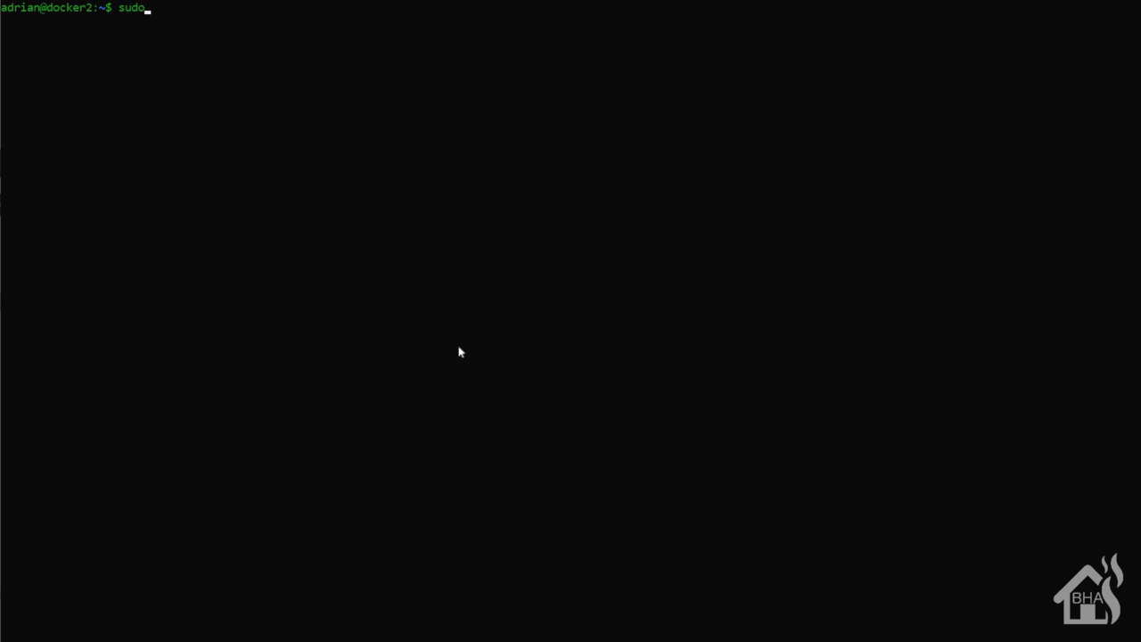
{"action": "type", "text": "apt update"}
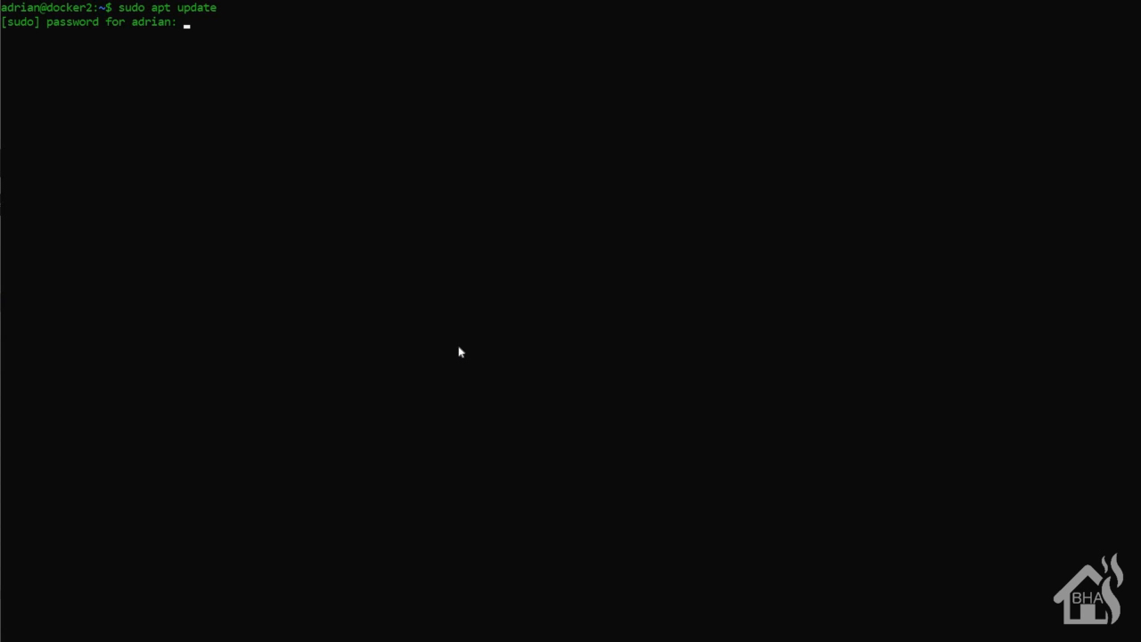
{"action": "key", "text": "Enter"}
{"action": "type", "text": "s"}
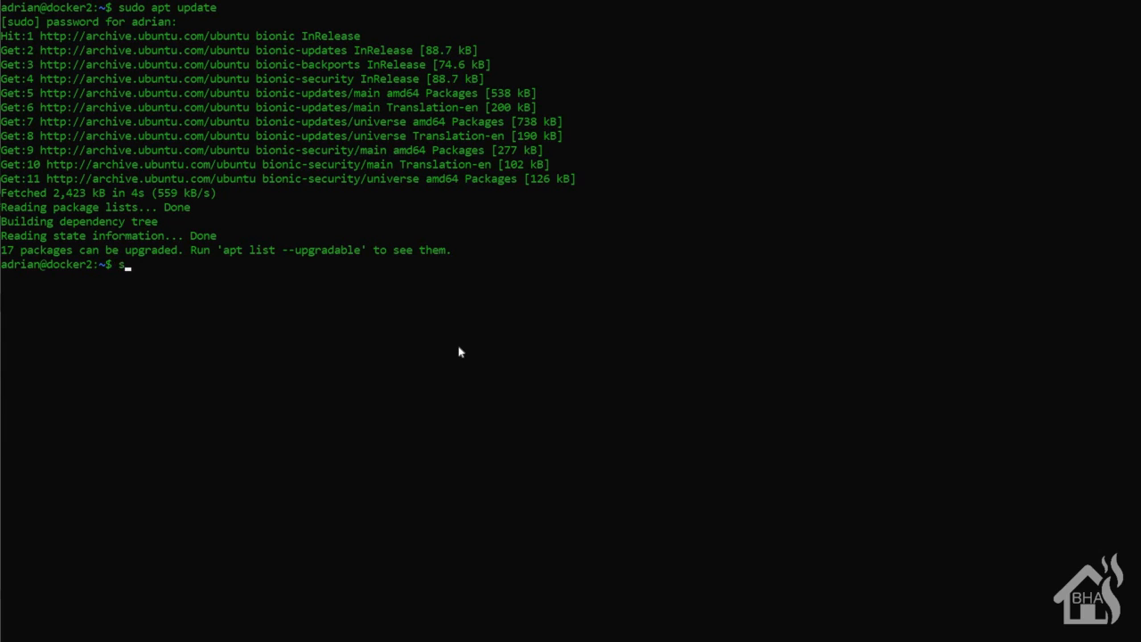
{"action": "type", "text": "udo apt upgra"}
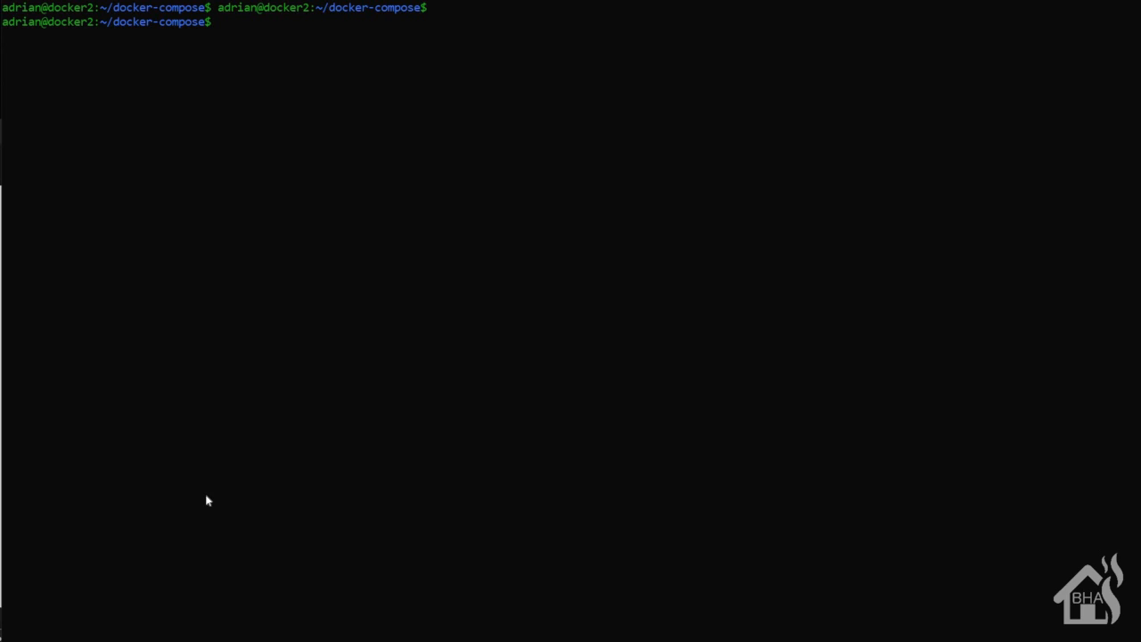
Edit docker-compose.yaml in vi, adding a chronograf service with container_name chronograf and its image
{"action": "type", "text": "sudo vi docker-compose.yaml"}
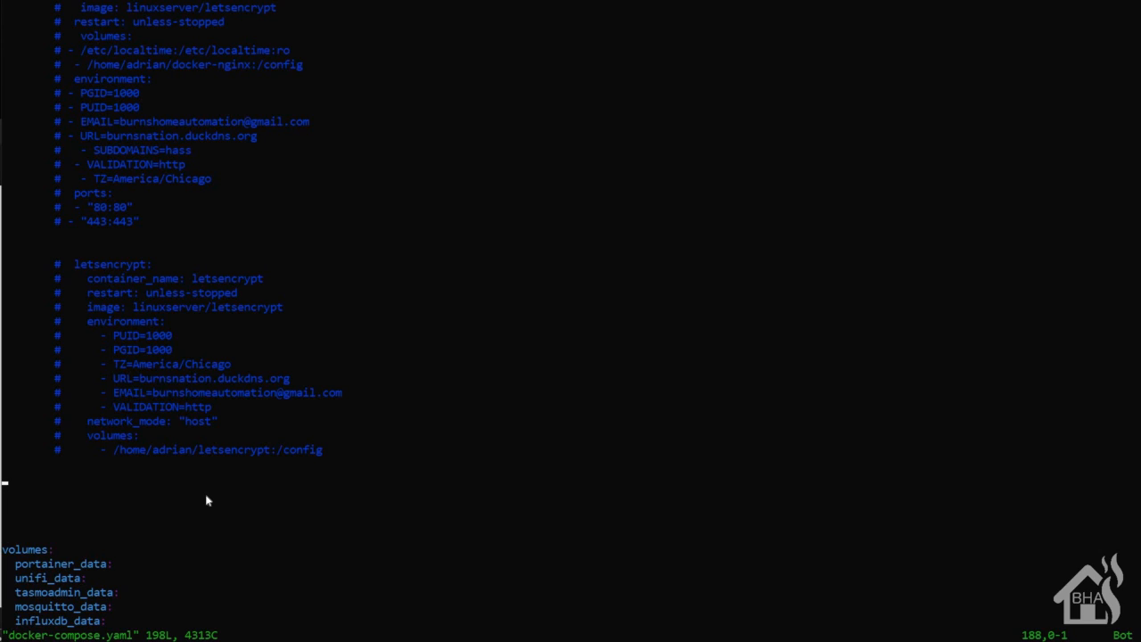
{"action": "key", "text": "i"}
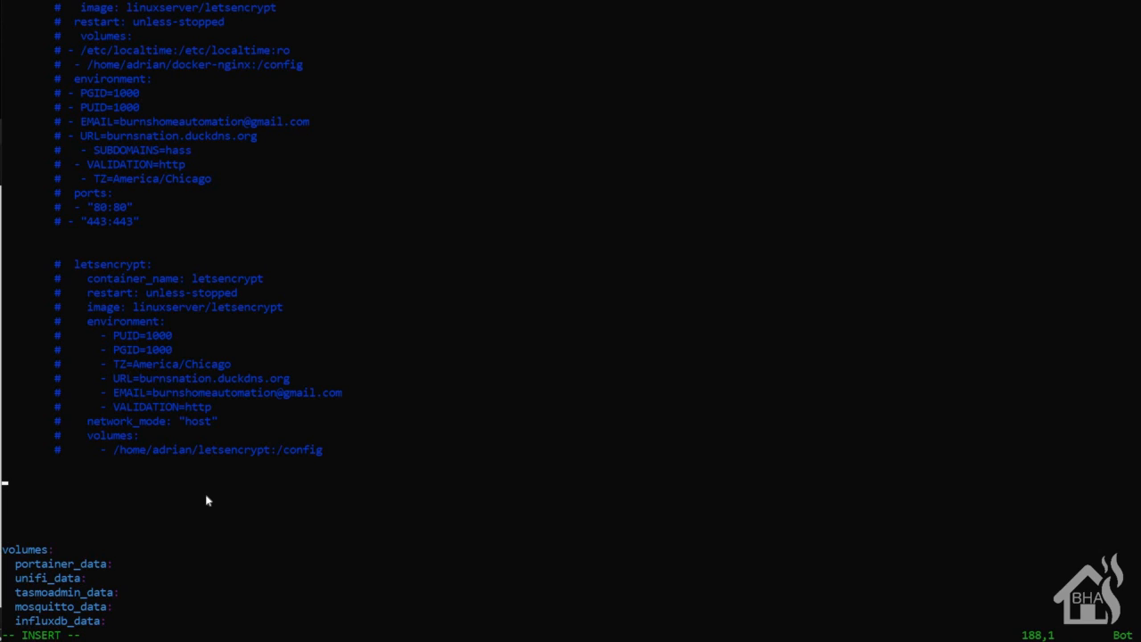
{"action": "type", "text": "chron"}
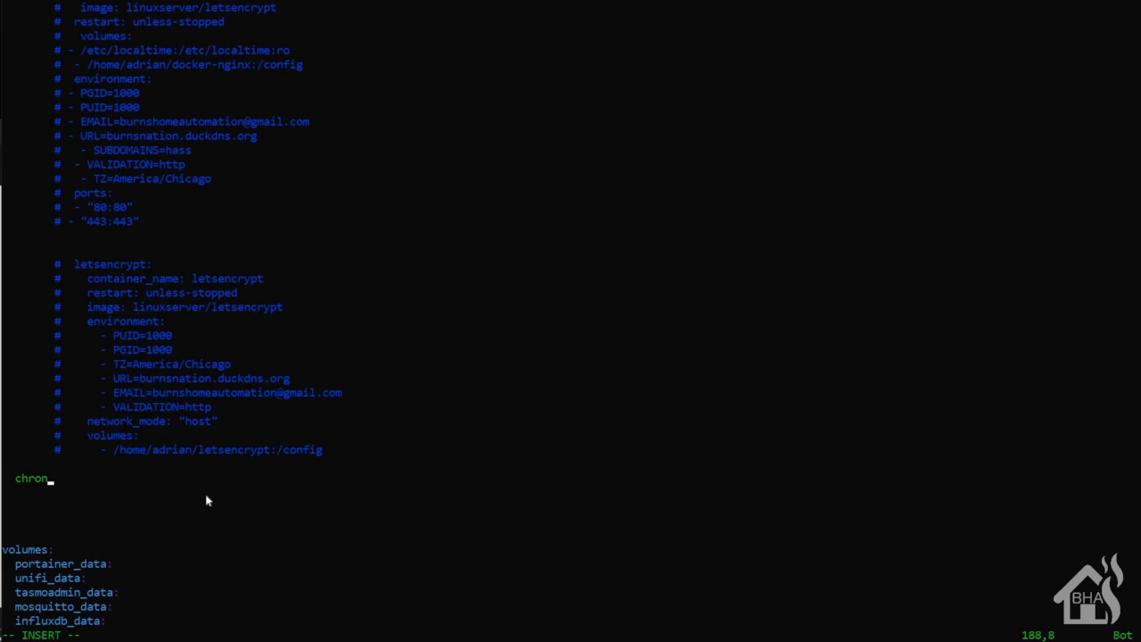
{"action": "type", "text": "ograf:"}
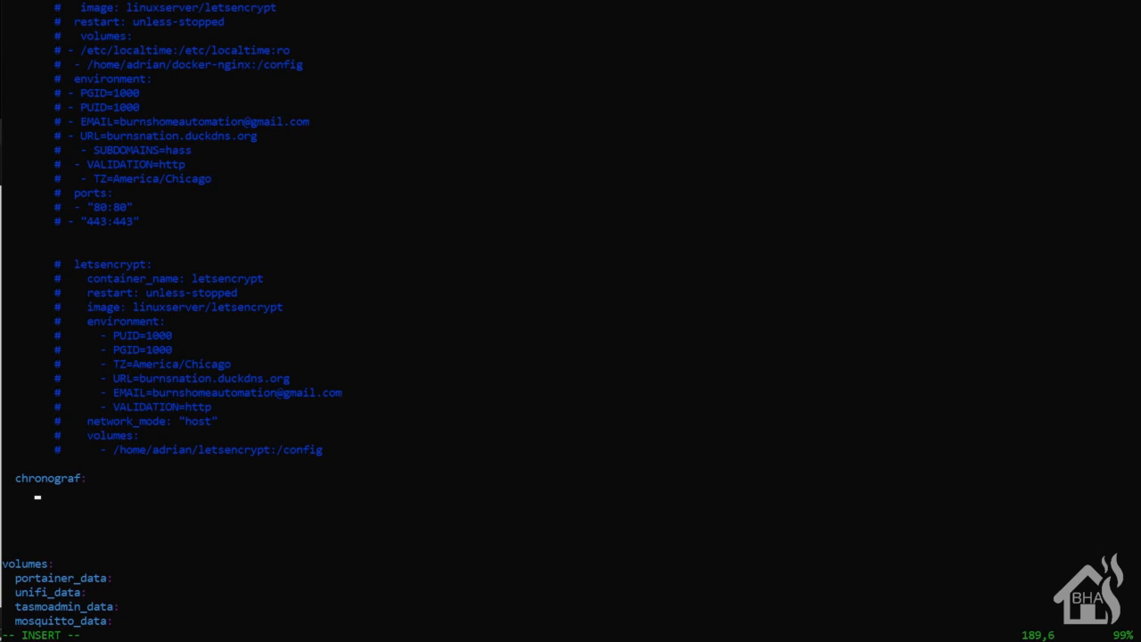
{"action": "mouse_move", "coordinate": [263, 551]}
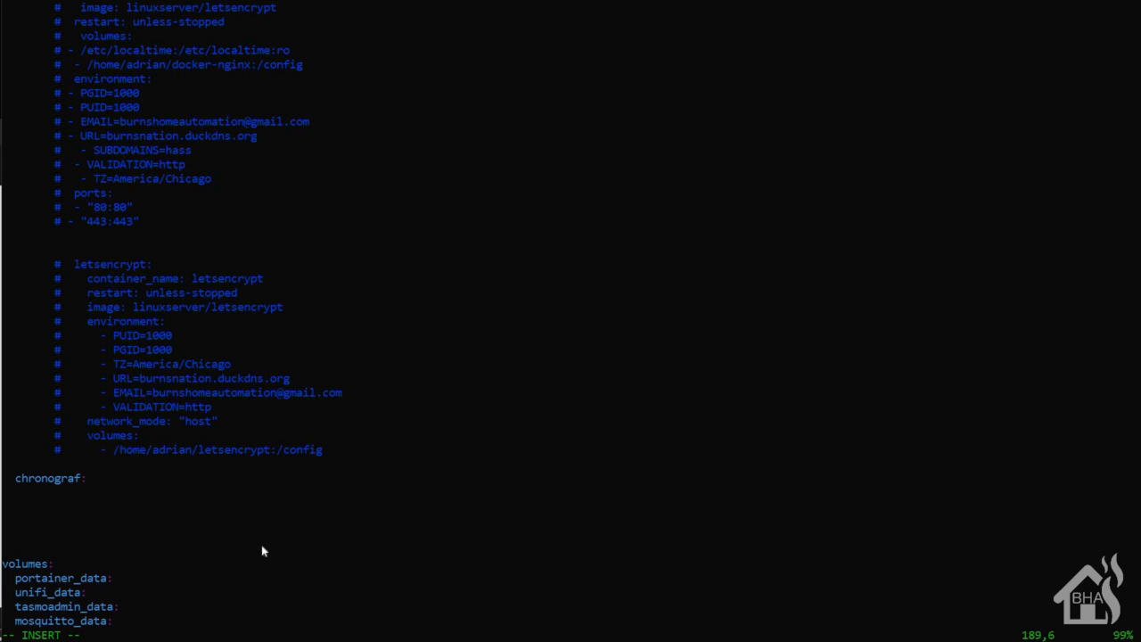
{"action": "type", "text": "c"}
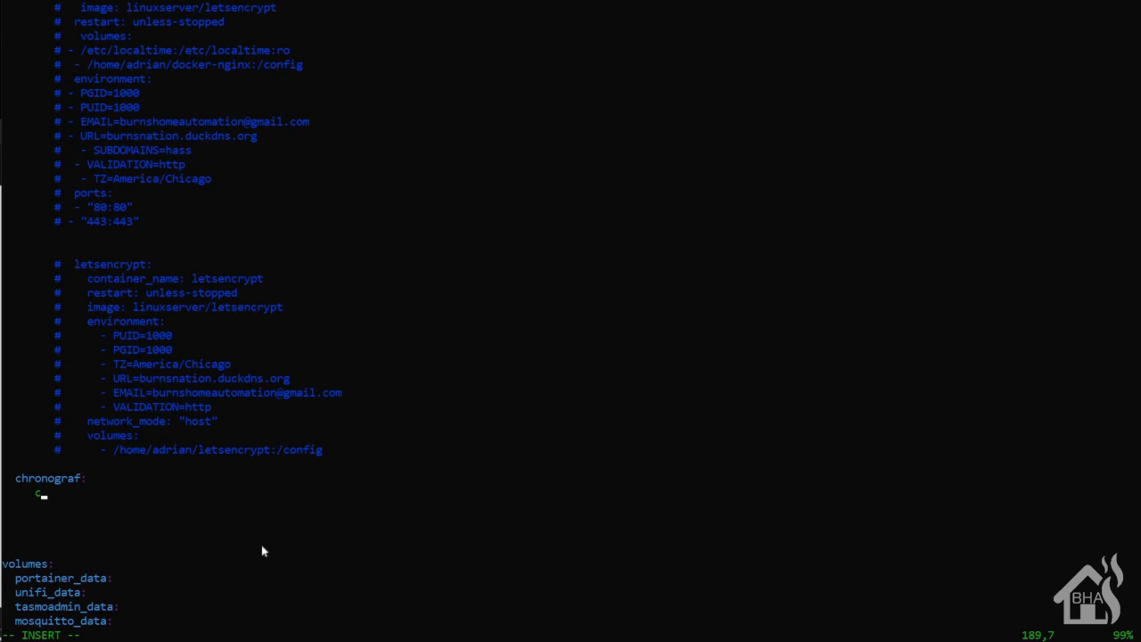
{"action": "type", "text": "ontainer"}
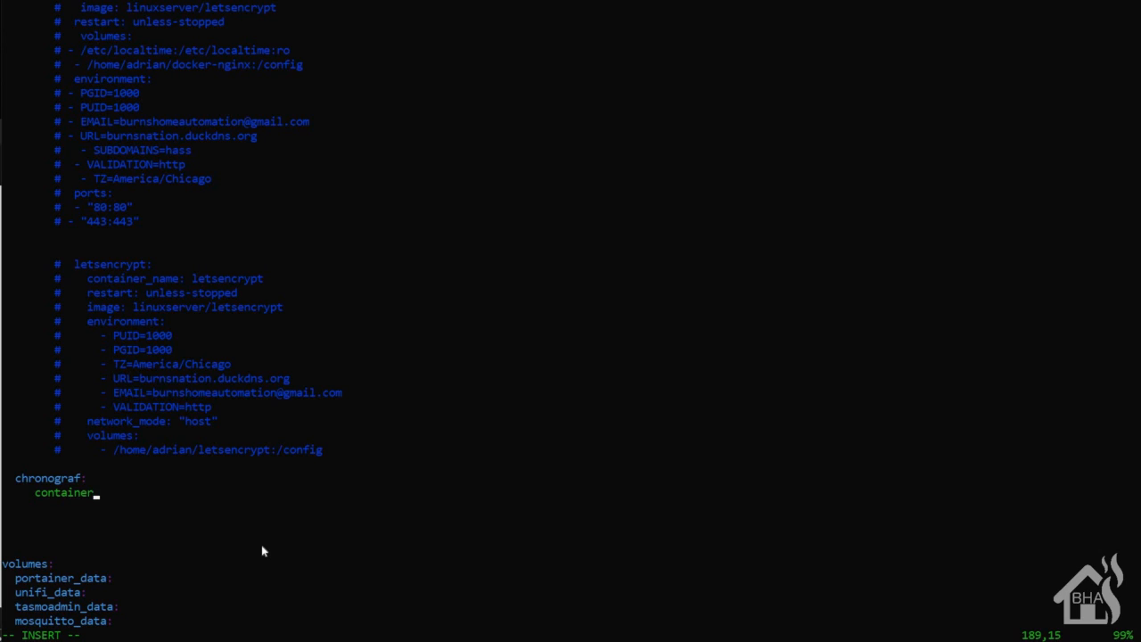
{"action": "type", "text": "_name:"}
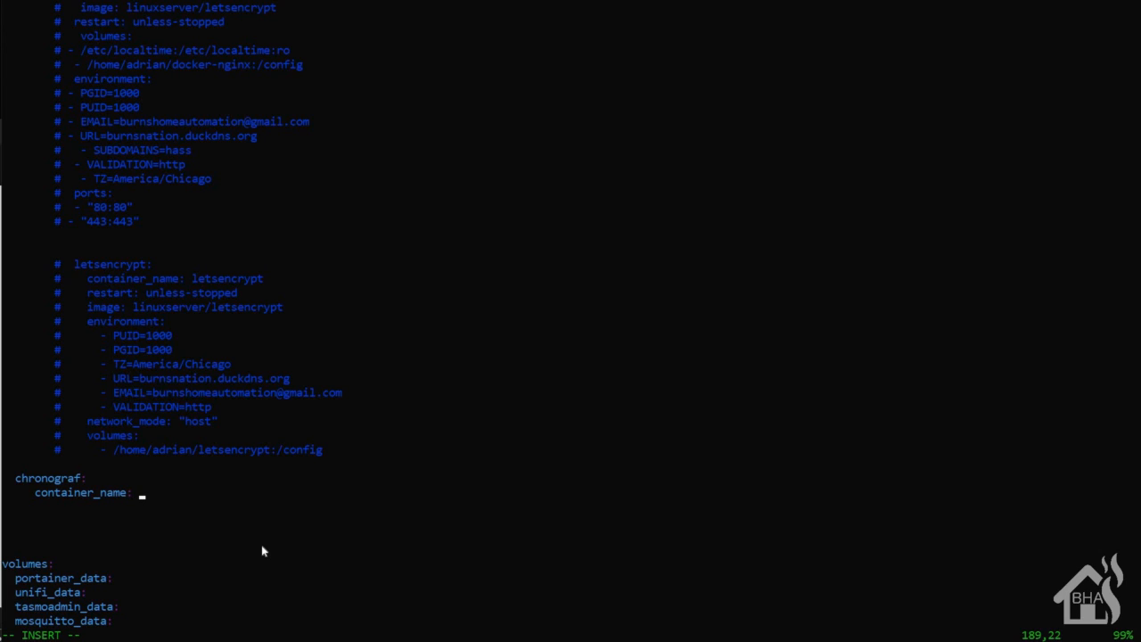
{"action": "type", "text": "chronograf"}
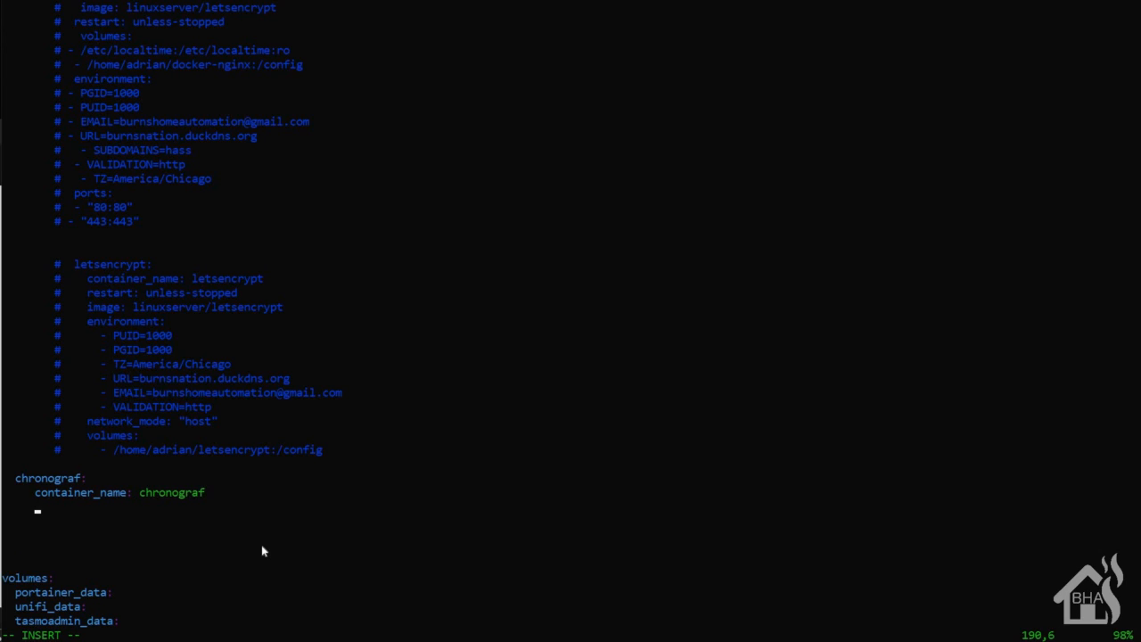
{"action": "type", "text": "image: chrono"}
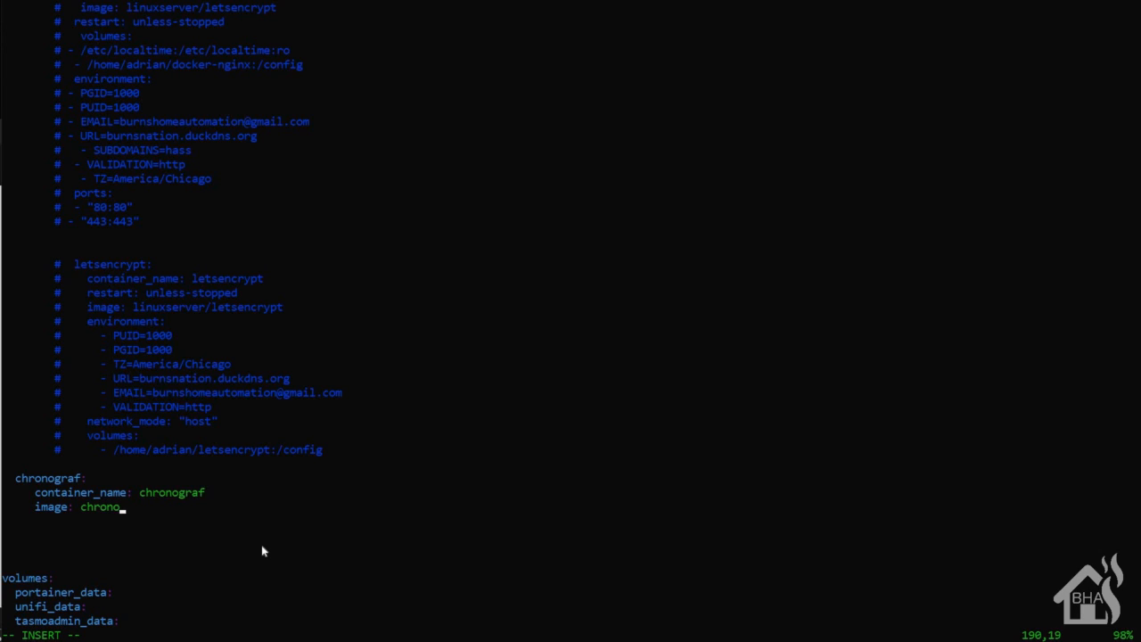
{"action": "type", "text": "graf"}
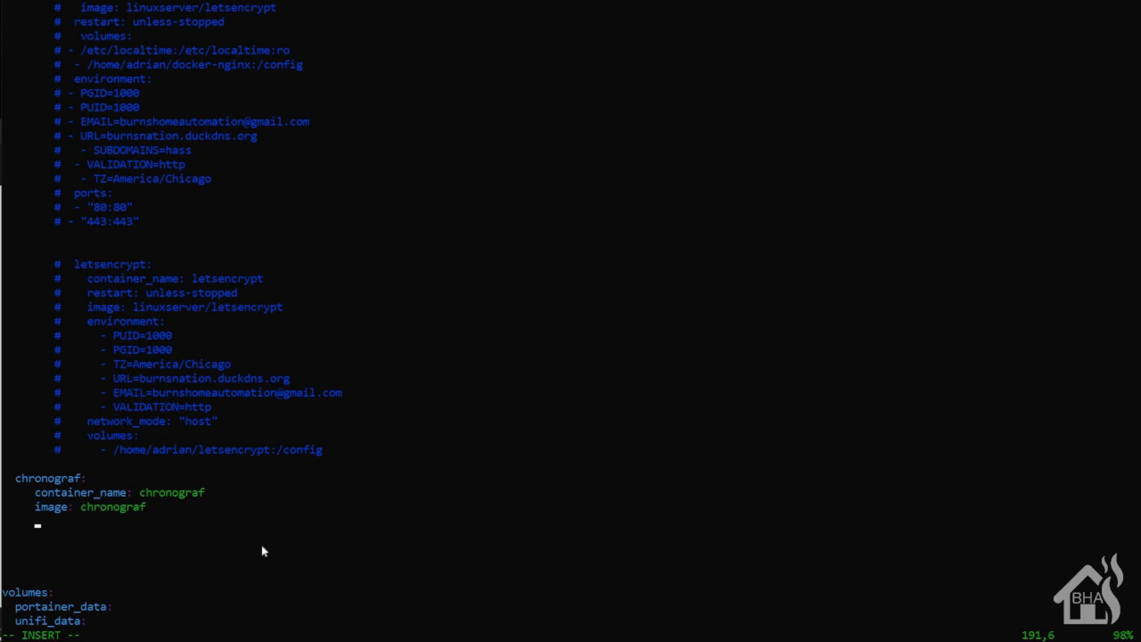
Give the chronograf service restart: always and a chronograf_data volume mapped under /var/lib
{"action": "type", "text": "restart"}
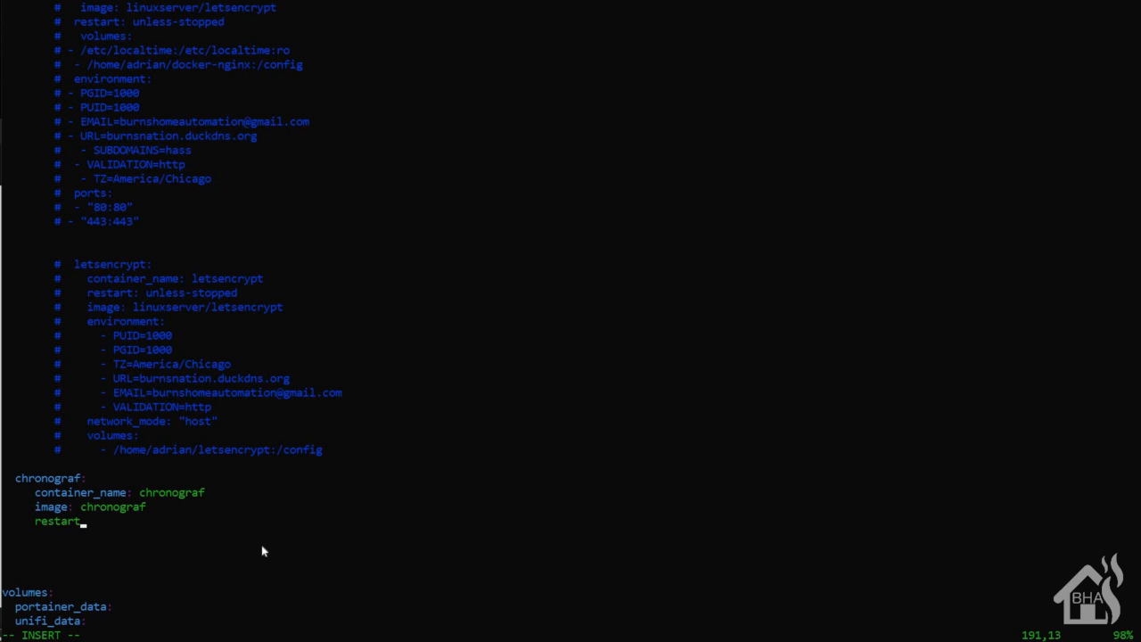
{"action": "type", "text": ": a"}
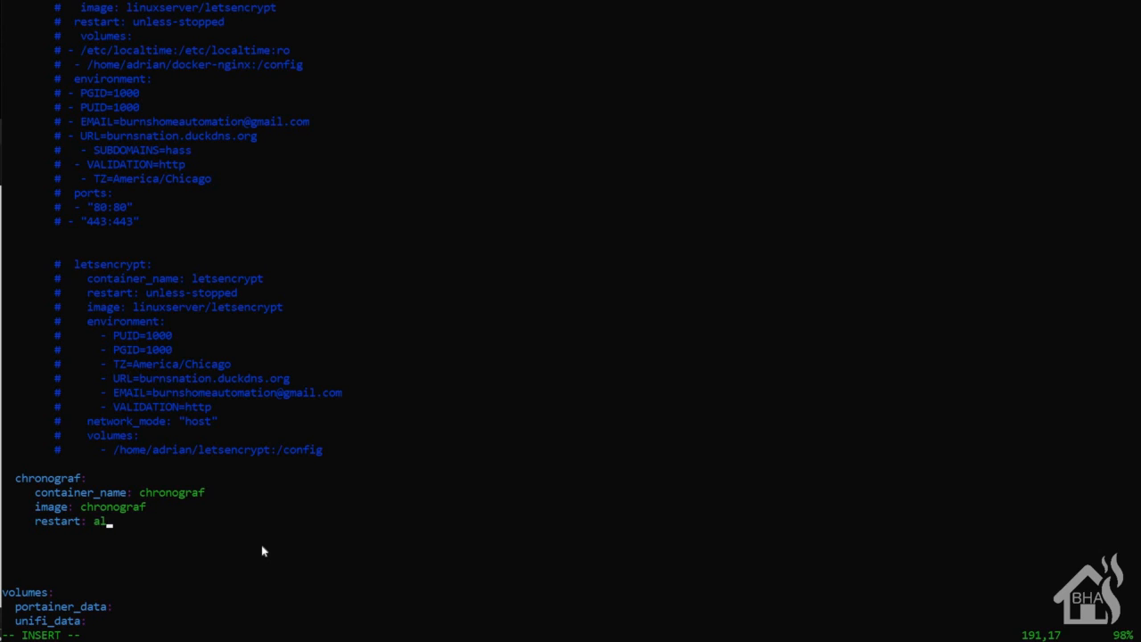
{"action": "type", "text": "lways"}
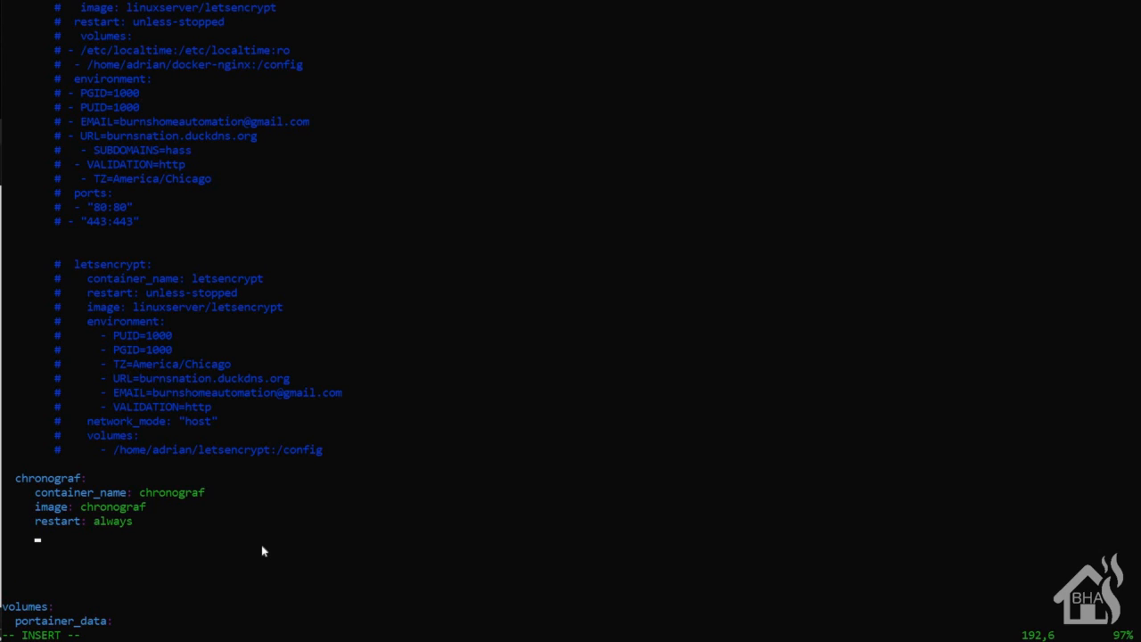
{"action": "type", "text": "volumes:"}
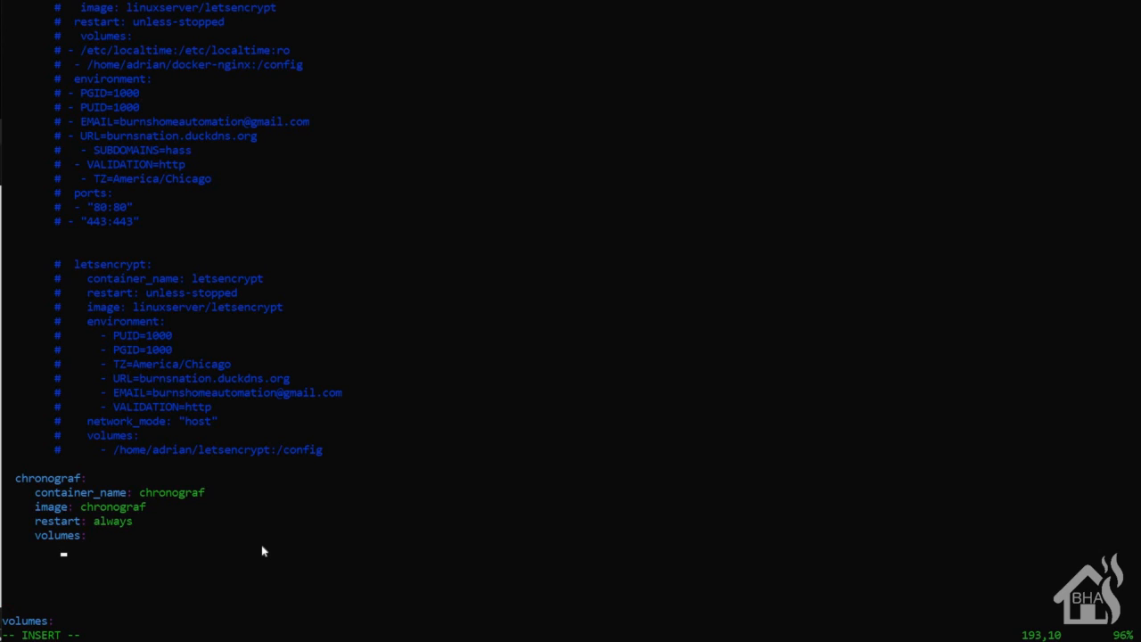
{"action": "type", "text": "-"}
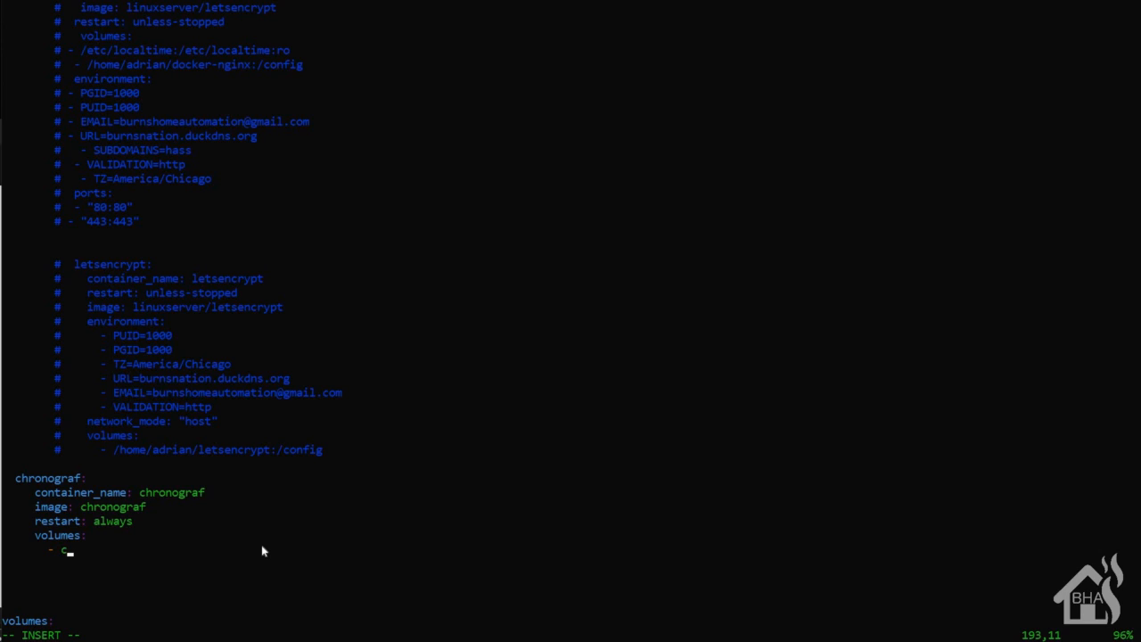
{"action": "type", "text": "chronograf"}
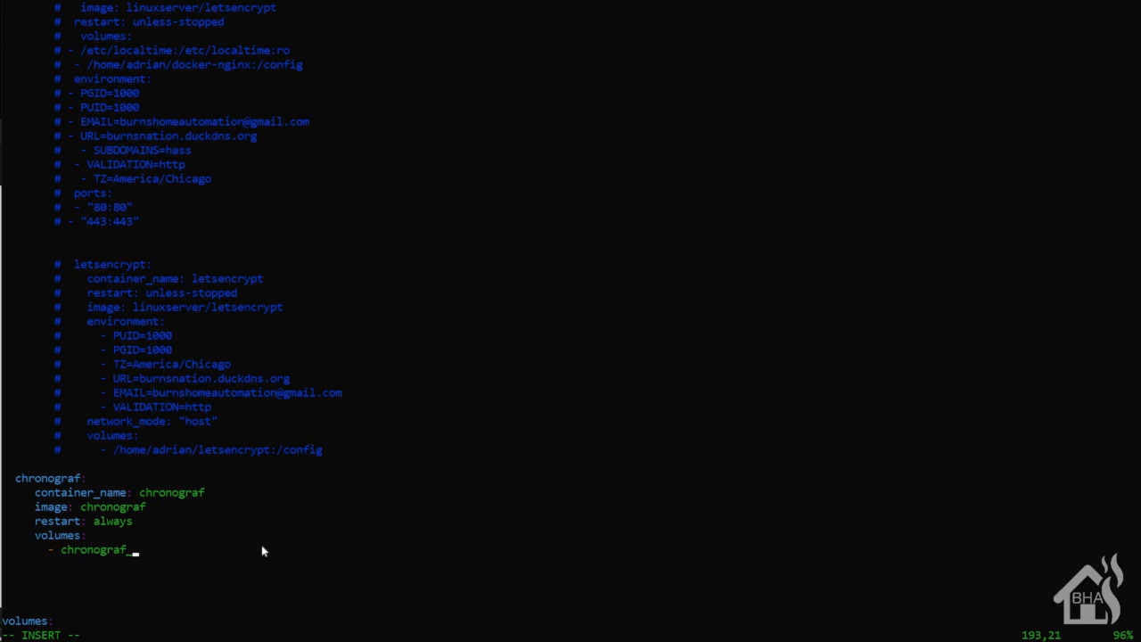
{"action": "type", "text": "_data"}
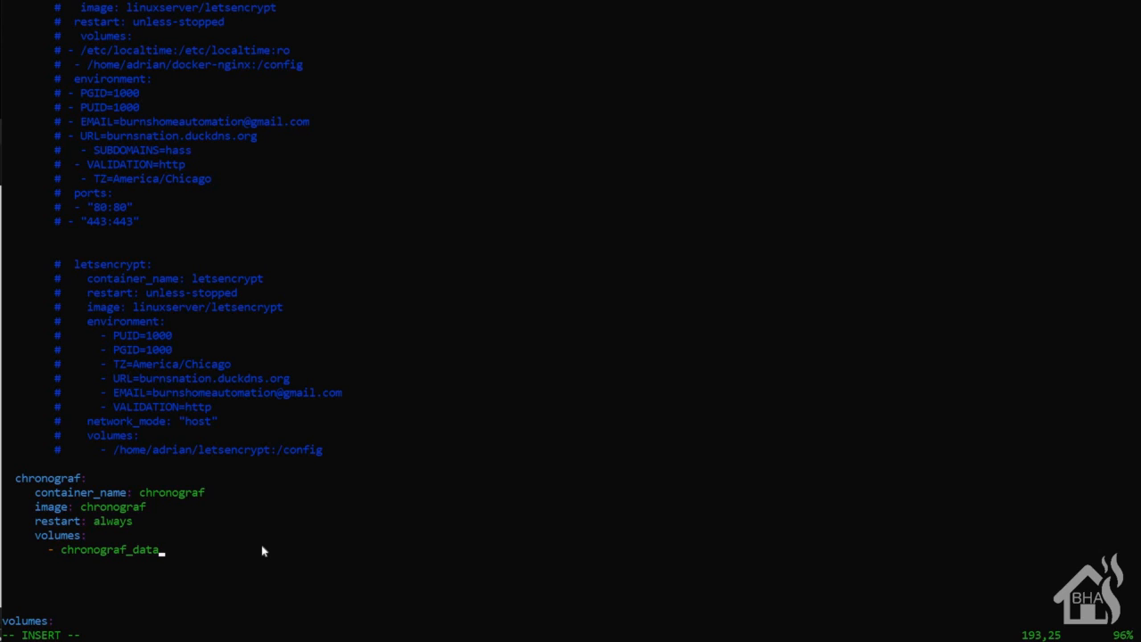
{"action": "type", "text": ":/var"}
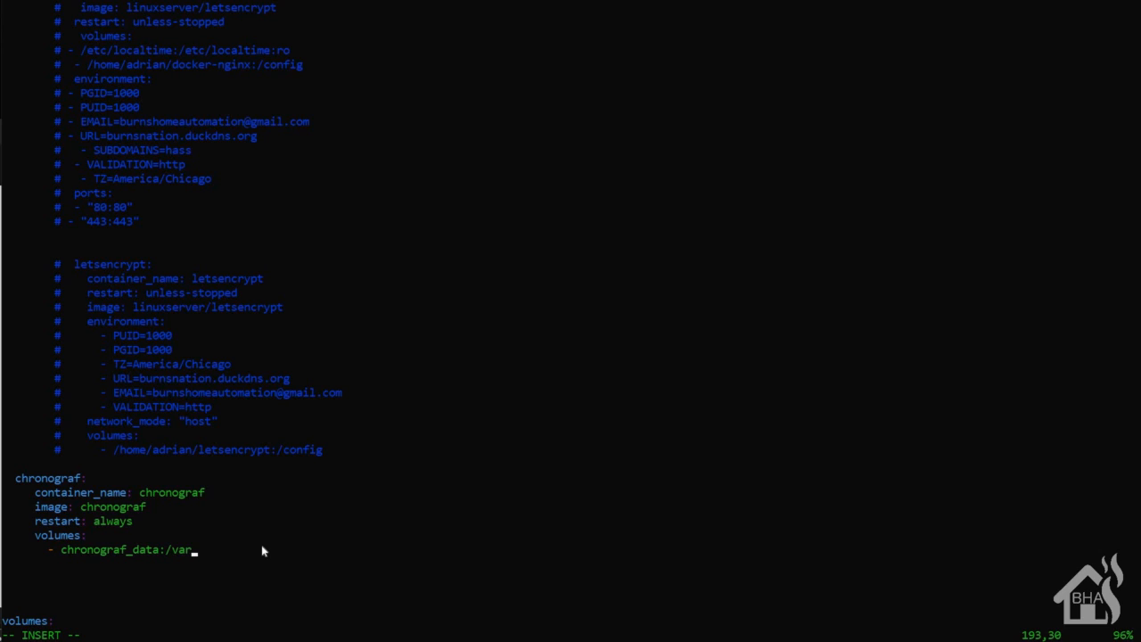
{"action": "type", "text": "/lib/chronograf"}
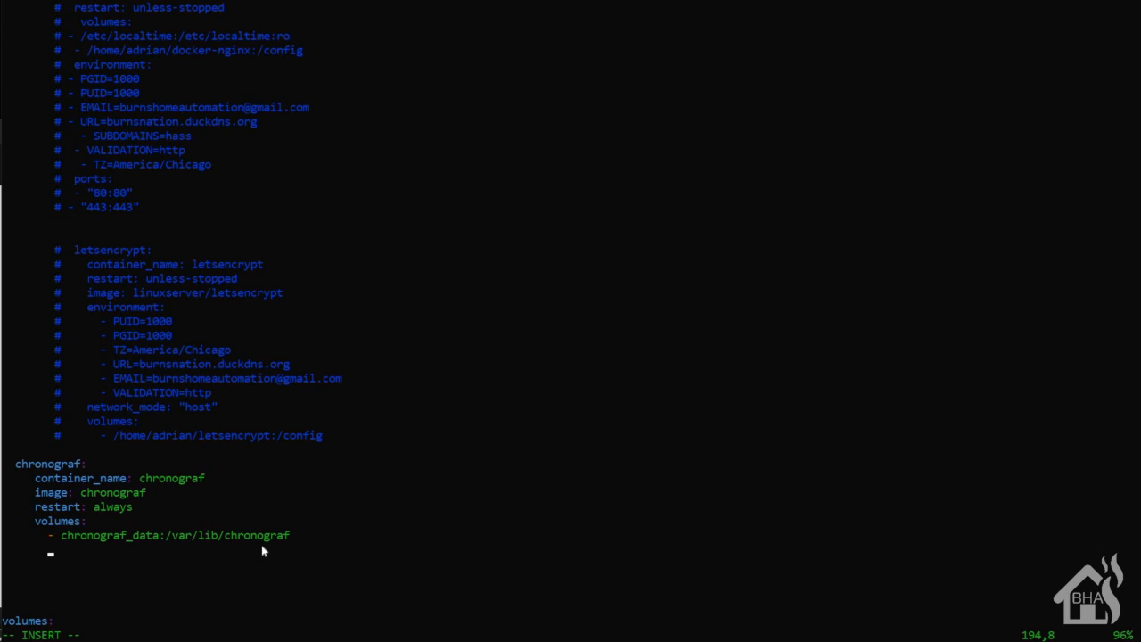
Publish ports 10000:10000 and 8888:8888 and link the chronograf service to influxdb
{"action": "type", "text": "ports:"}
{"action": "type", "text": "-"}
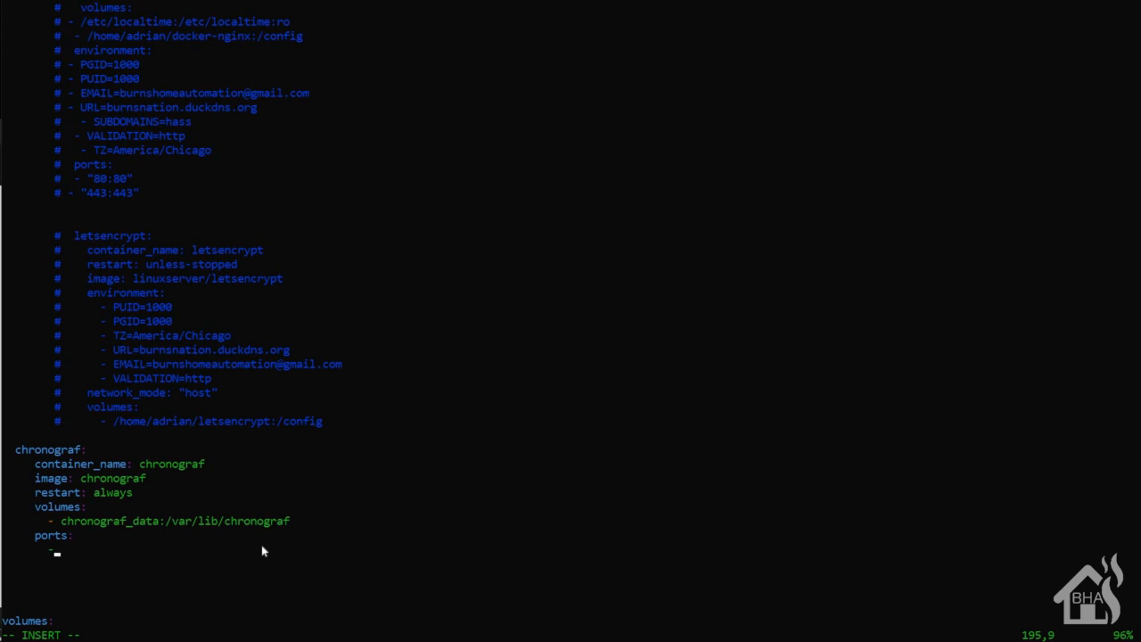
{"action": "type", "text": "10"}
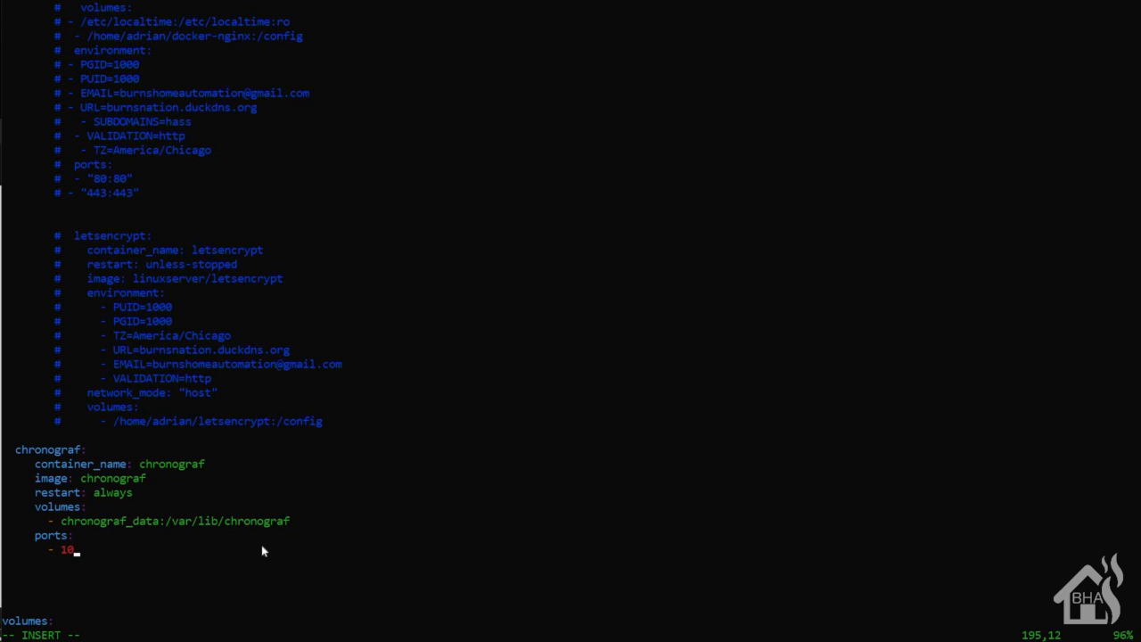
{"action": "type", "text": "000:10000"}
{"action": "type", "text": "-"}
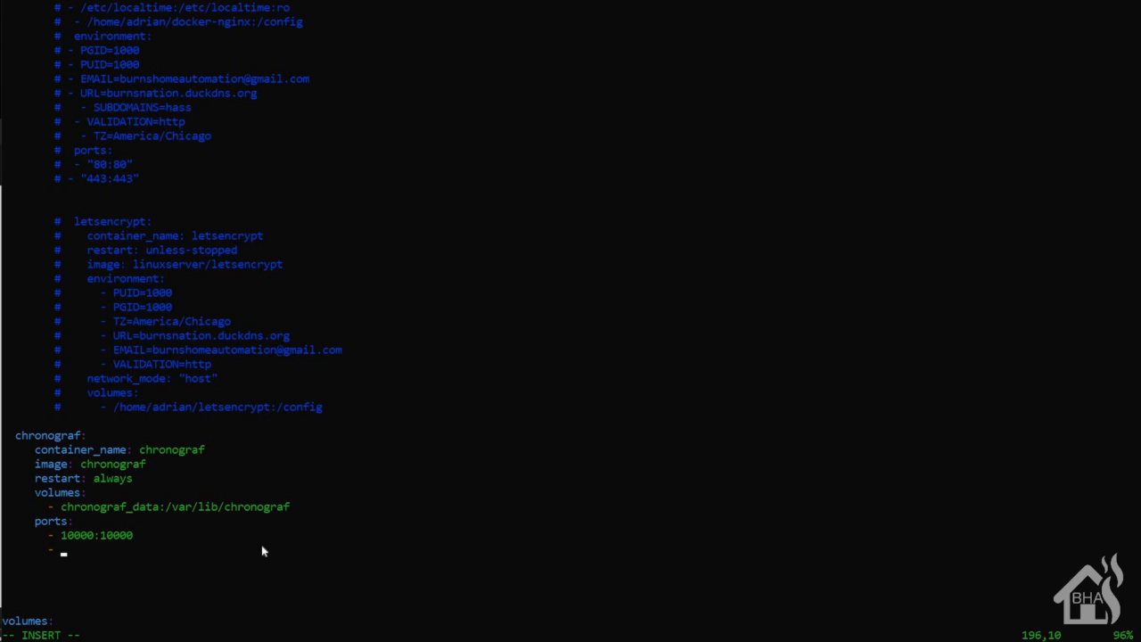
{"action": "type", "text": "8888:"}
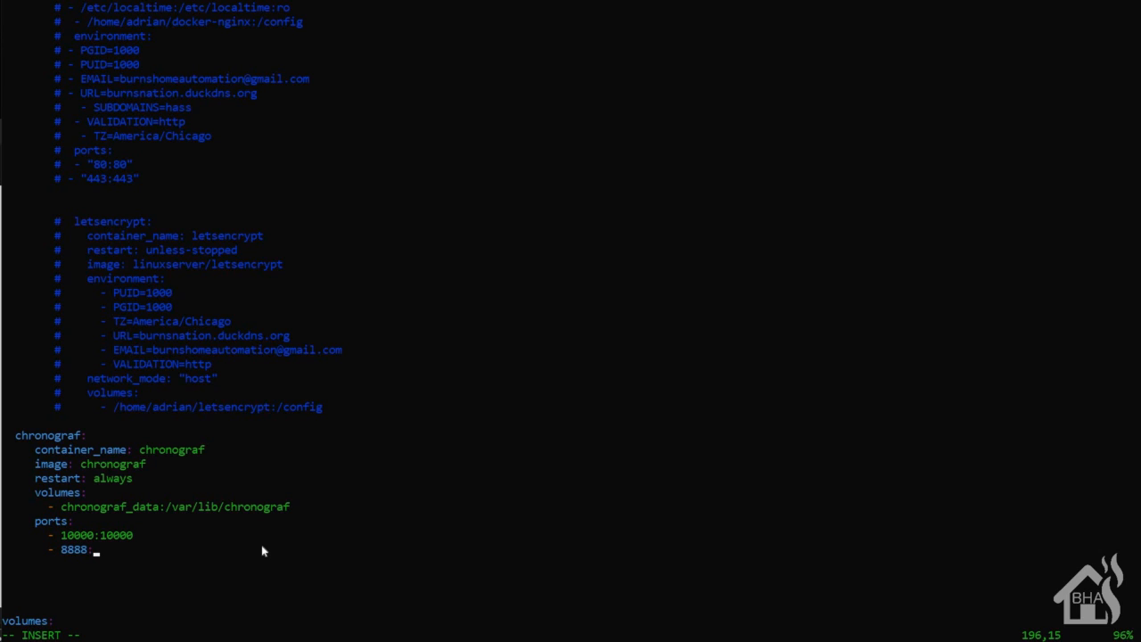
{"action": "type", "text": ":8888"}
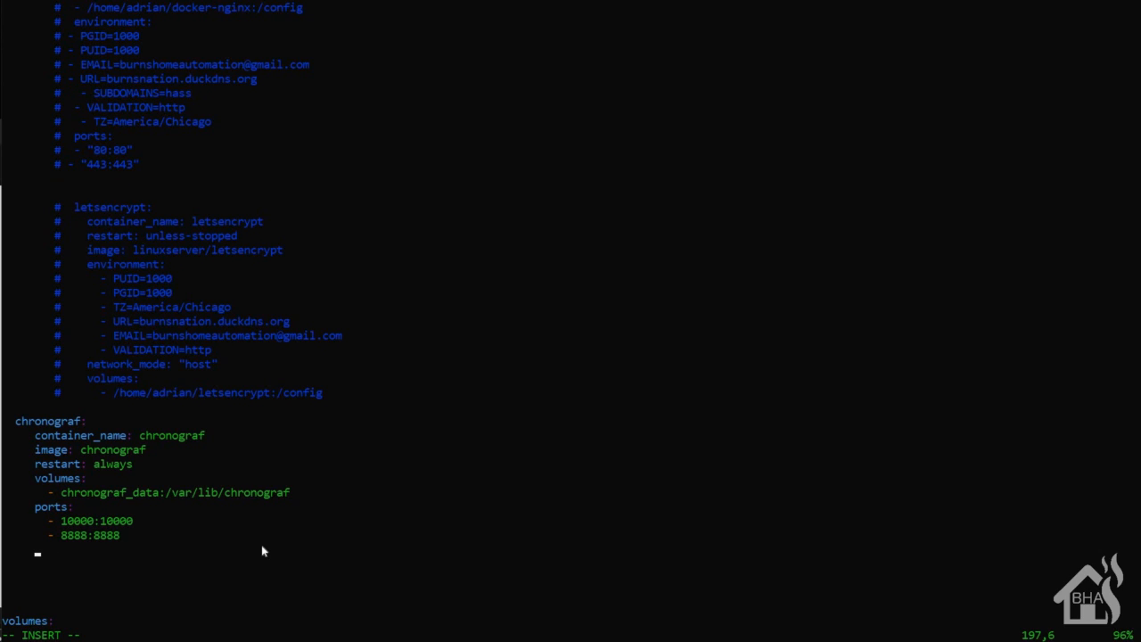
{"action": "type", "text": "links:"}
{"action": "type", "text": "-"}
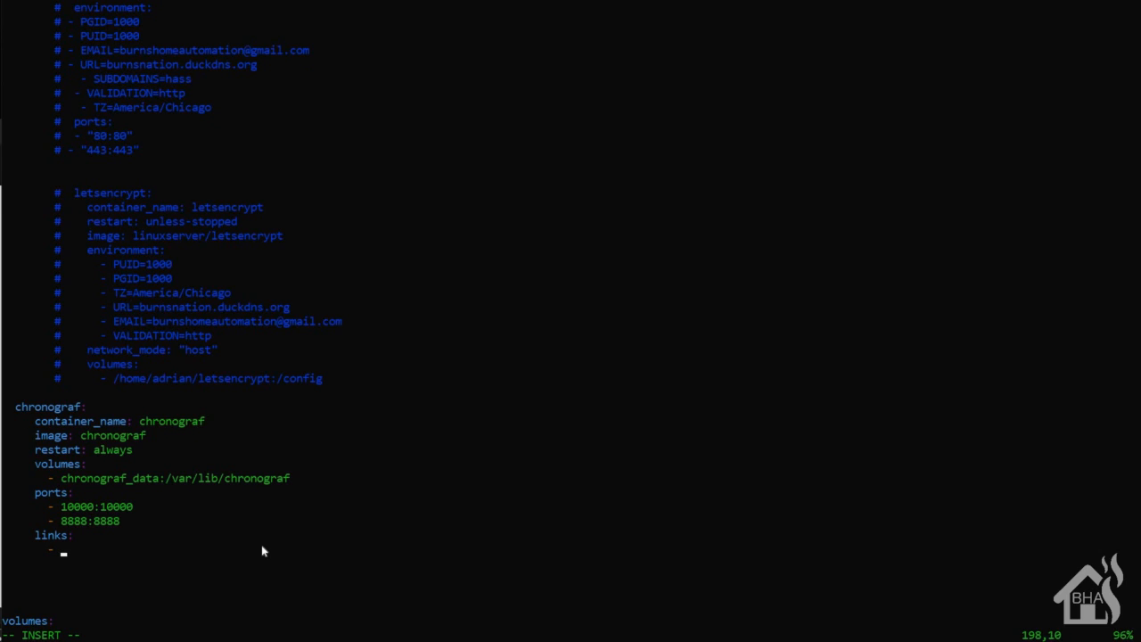
{"action": "type", "text": "influxdb"}
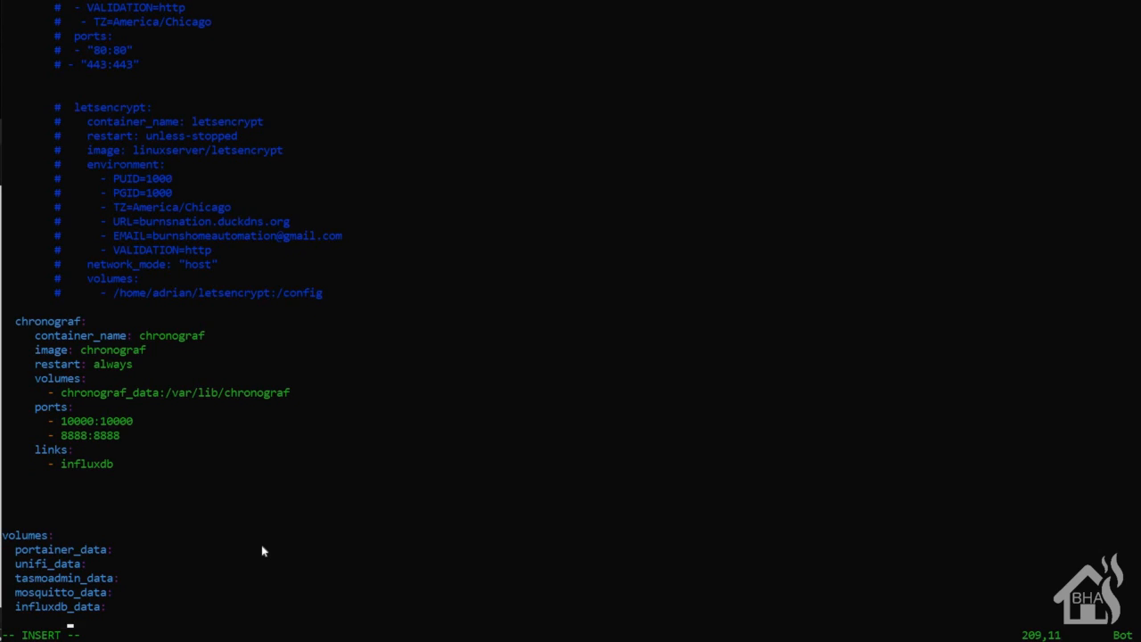
Declare chronograf_data among the named volumes and save the file with :wq
{"action": "type", "text": "ch"}
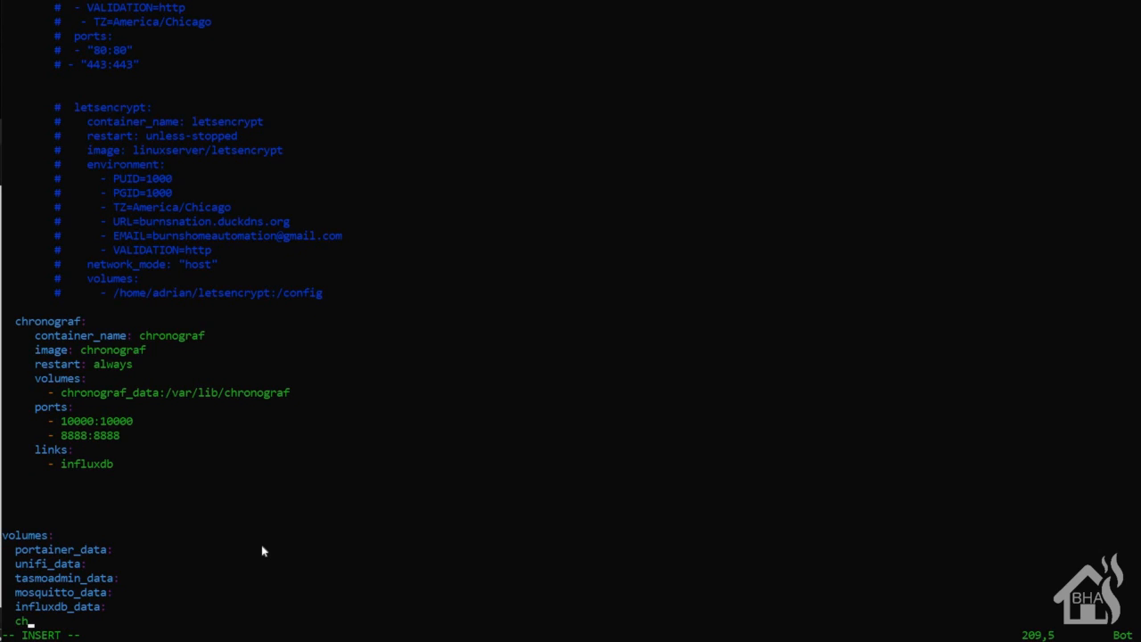
{"action": "type", "text": "ronograf_d"}
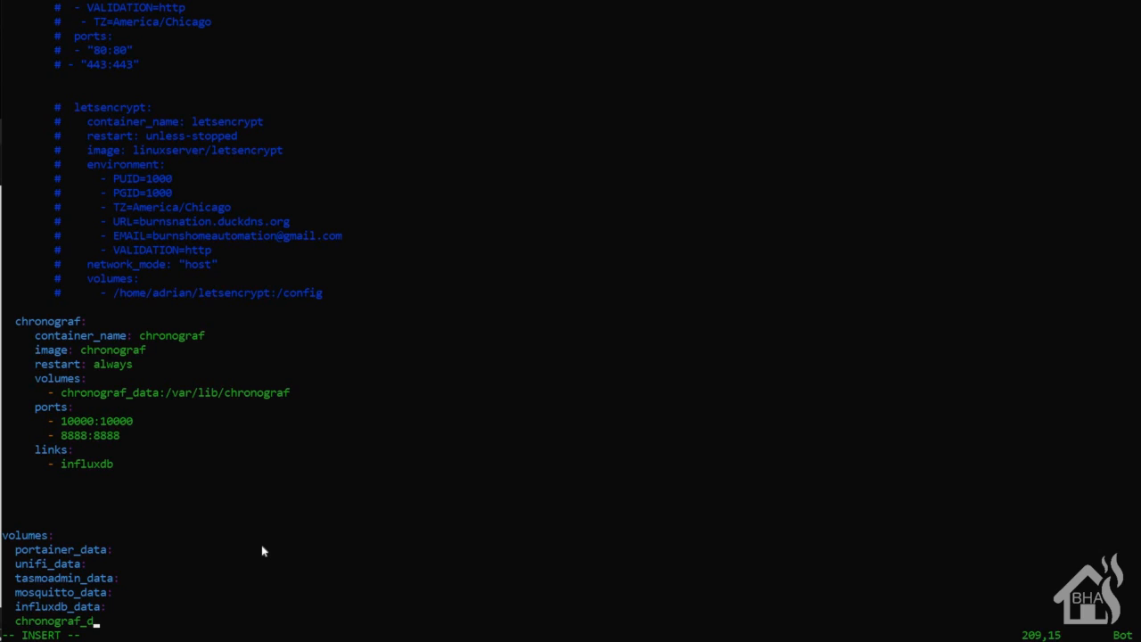
{"action": "type", "text": "ata:"}
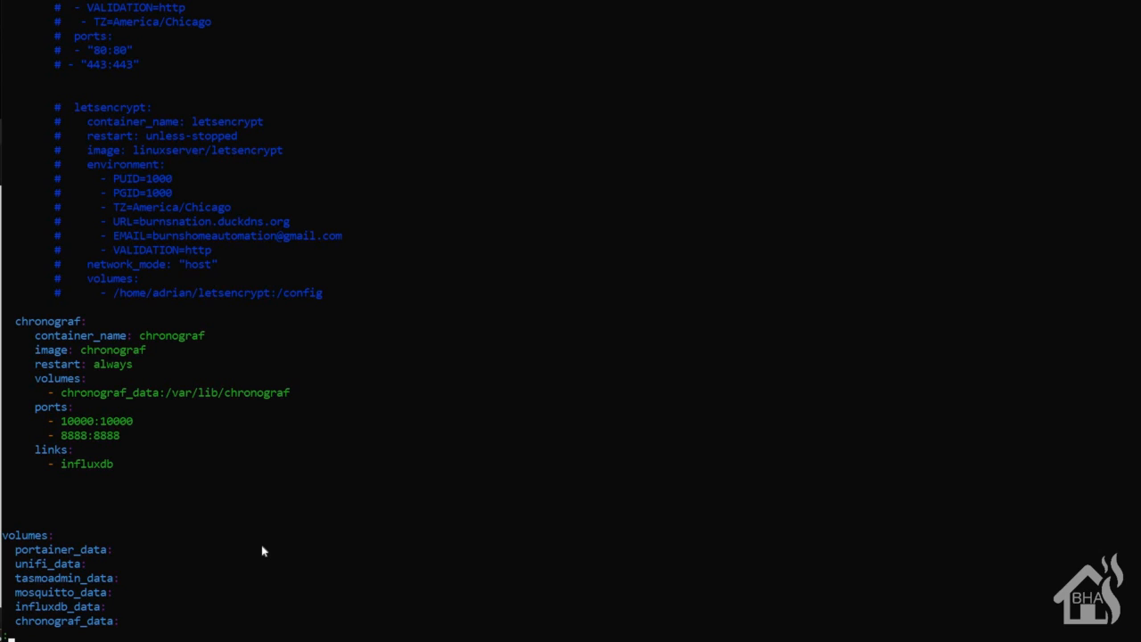
{"action": "type", "text": ":wq"}
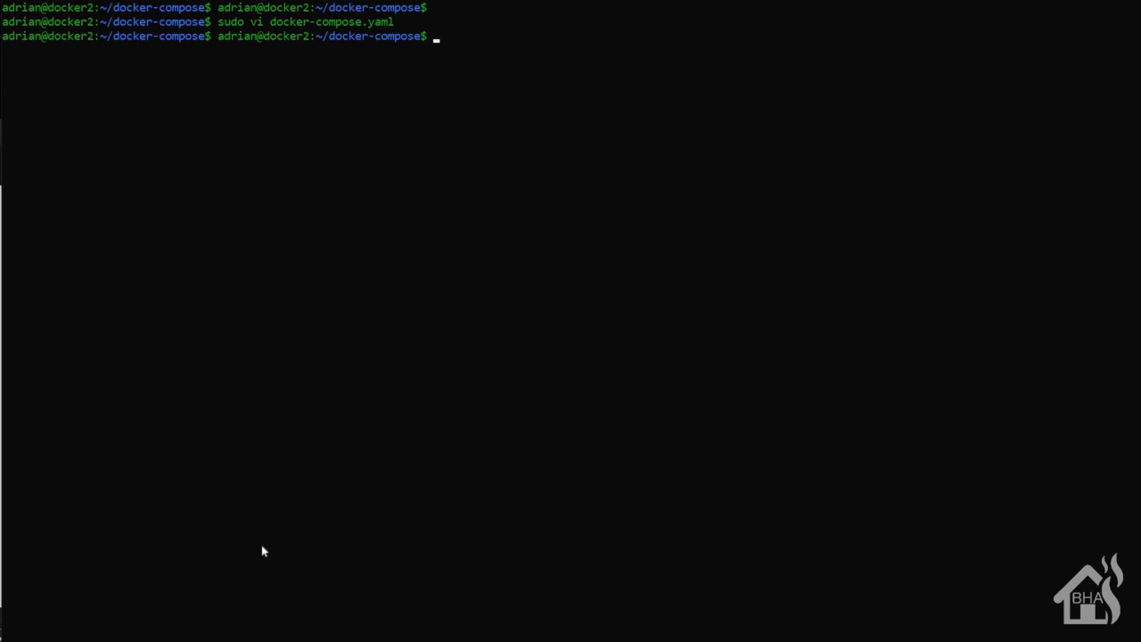
Bring the stack up with sudo docker-compose up -d to create the chronograf container
{"action": "type", "text": "sudo docker-c"}
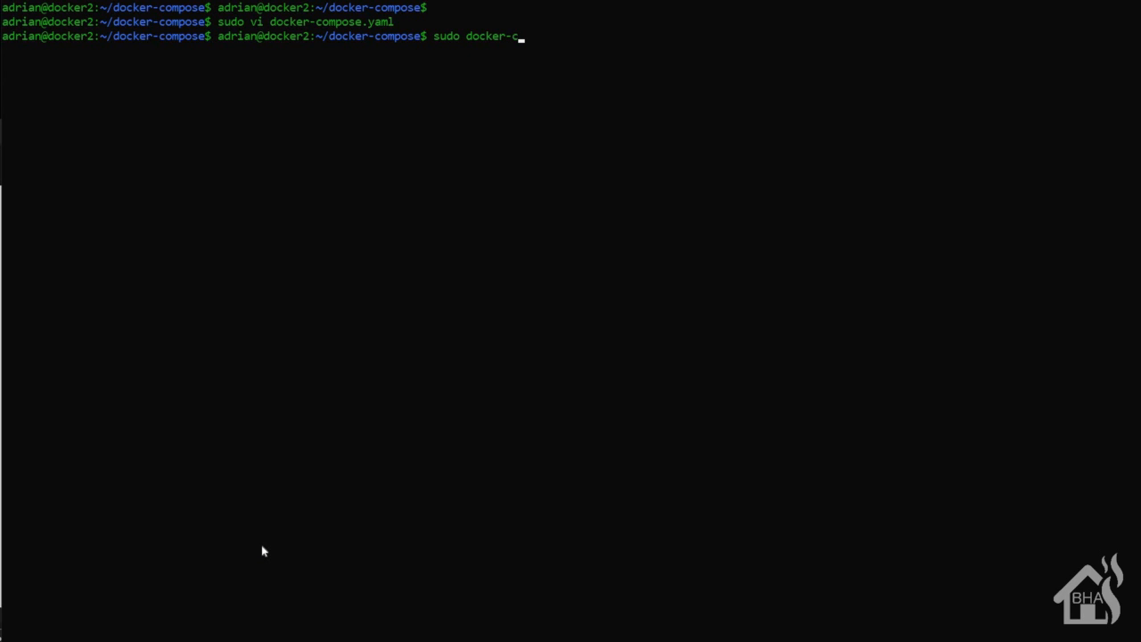
{"action": "type", "text": "om"}
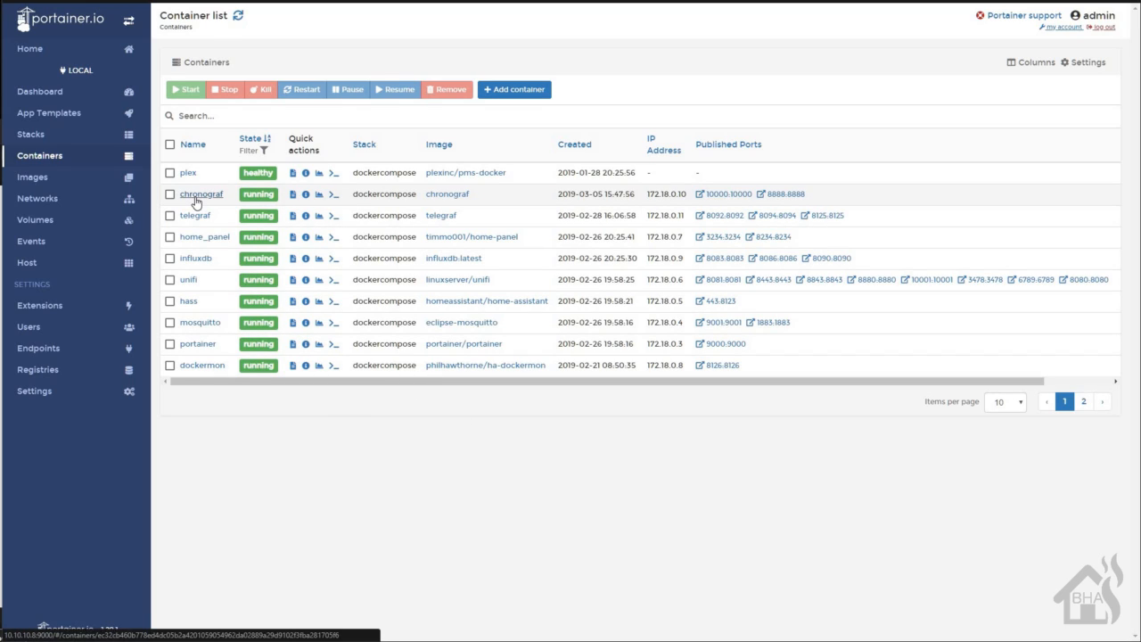
View the chronograf container's details in Portainer down to its port configuration and volumes
{"action": "left_click", "coordinate": [200, 193]}
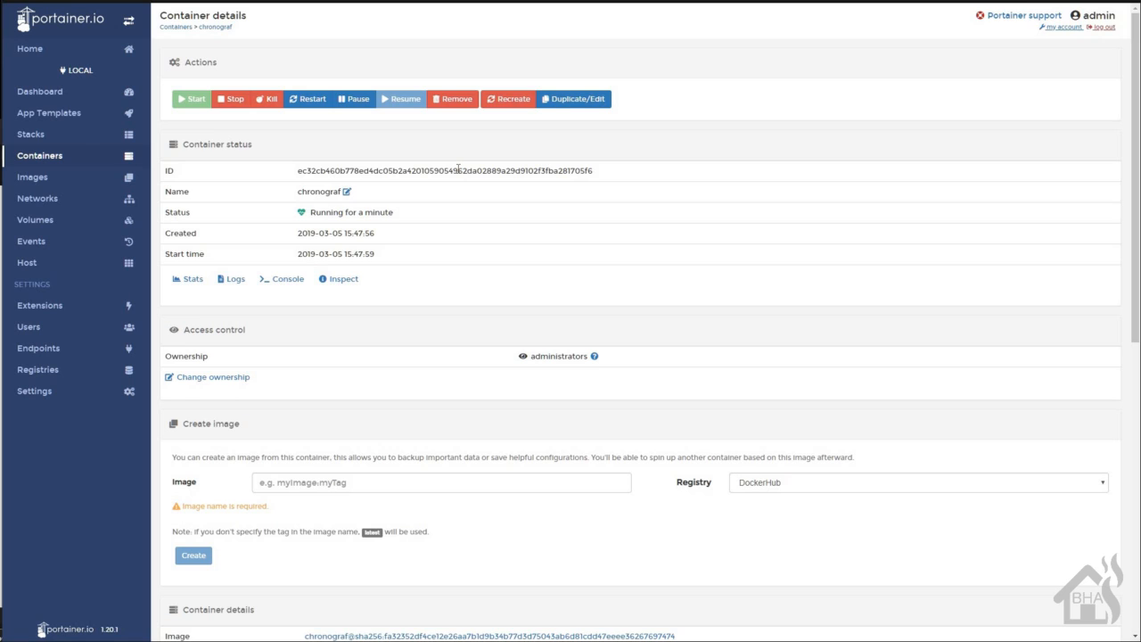
{"action": "scroll", "scroll_direction": "down", "scroll_amount": 3}
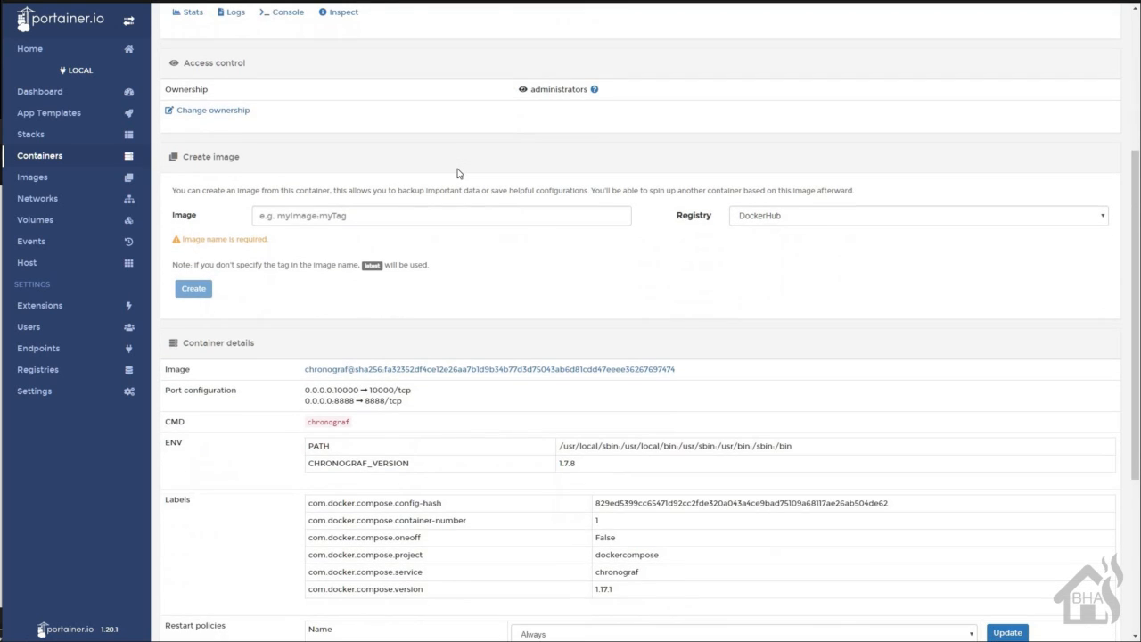
{"action": "scroll", "scroll_direction": "down", "scroll_amount": 3}
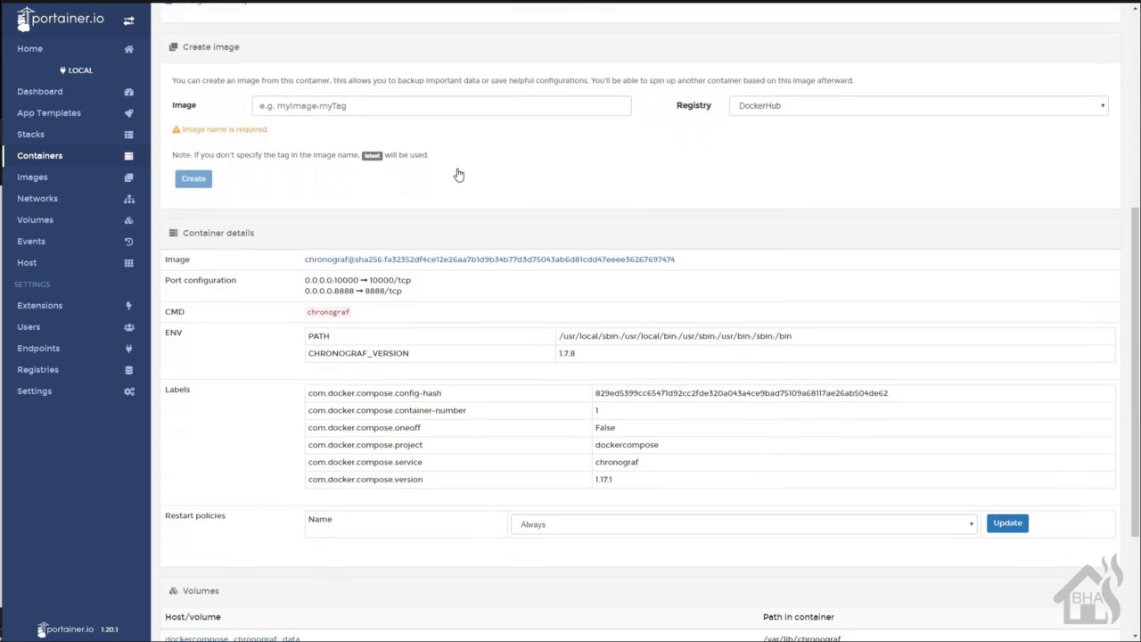
{"action": "scroll", "scroll_direction": "down", "scroll_amount": 3}
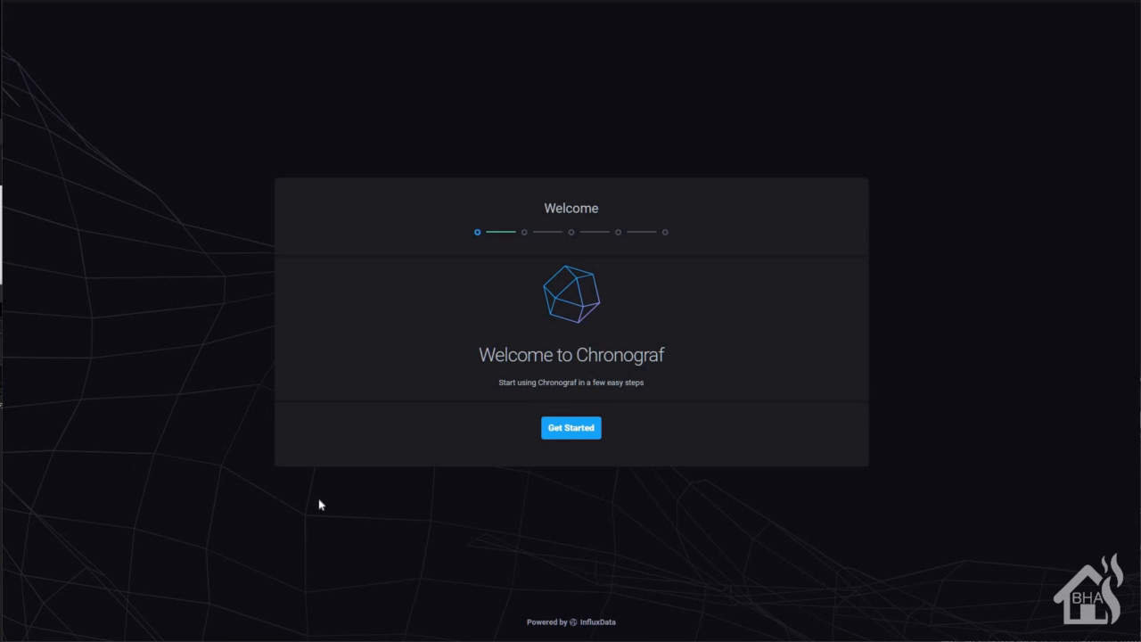
{"action": "mouse_move", "coordinate": [390, 111]}
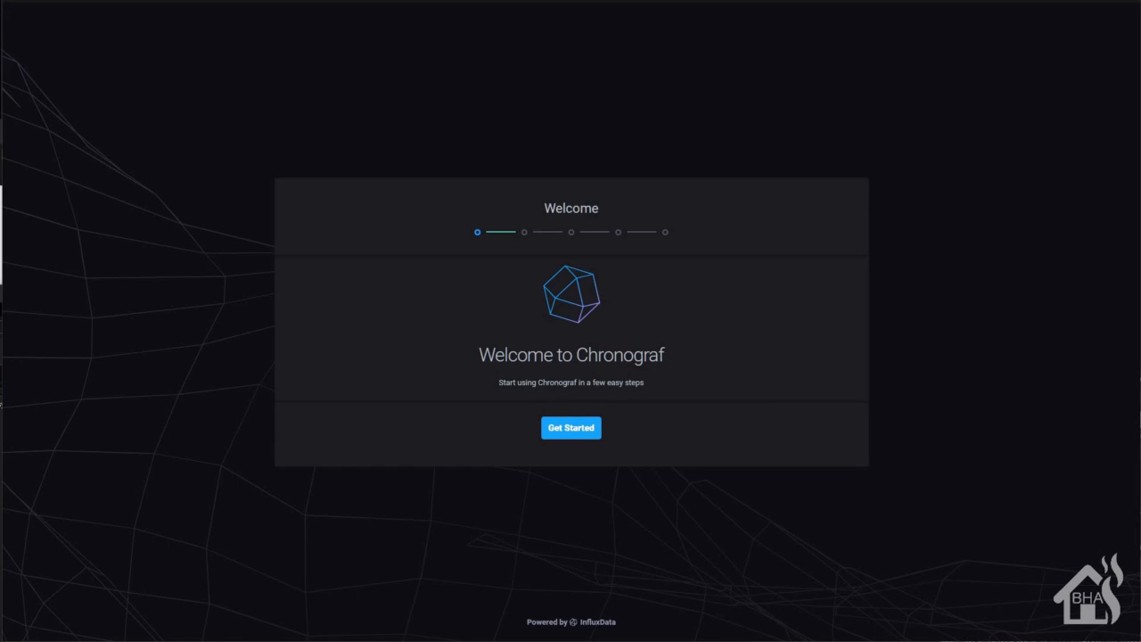
{"action": "mouse_move", "coordinate": [259, 284]}
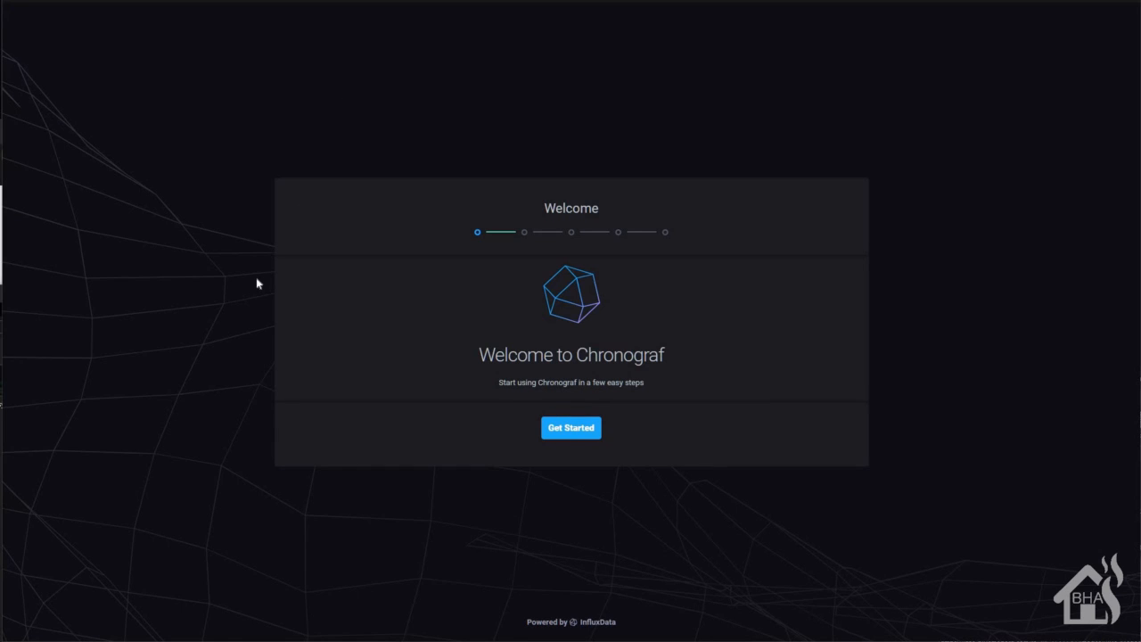
{"action": "mouse_move", "coordinate": [216, 508]}
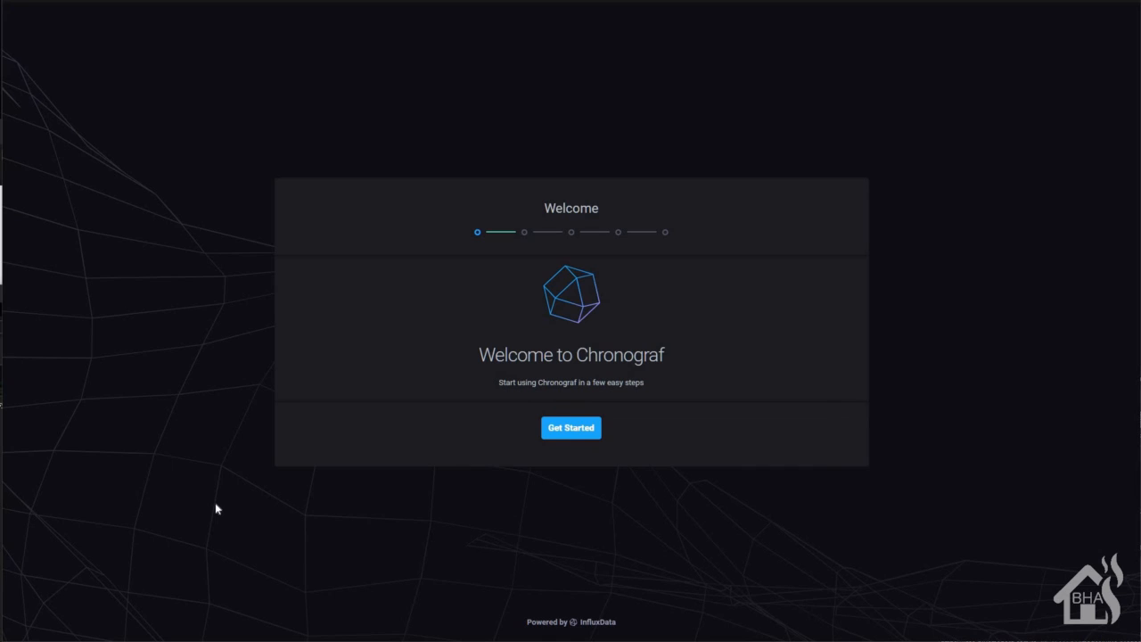
{"action": "mouse_move", "coordinate": [192, 580]}
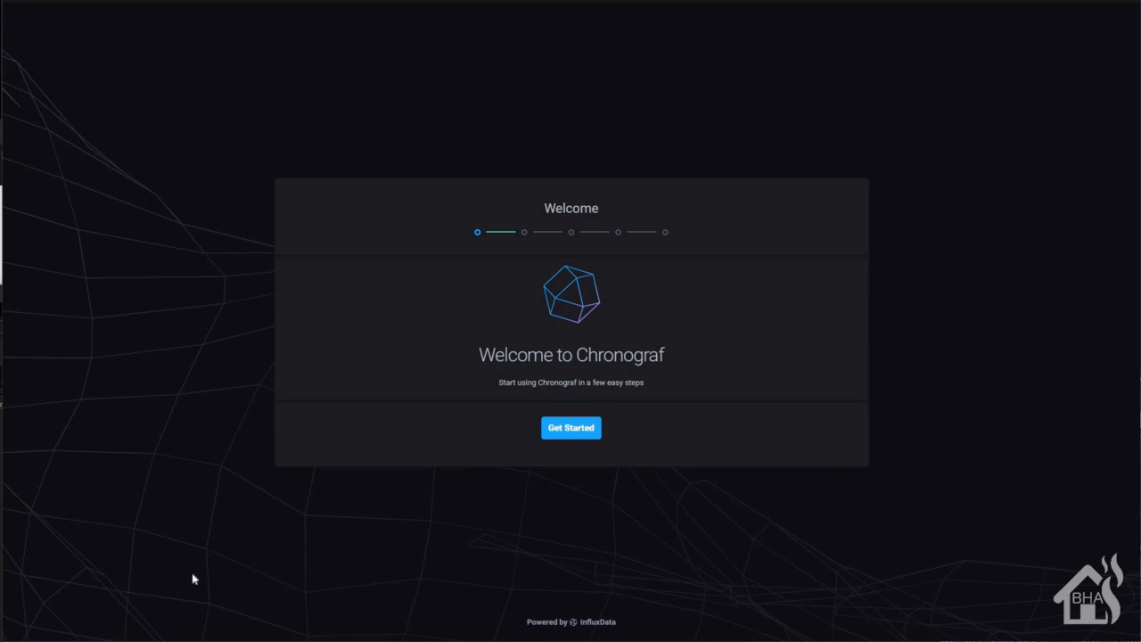
{"action": "left_click", "coordinate": [571, 427]}
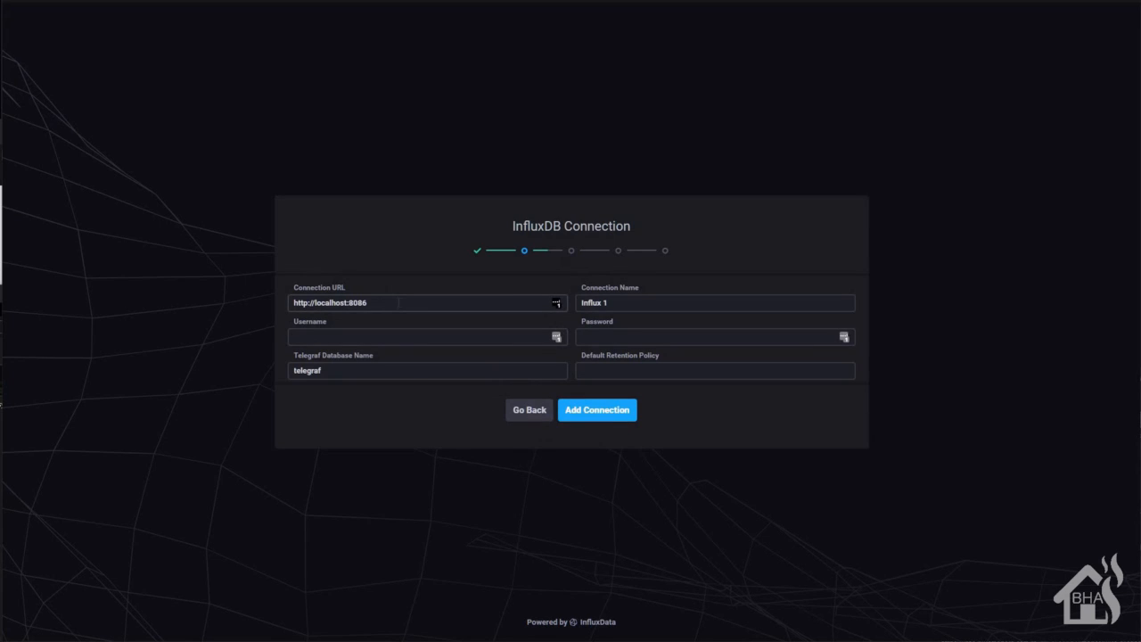
{"action": "left_click", "coordinate": [428, 303]}
{"action": "type", "text": "10.10.10.8"}
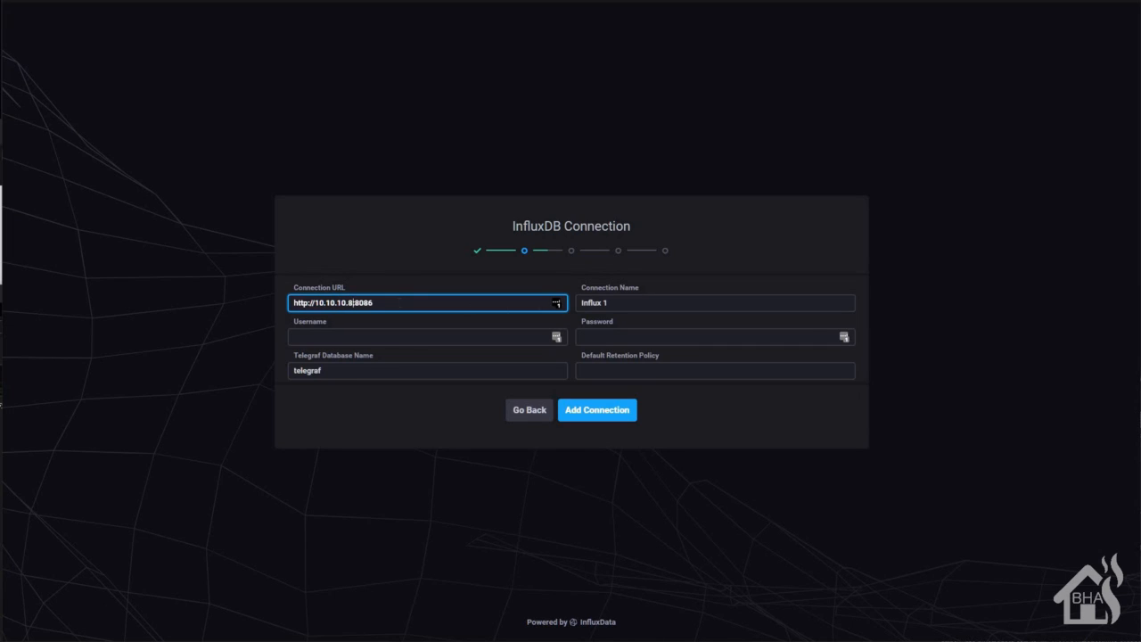
{"action": "left_click", "coordinate": [715, 302]}
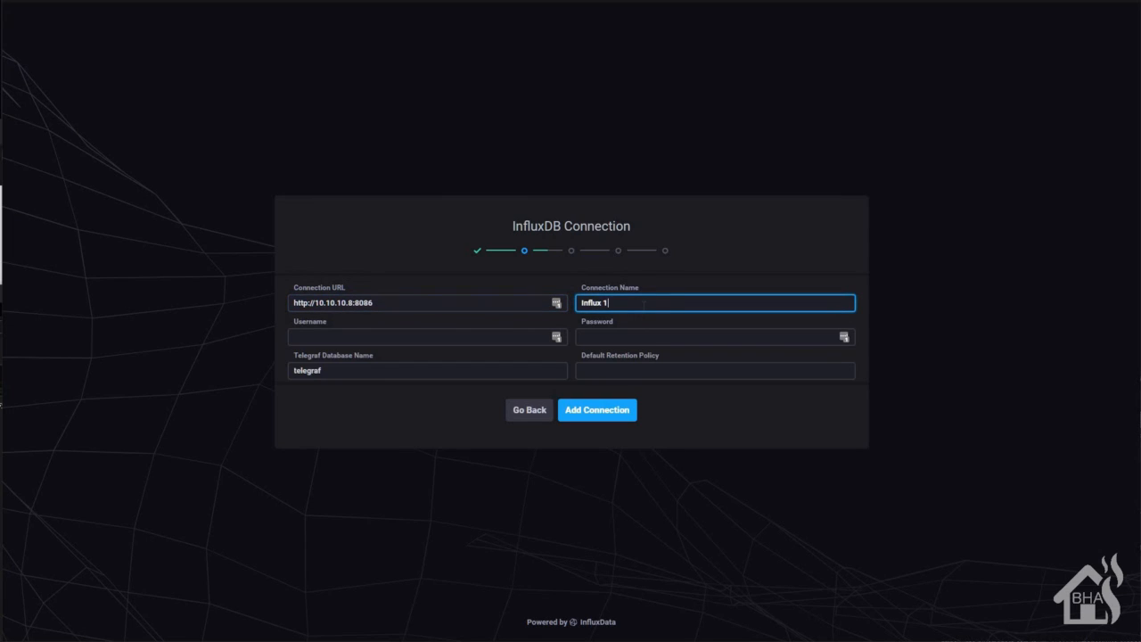
{"action": "key", "text": "BackSpace"}
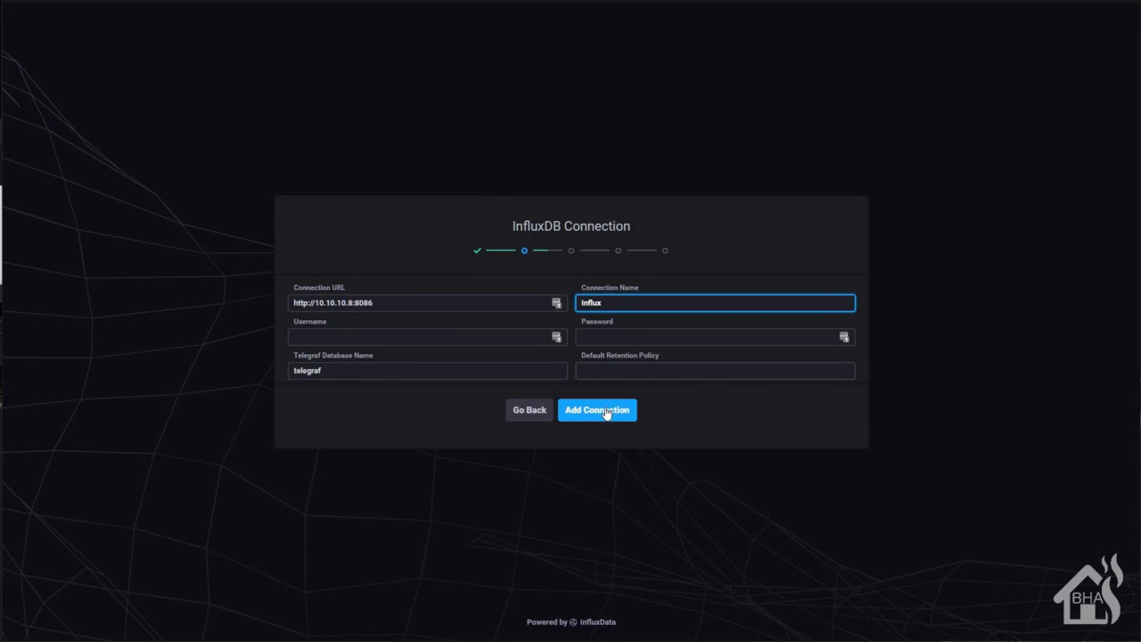
{"action": "left_click", "coordinate": [596, 409]}
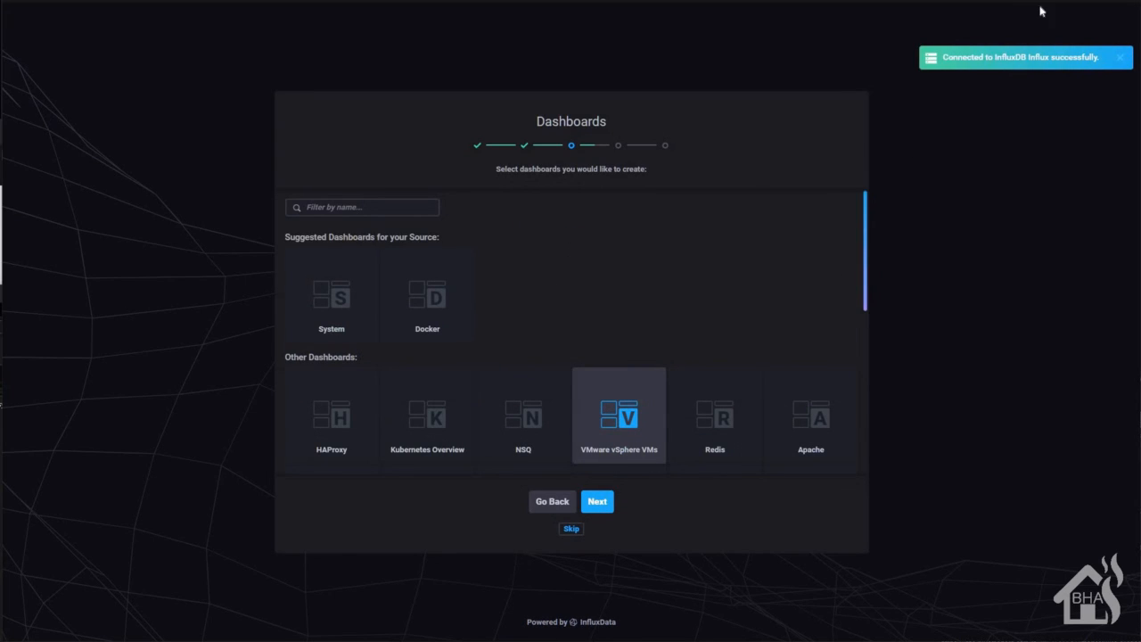
Skip dashboard and Kapacitor selection, finishing setup on the Connections list showing Influx (Default)
{"action": "left_click", "coordinate": [618, 416]}
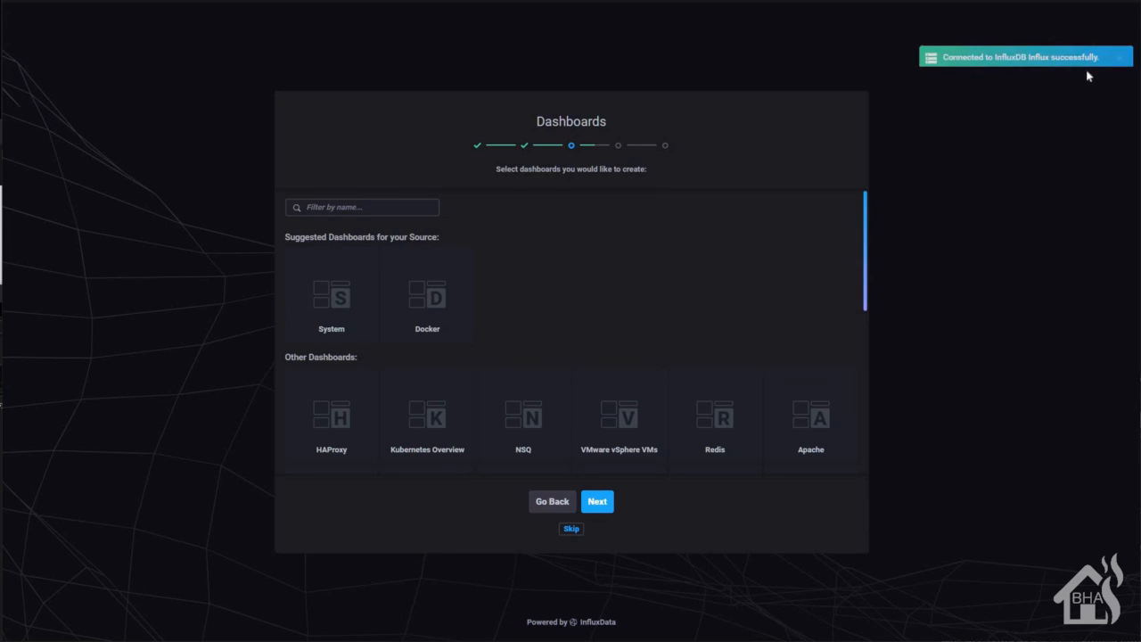
{"action": "mouse_move", "coordinate": [700, 334]}
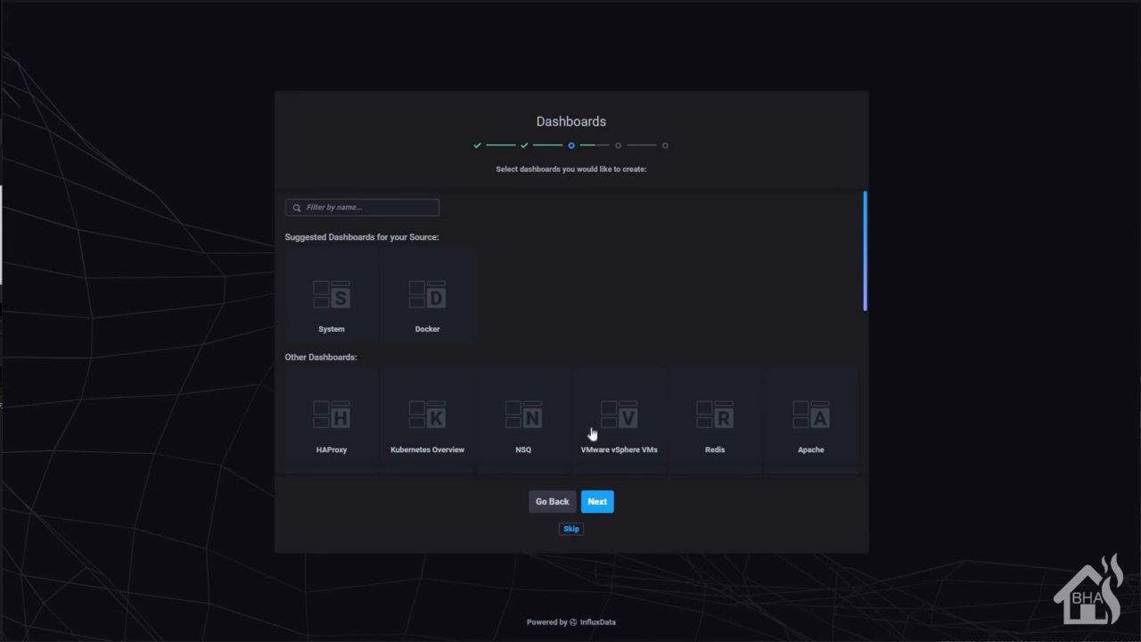
{"action": "left_click", "coordinate": [596, 501]}
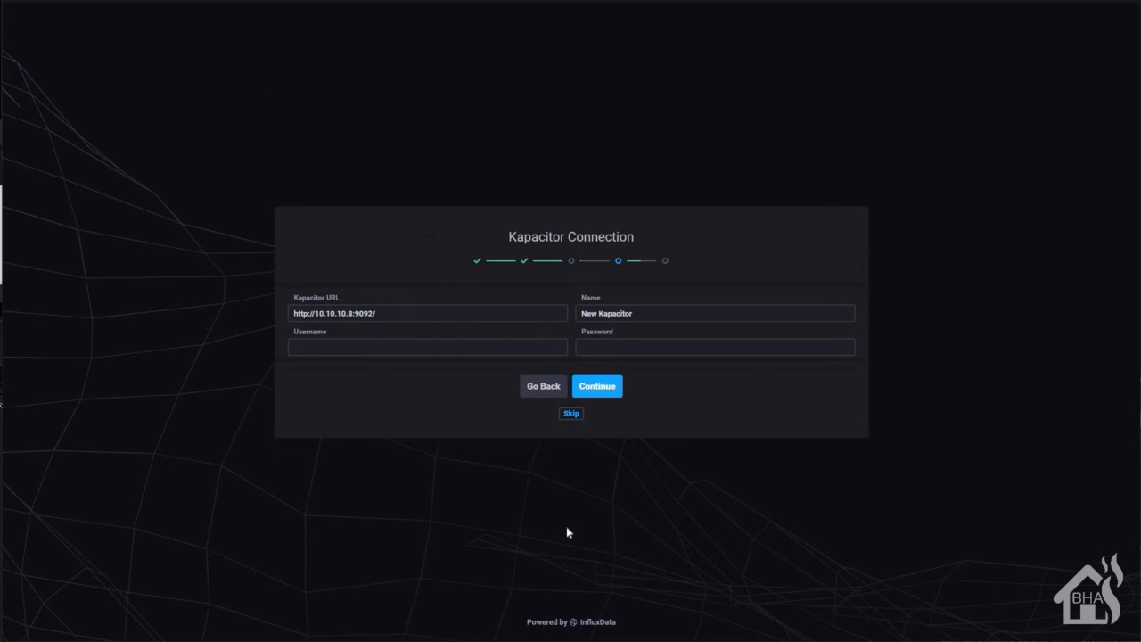
{"action": "mouse_move", "coordinate": [1037, 187]}
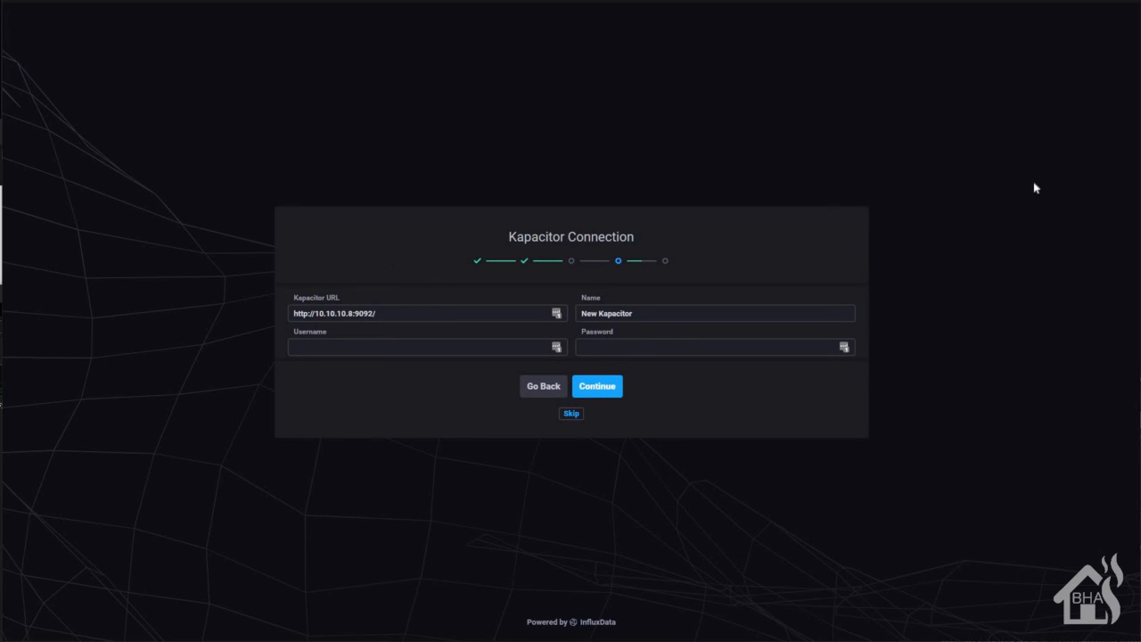
{"action": "mouse_move", "coordinate": [587, 465]}
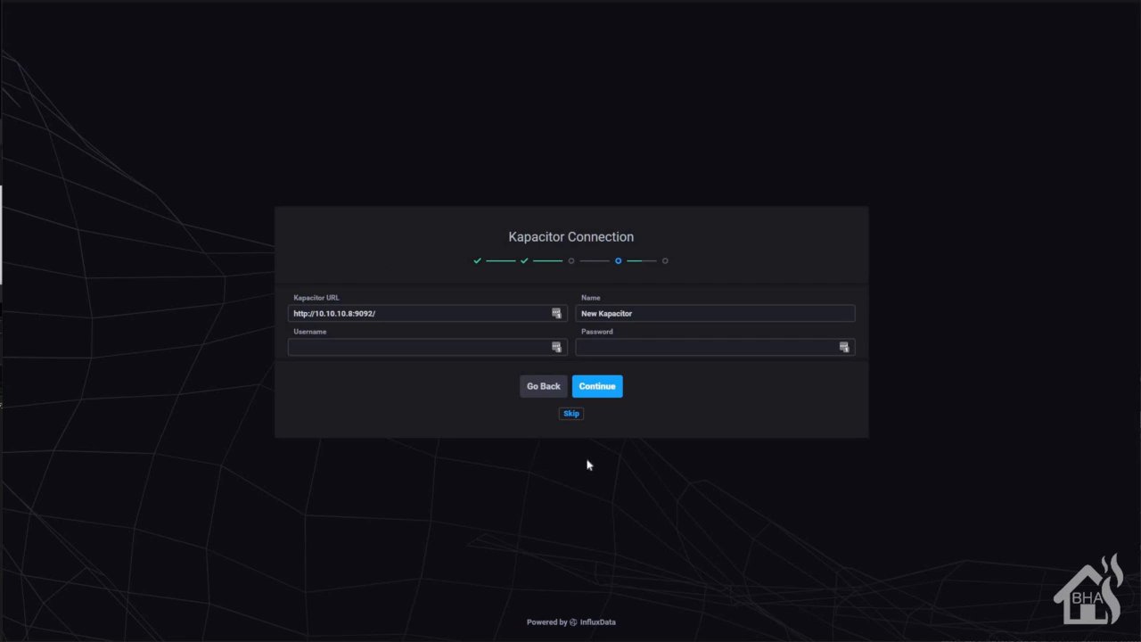
{"action": "left_click", "coordinate": [596, 386]}
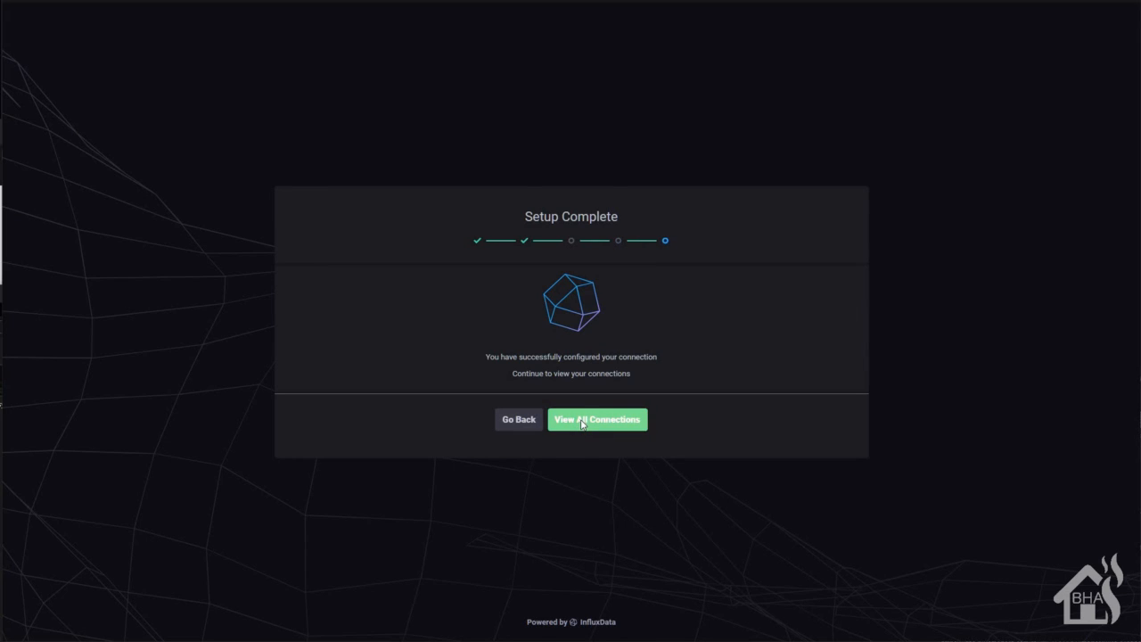
{"action": "left_click", "coordinate": [598, 419]}
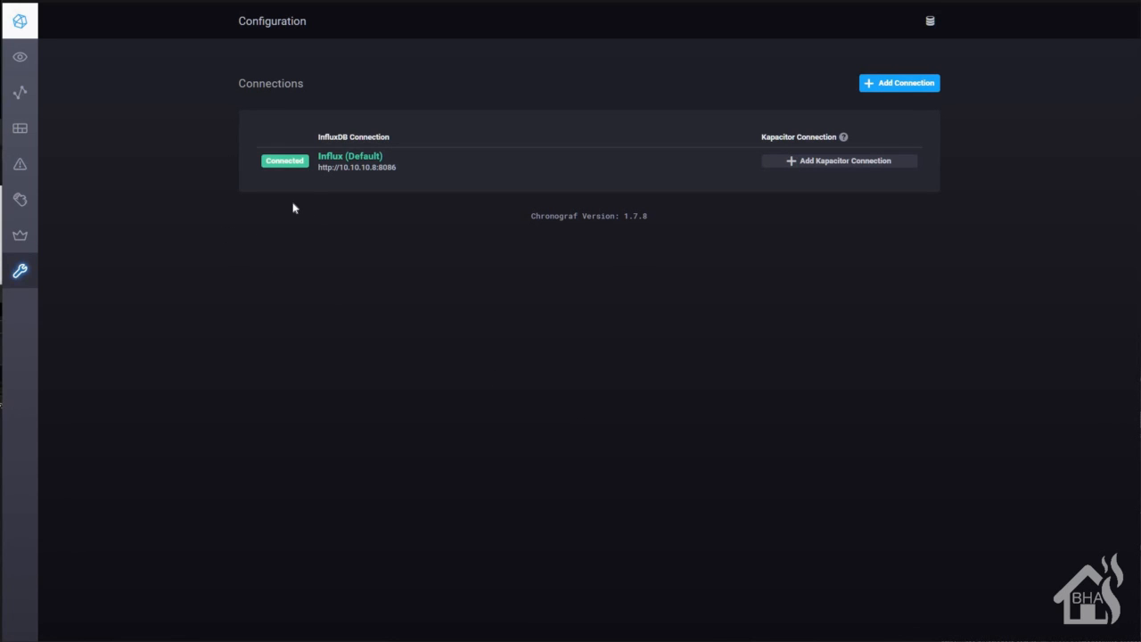
{"action": "mouse_move", "coordinate": [339, 191]}
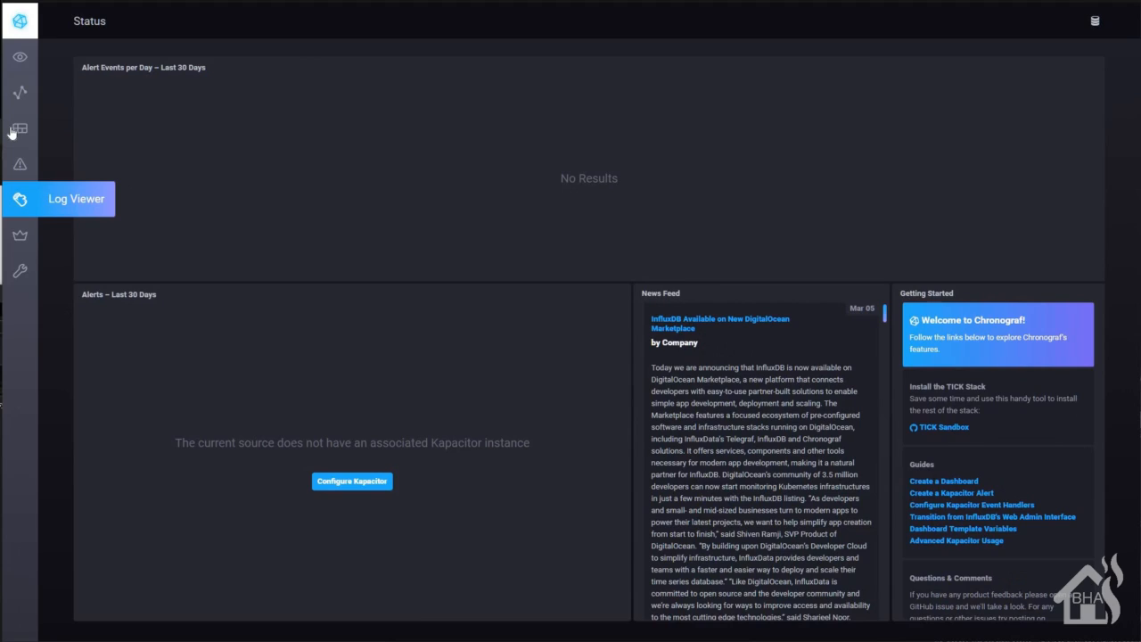
Create a dashboard named Network Stats and start adding data to its empty graph
{"action": "left_click", "coordinate": [19, 127]}
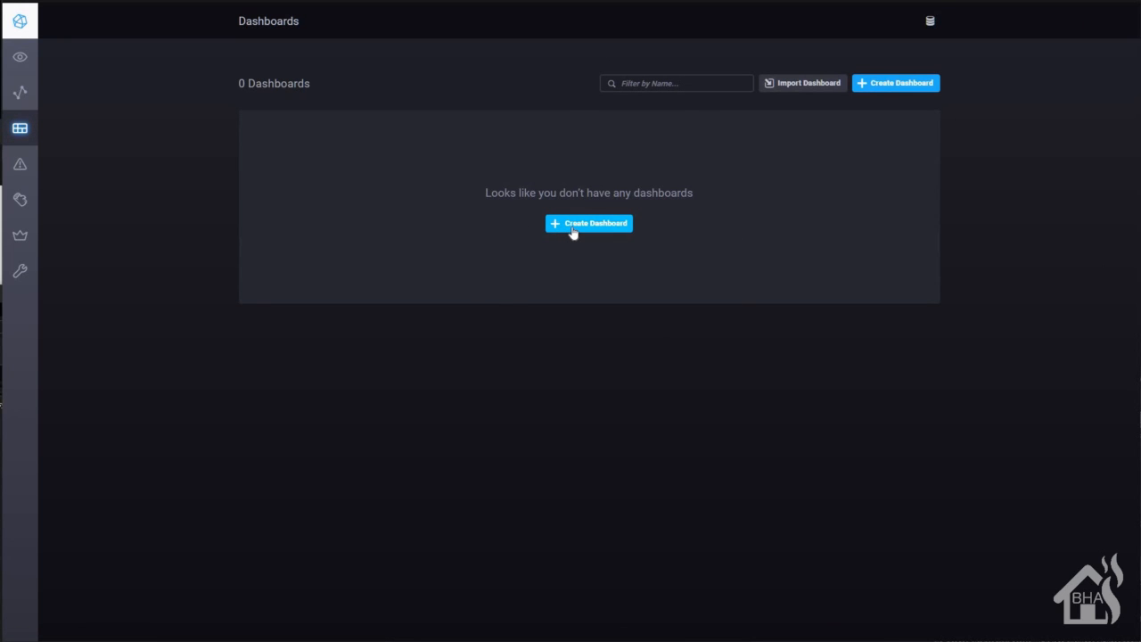
{"action": "left_click", "coordinate": [588, 223]}
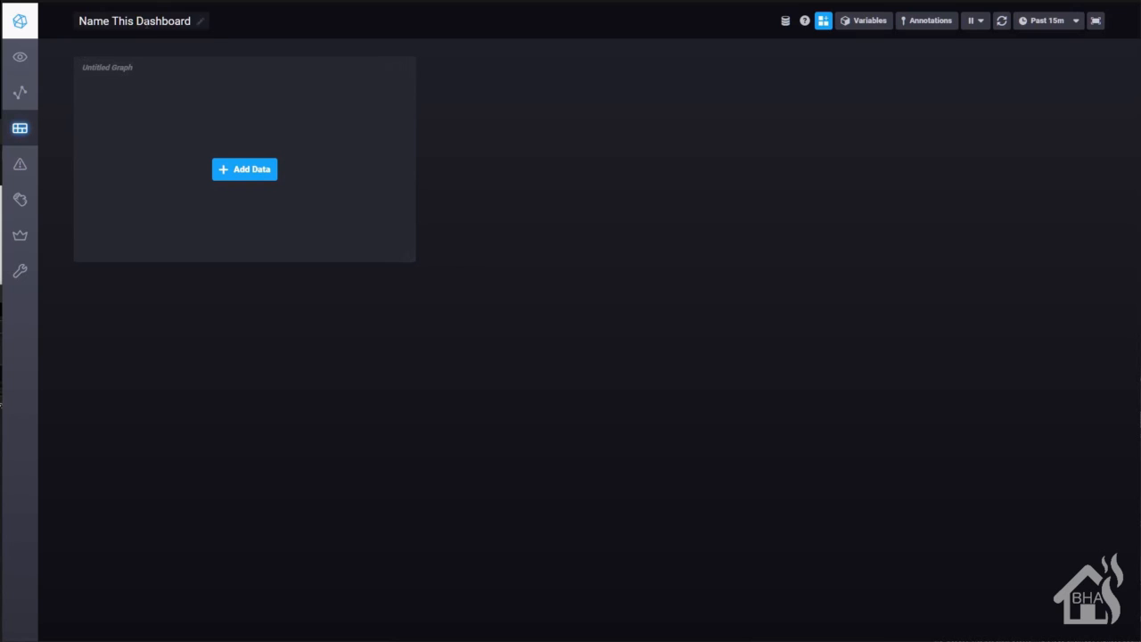
{"action": "type", "text": "Network Stats"}
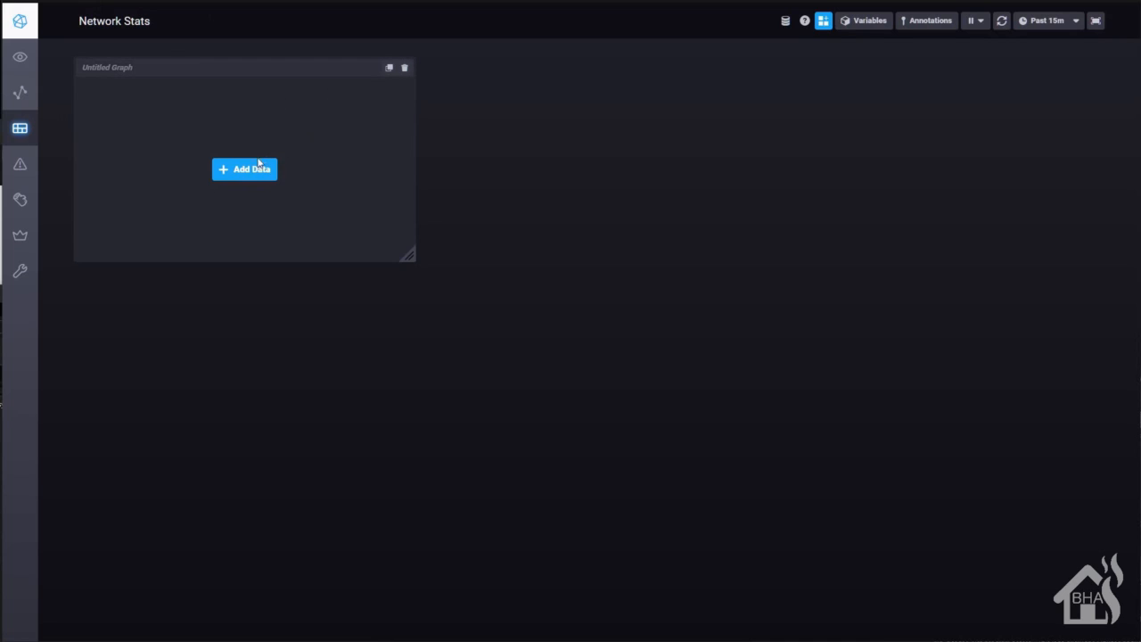
{"action": "left_click", "coordinate": [243, 168]}
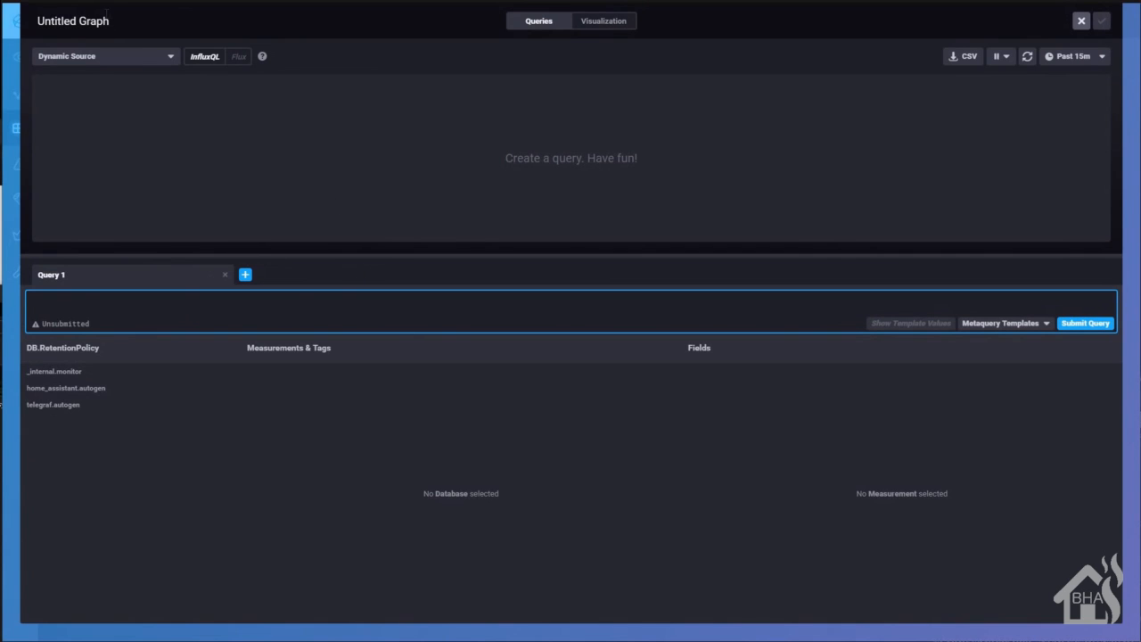
Title the new graph Network Download Speed
{"action": "left_click", "coordinate": [73, 21]}
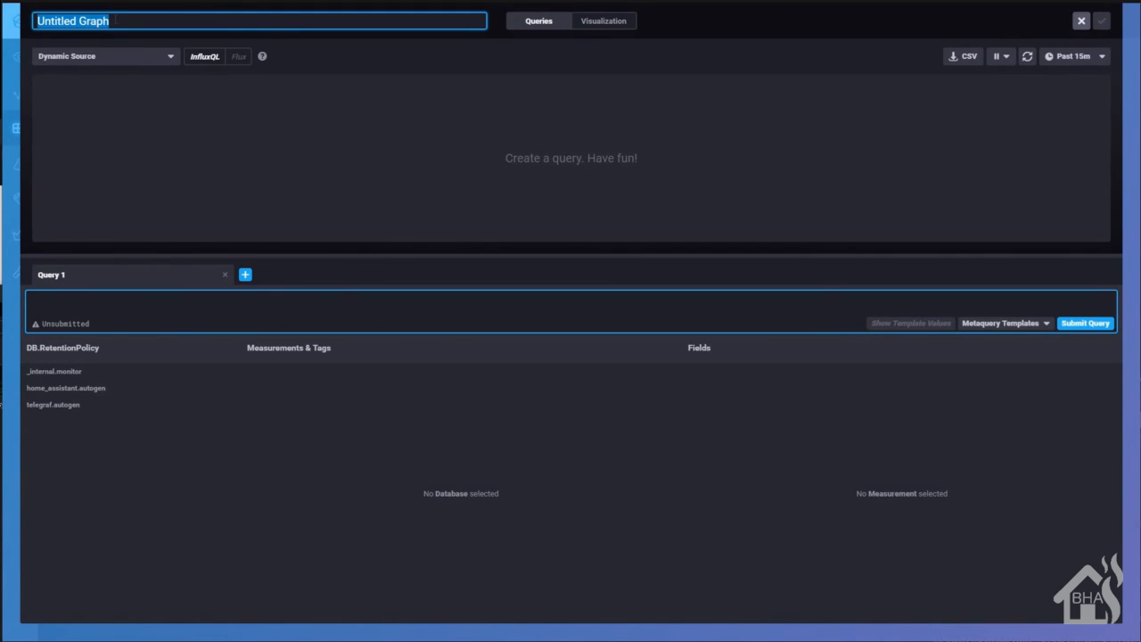
{"action": "type", "text": "Down"}
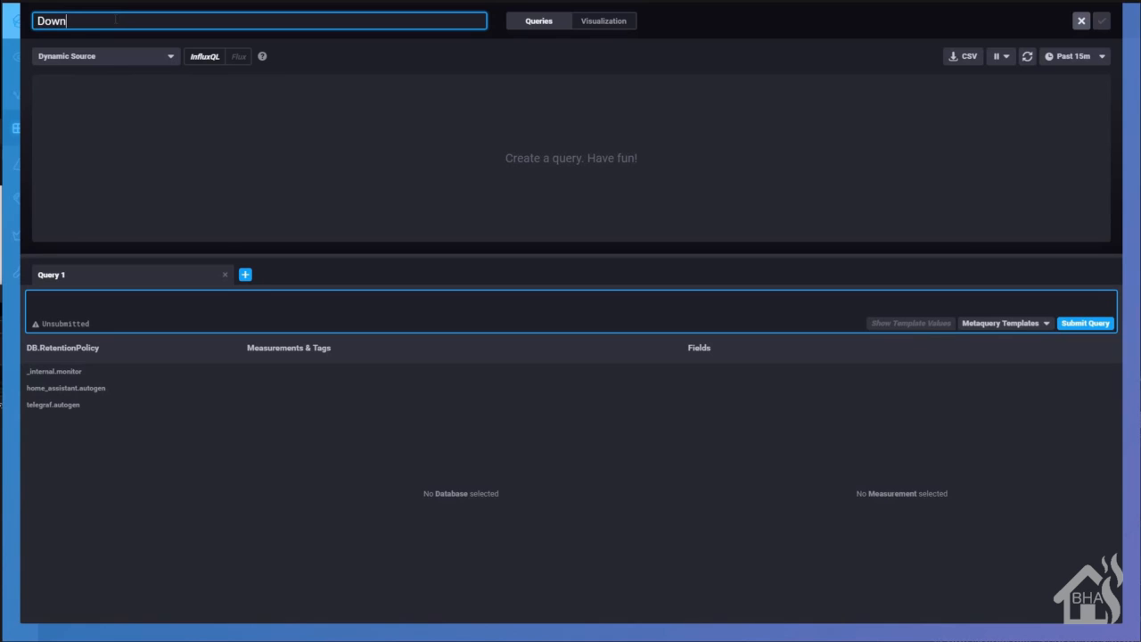
{"action": "type", "text": "load"}
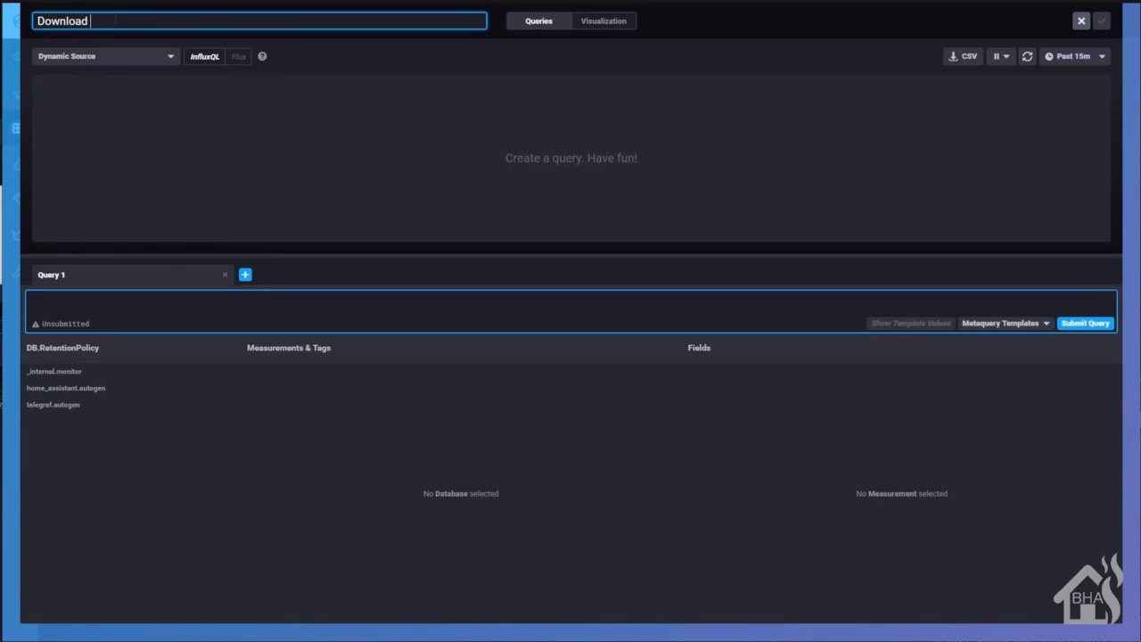
{"action": "type", "text": "N"}
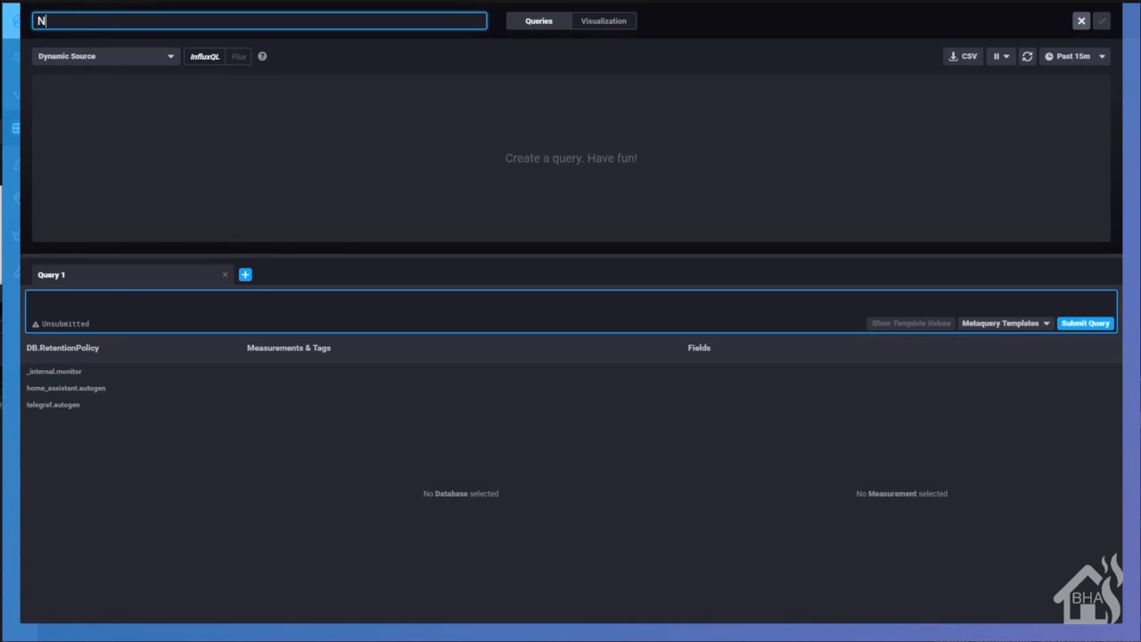
{"action": "type", "text": "etwork Download S"}
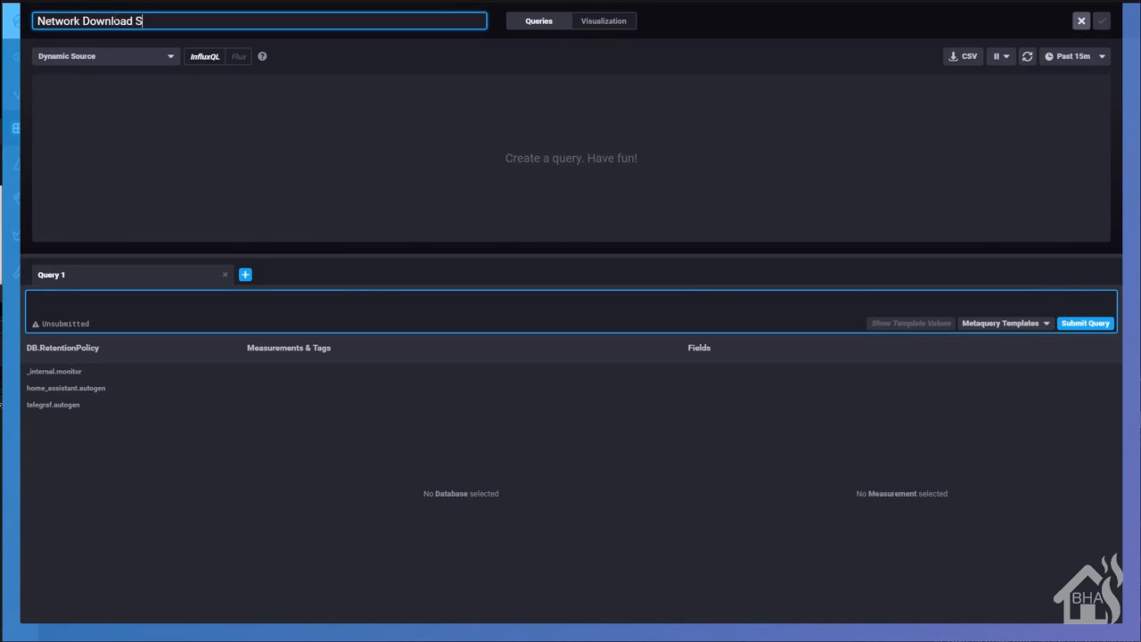
{"action": "type", "text": "peed"}
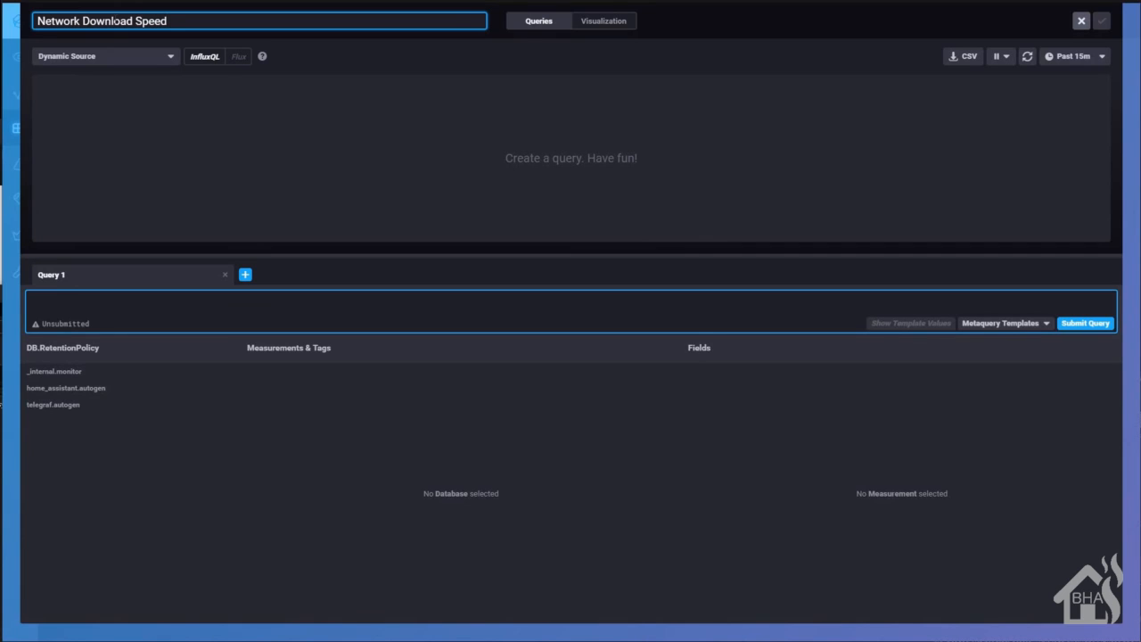
{"action": "mouse_move", "coordinate": [261, 134]}
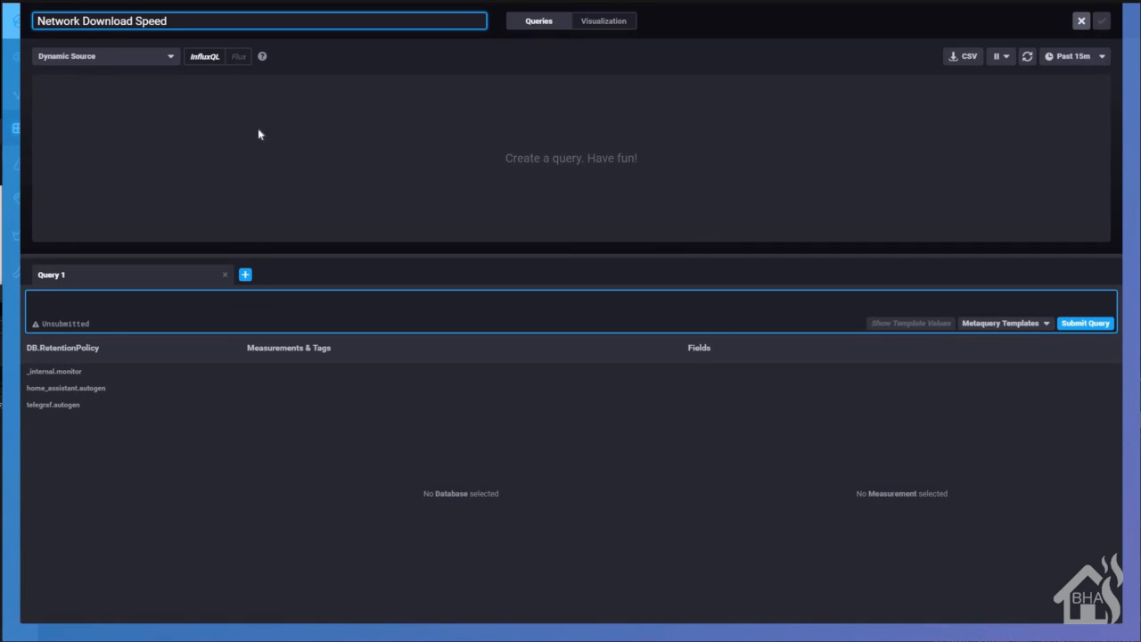
{"action": "mouse_move", "coordinate": [76, 364]}
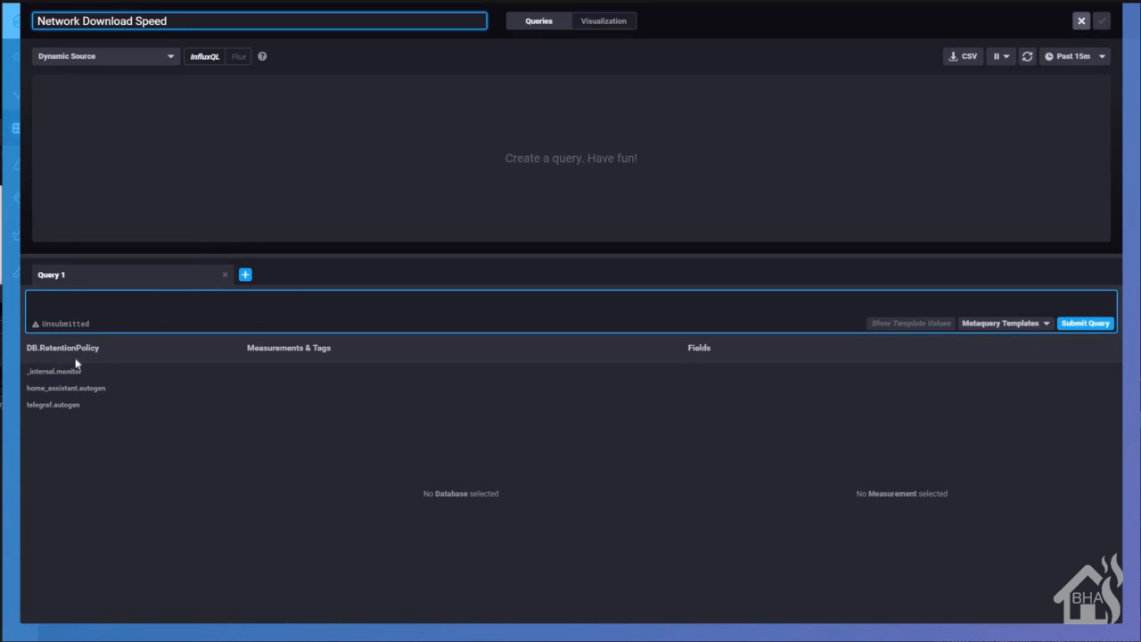
{"action": "mouse_move", "coordinate": [65, 388]}
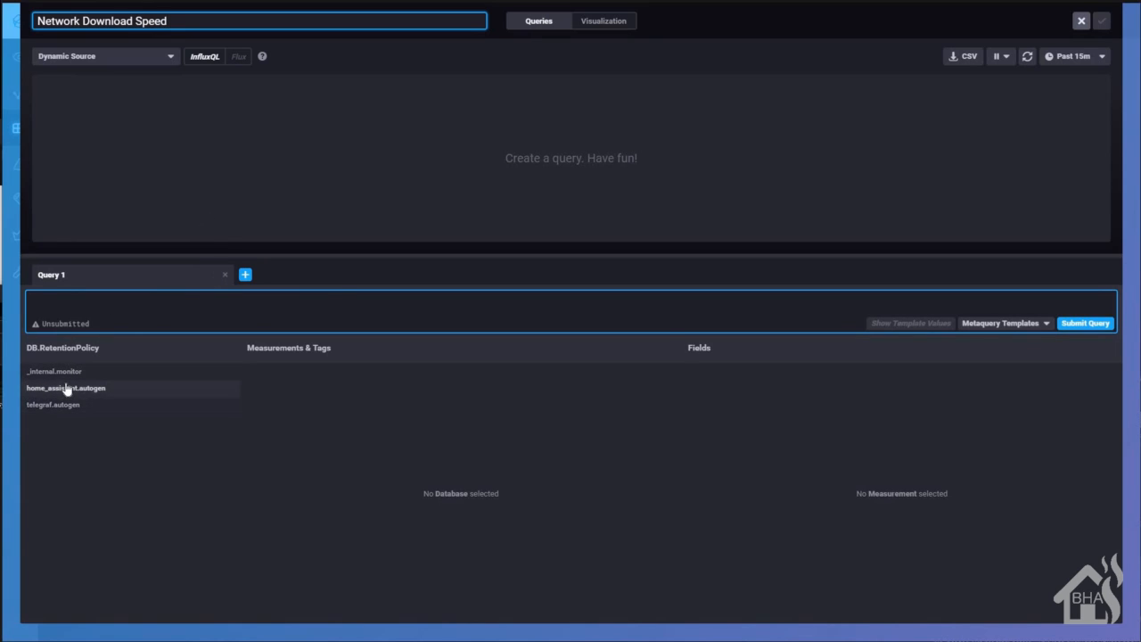
Query the value field of speedtest_download from home_assistant.autogen Mbit/s
{"action": "left_click", "coordinate": [66, 387]}
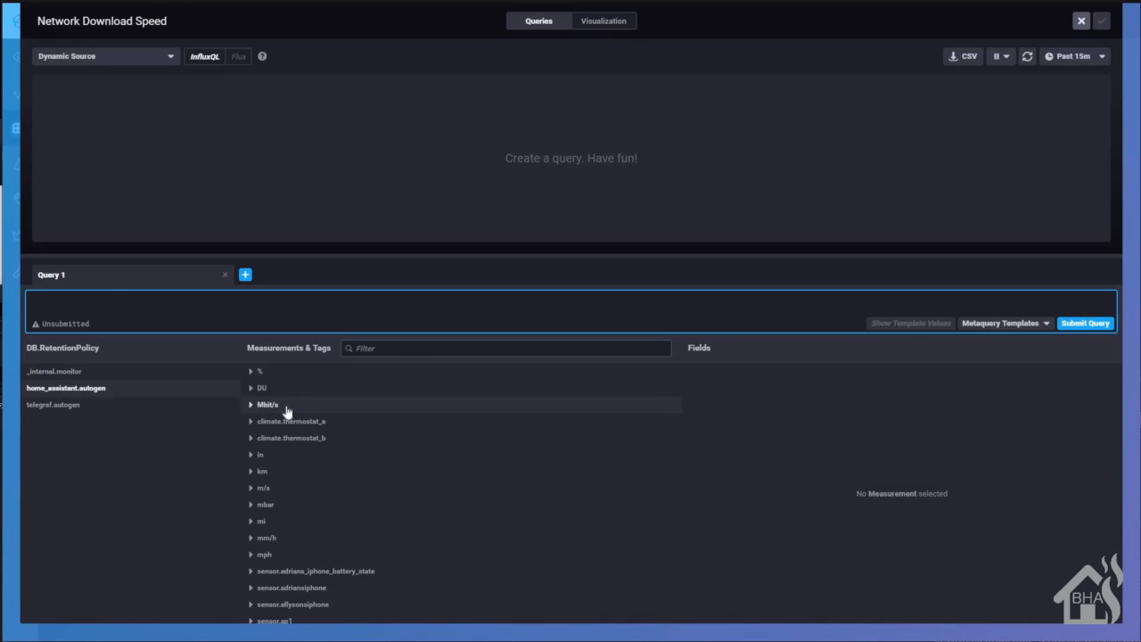
{"action": "mouse_move", "coordinate": [270, 413]}
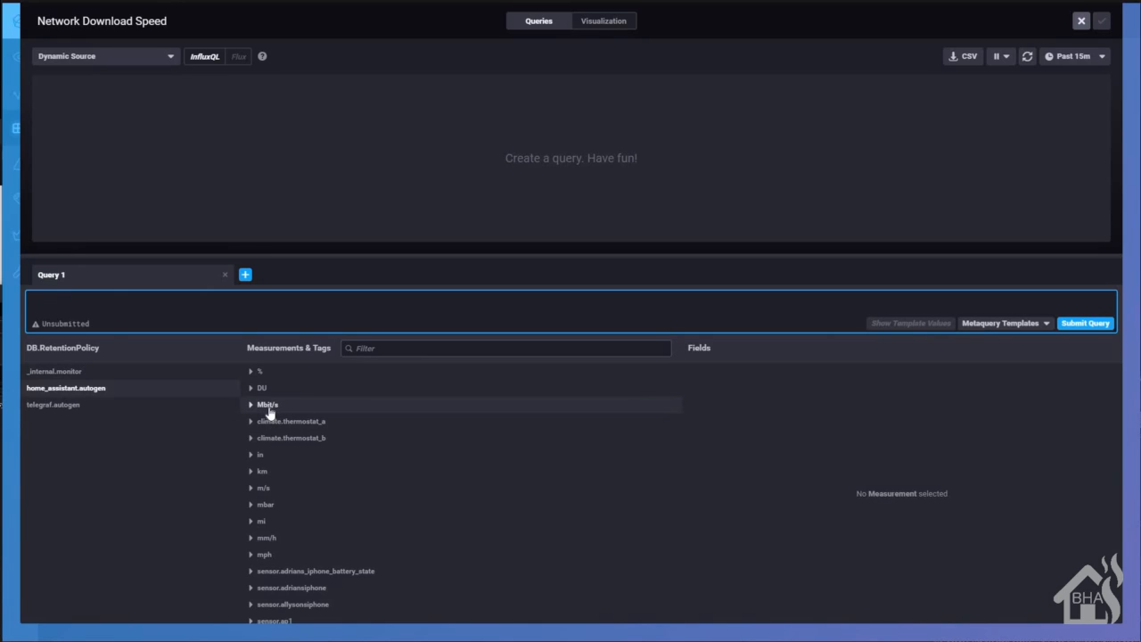
{"action": "left_click", "coordinate": [268, 404]}
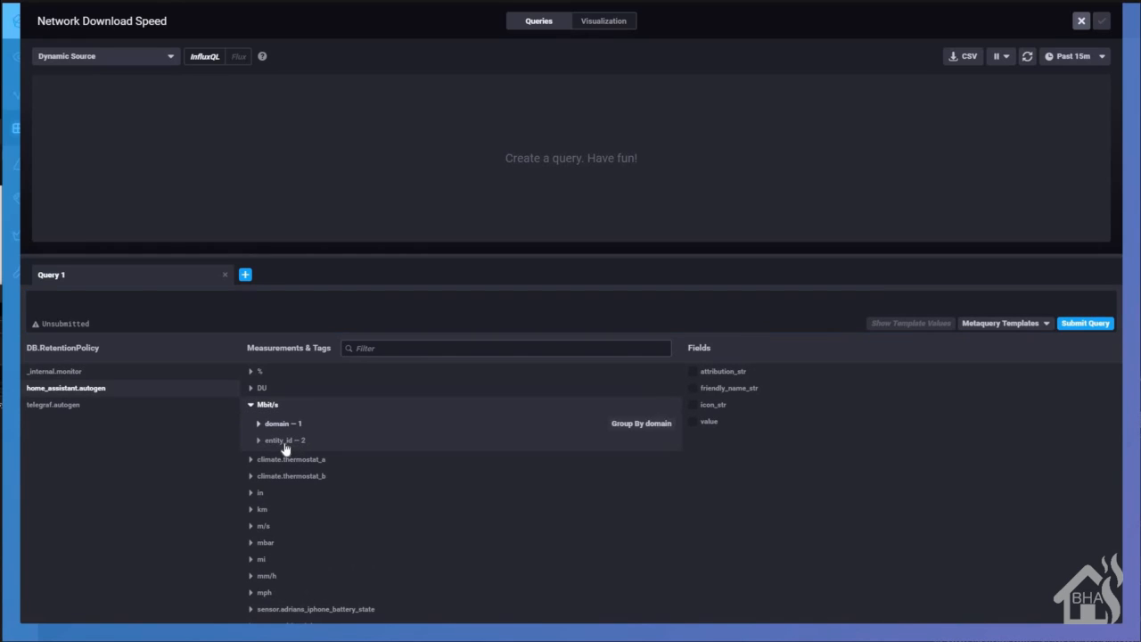
{"action": "left_click", "coordinate": [281, 439]}
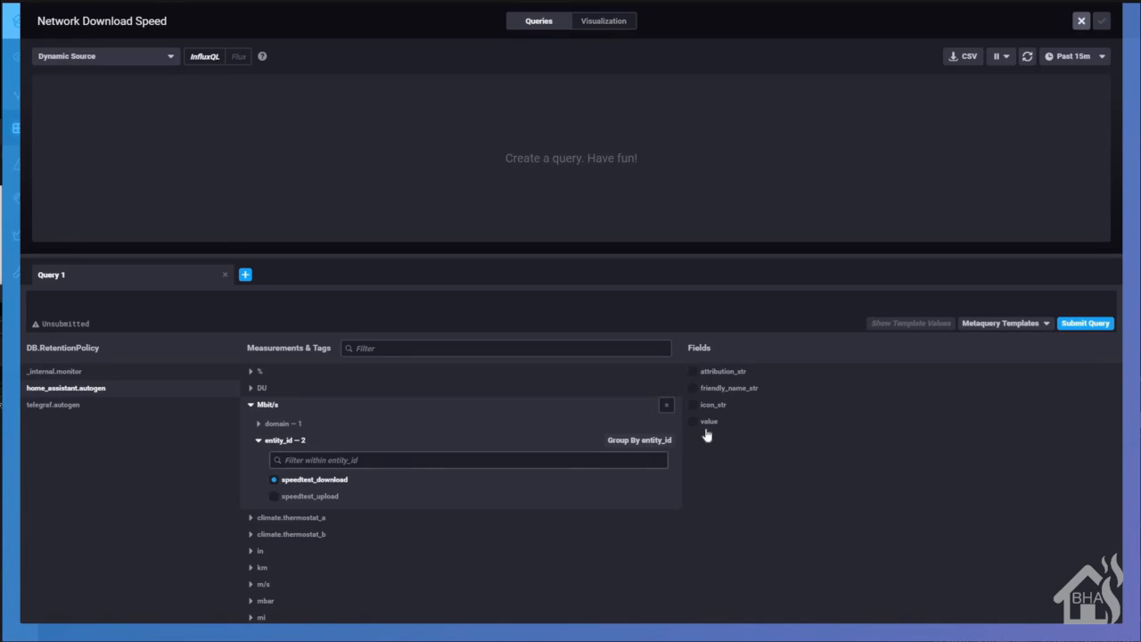
{"action": "left_click", "coordinate": [709, 421]}
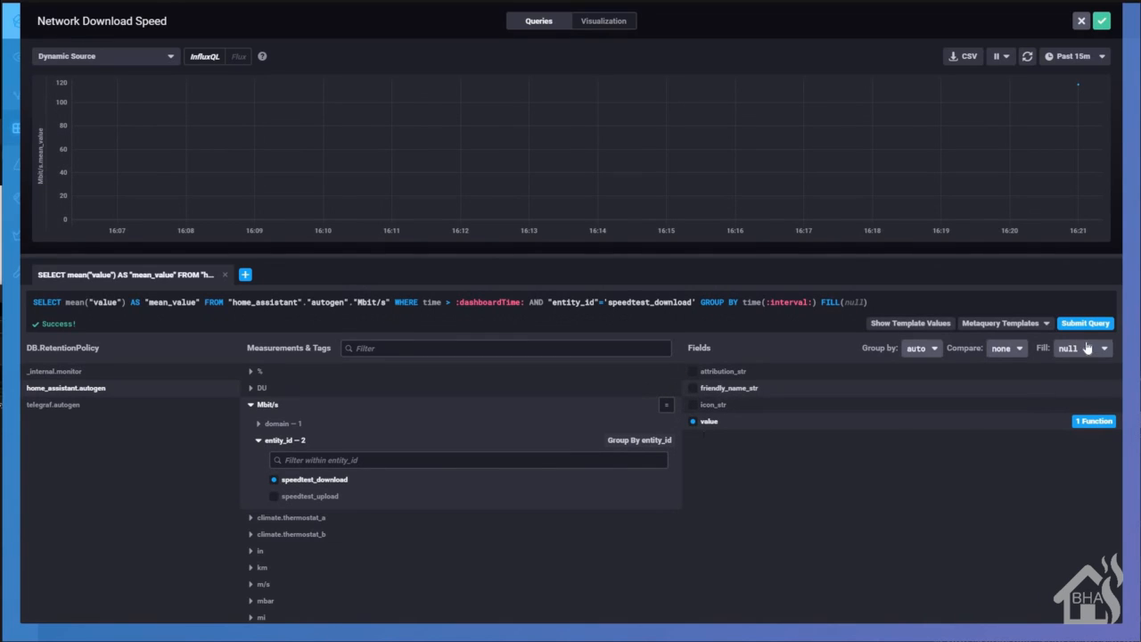
Set Fill to none and use the last function instead of mean
{"action": "left_click", "coordinate": [1081, 348]}
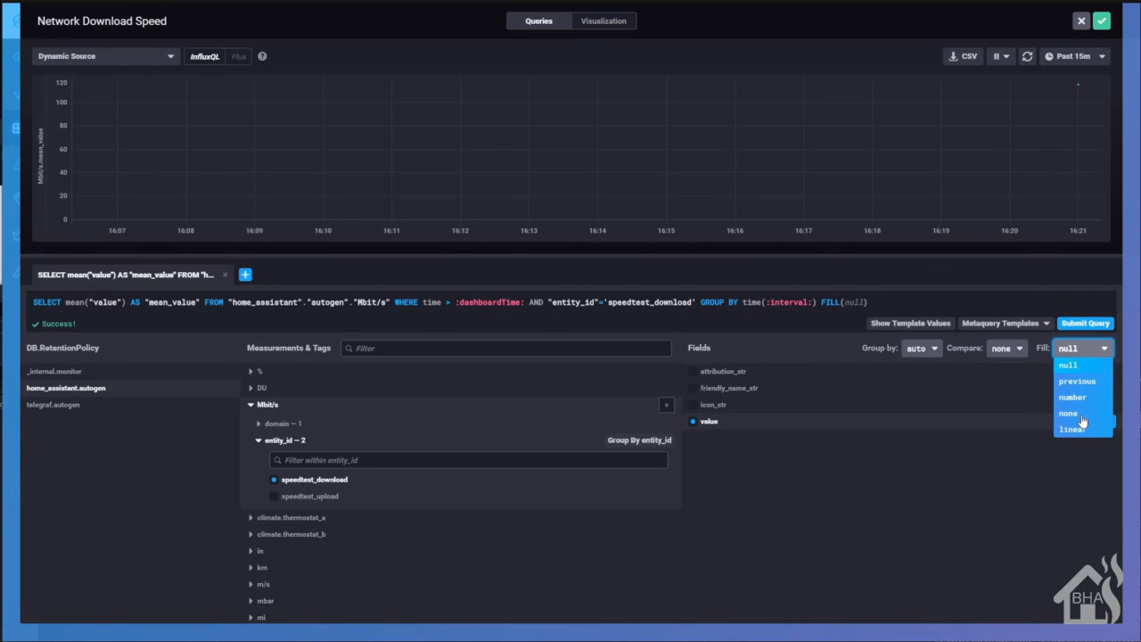
{"action": "left_click", "coordinate": [1068, 413]}
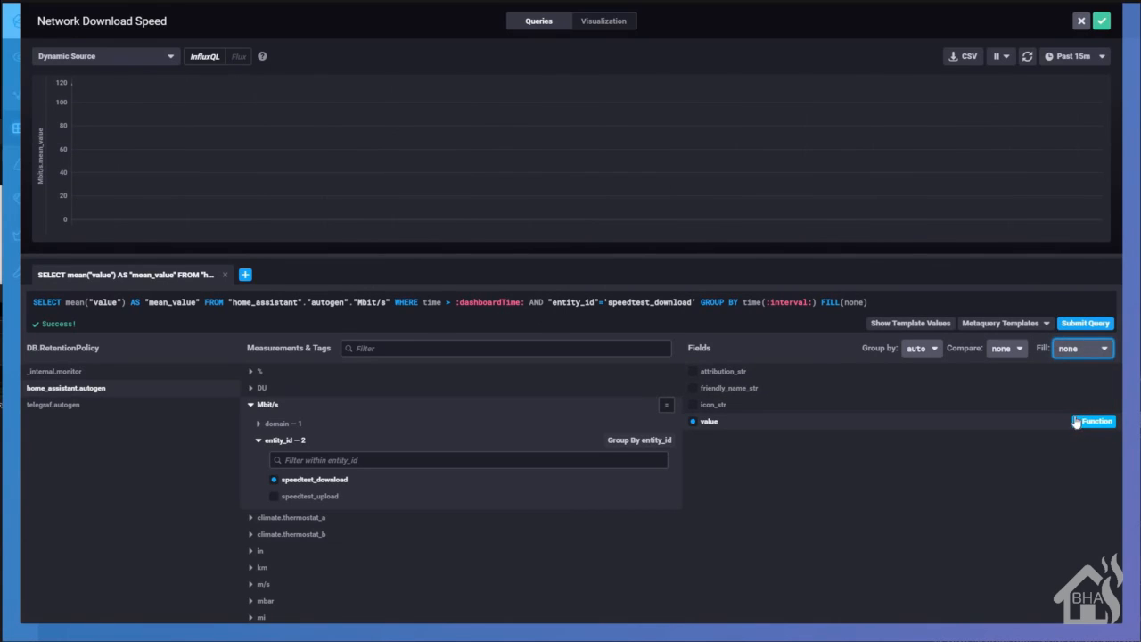
{"action": "left_click", "coordinate": [1094, 421]}
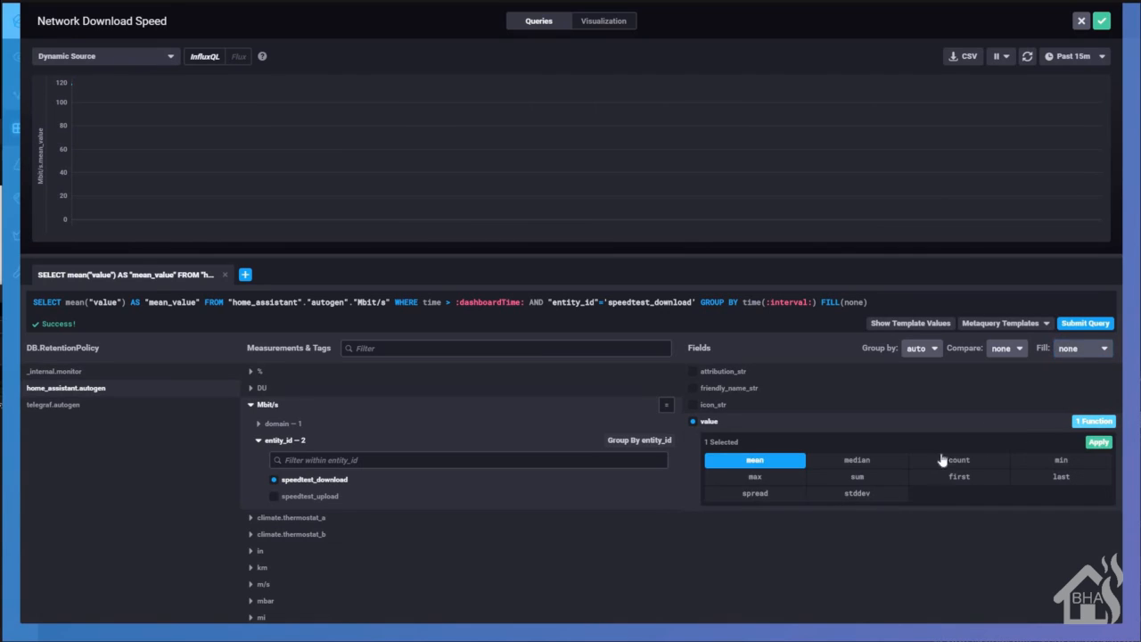
{"action": "left_click", "coordinate": [1061, 477]}
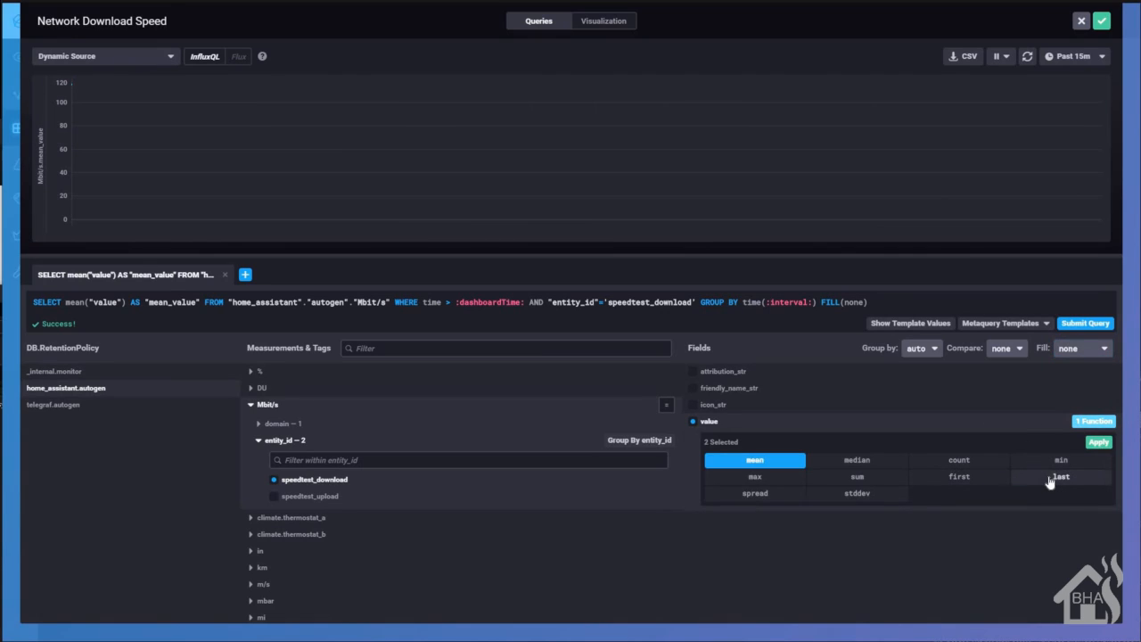
{"action": "left_click", "coordinate": [1062, 477]}
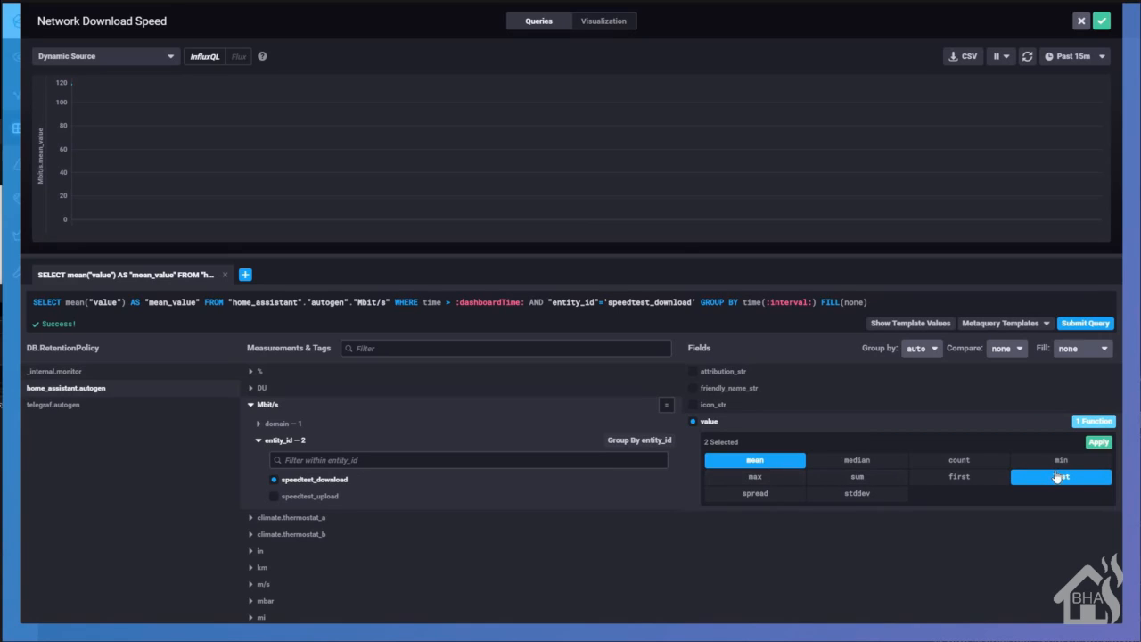
{"action": "left_click", "coordinate": [1061, 476]}
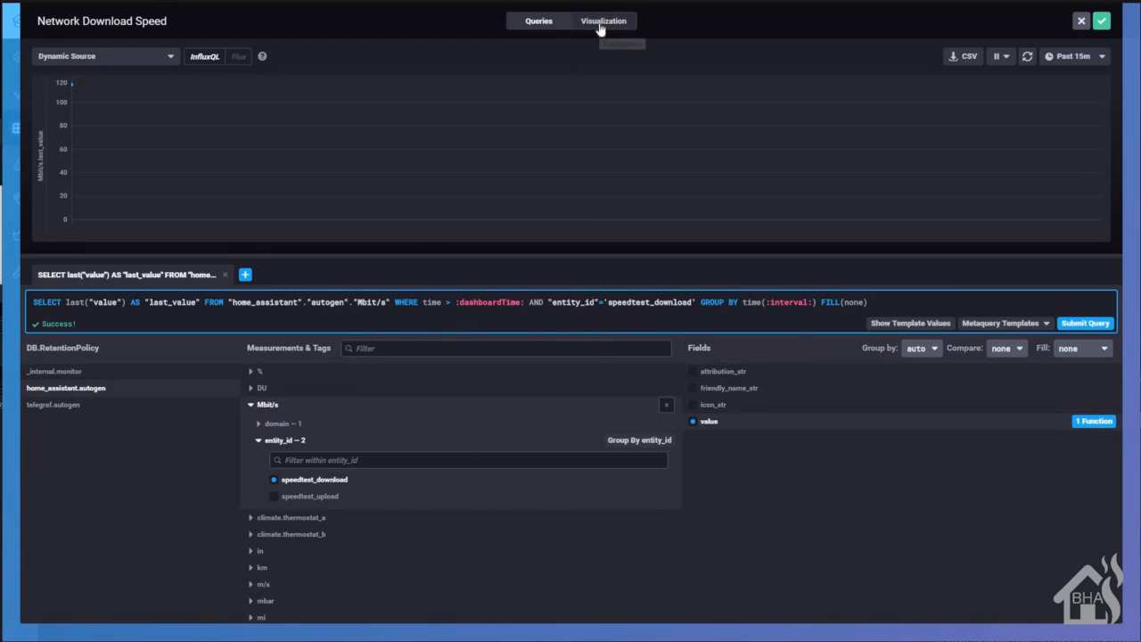
Set the download graph's Static Legend to Show, then return to its query
{"action": "left_click", "coordinate": [604, 20]}
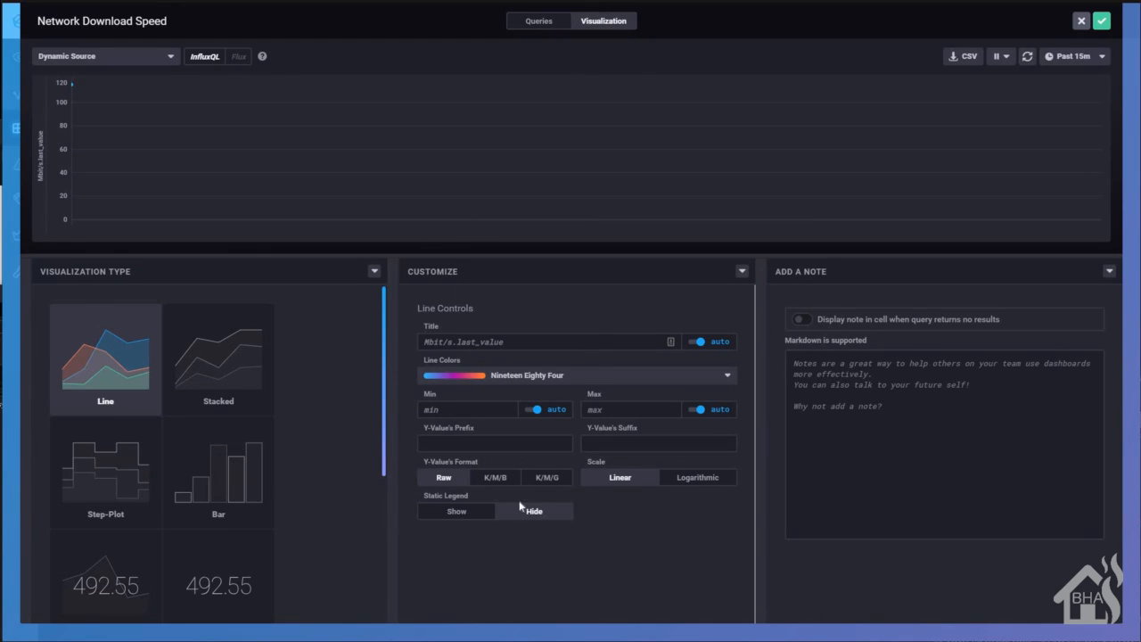
{"action": "left_click", "coordinate": [456, 511]}
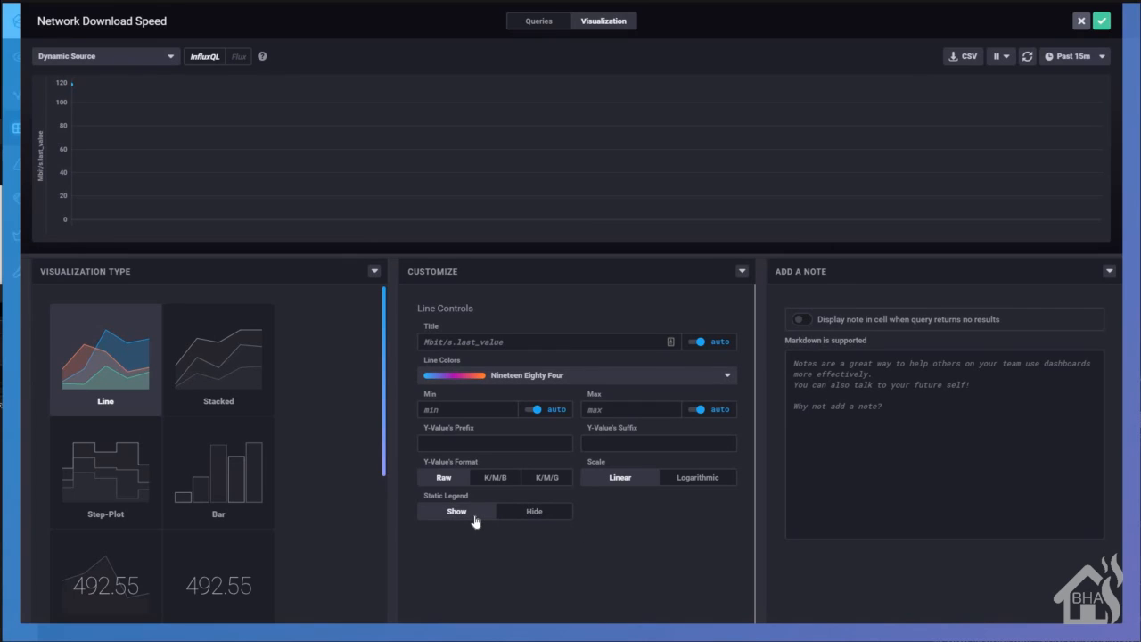
{"action": "mouse_move", "coordinate": [624, 404]}
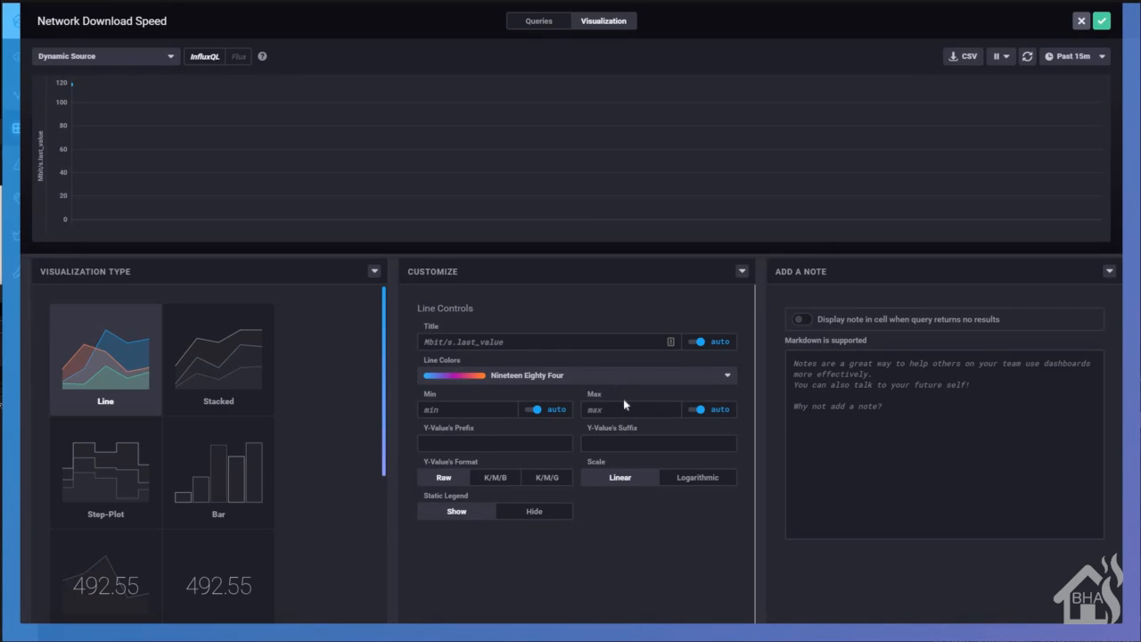
{"action": "mouse_move", "coordinate": [536, 100]}
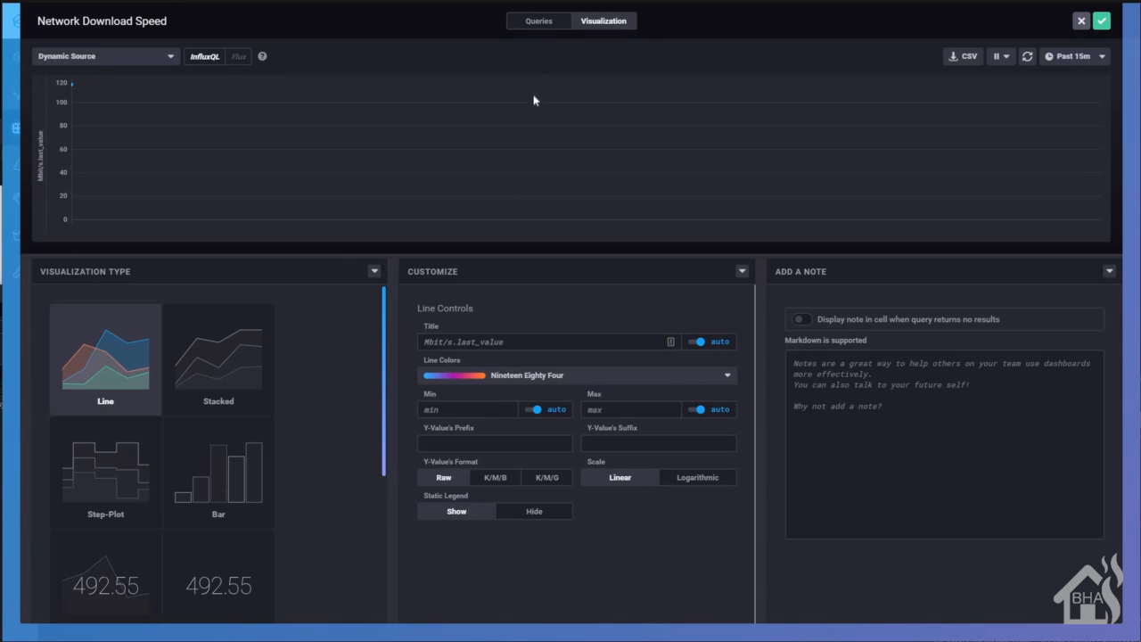
{"action": "left_click", "coordinate": [538, 21]}
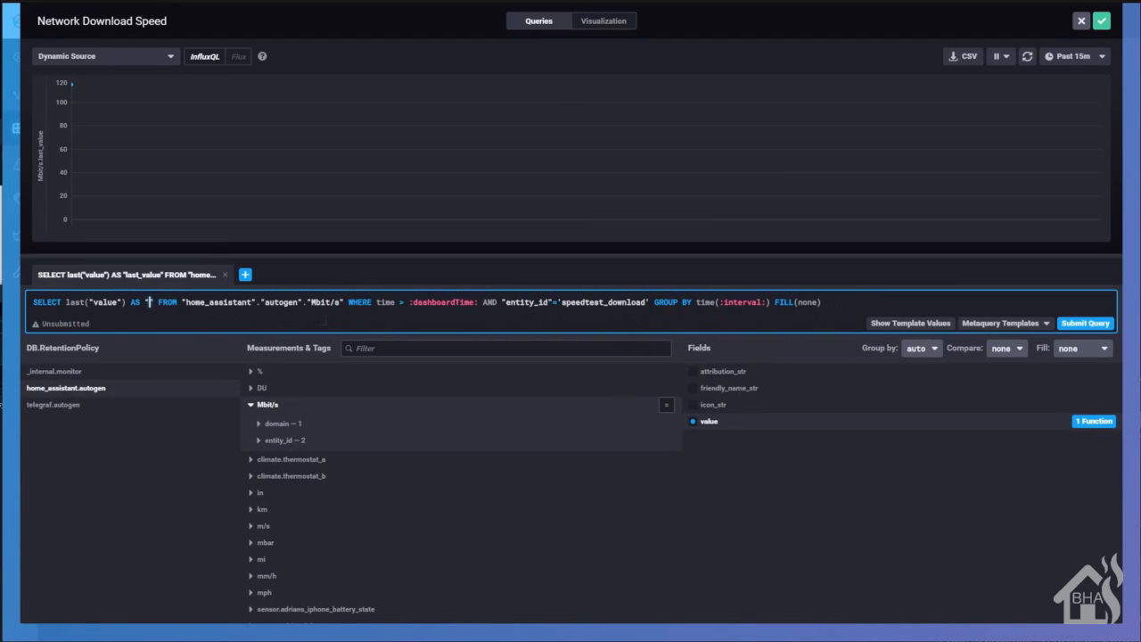
Alias the series as Download(Mbit/s) and submit the query
{"action": "type", "text": "Download"}
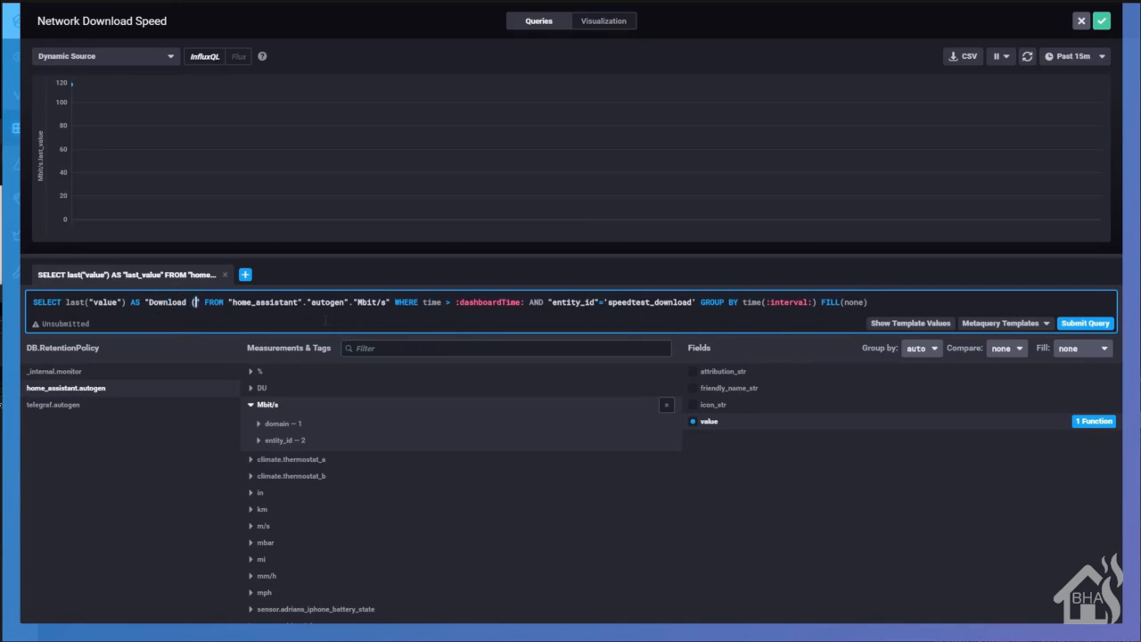
{"action": "type", "text": "(M"}
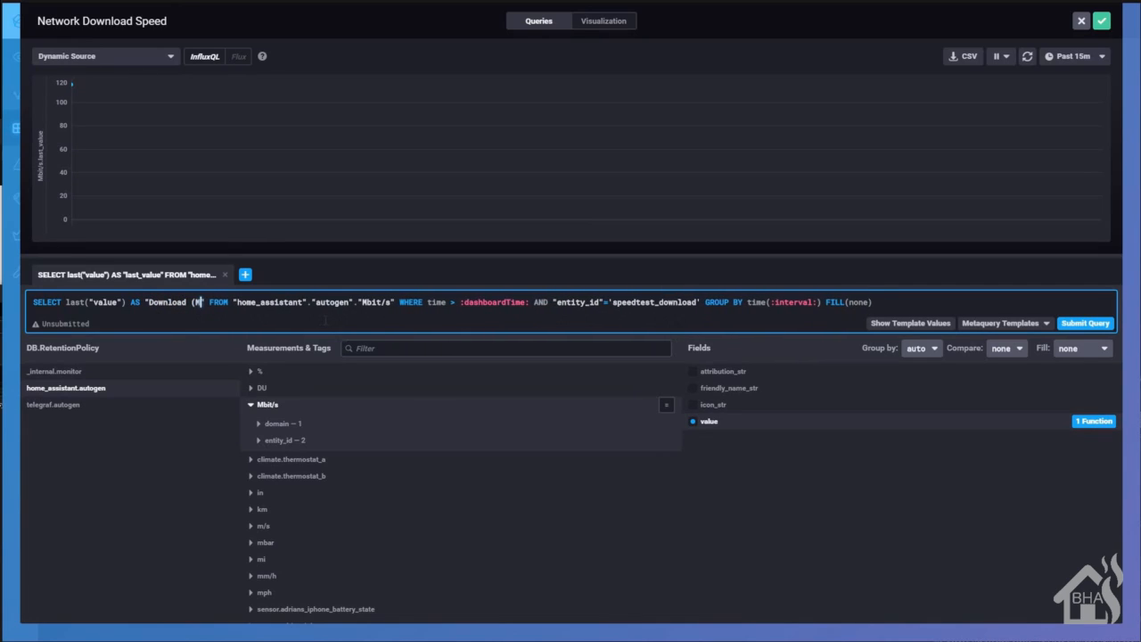
{"action": "type", "text": "bit/s"}
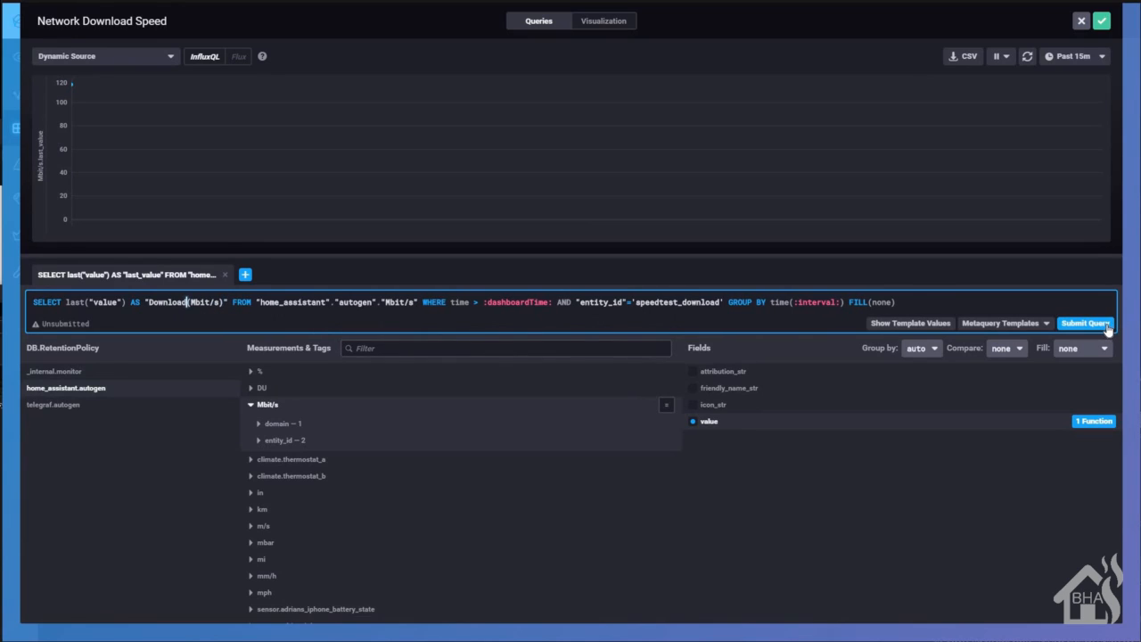
{"action": "left_click", "coordinate": [1086, 323]}
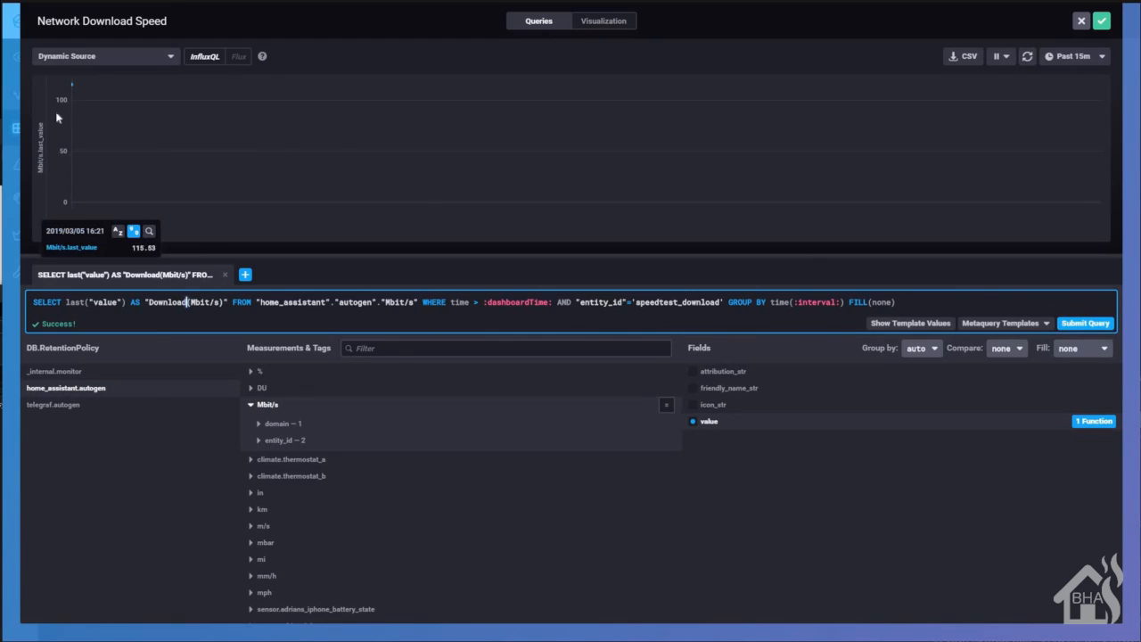
{"action": "mouse_move", "coordinate": [73, 87]}
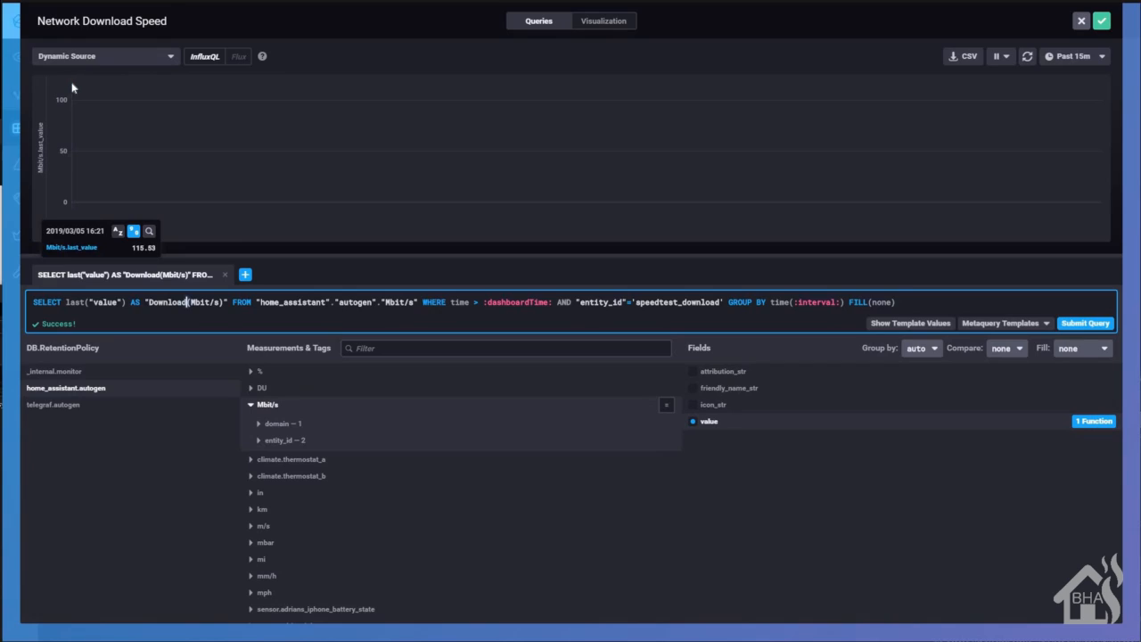
{"action": "mouse_move", "coordinate": [904, 157]}
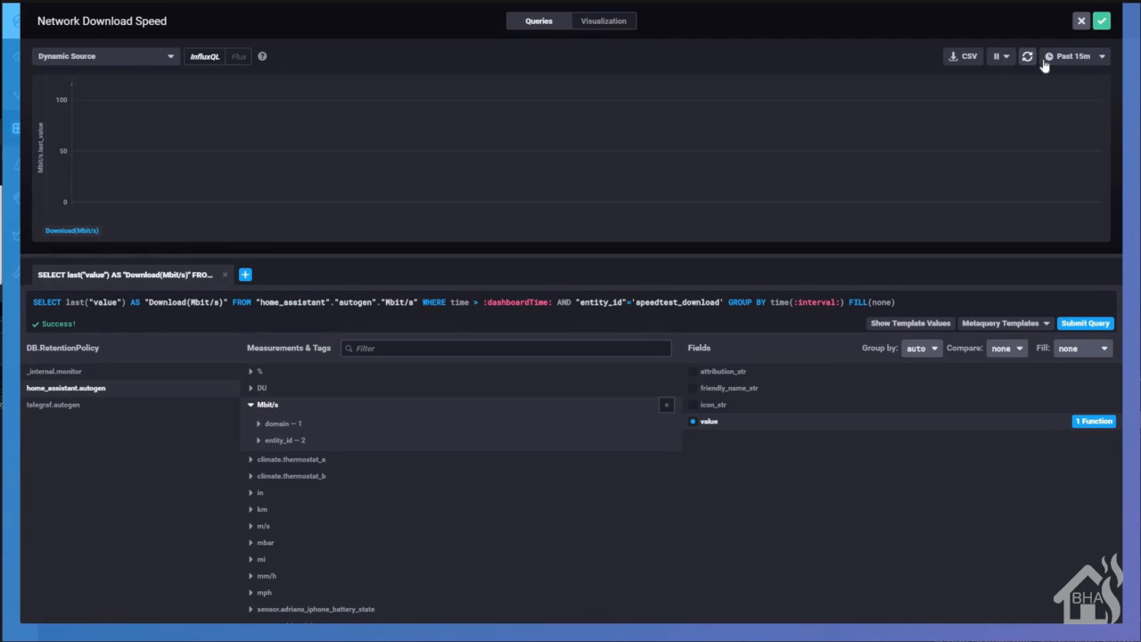
Preview the graph over Past 5m, then switch the range to Past 12h
{"action": "left_click", "coordinate": [1075, 56]}
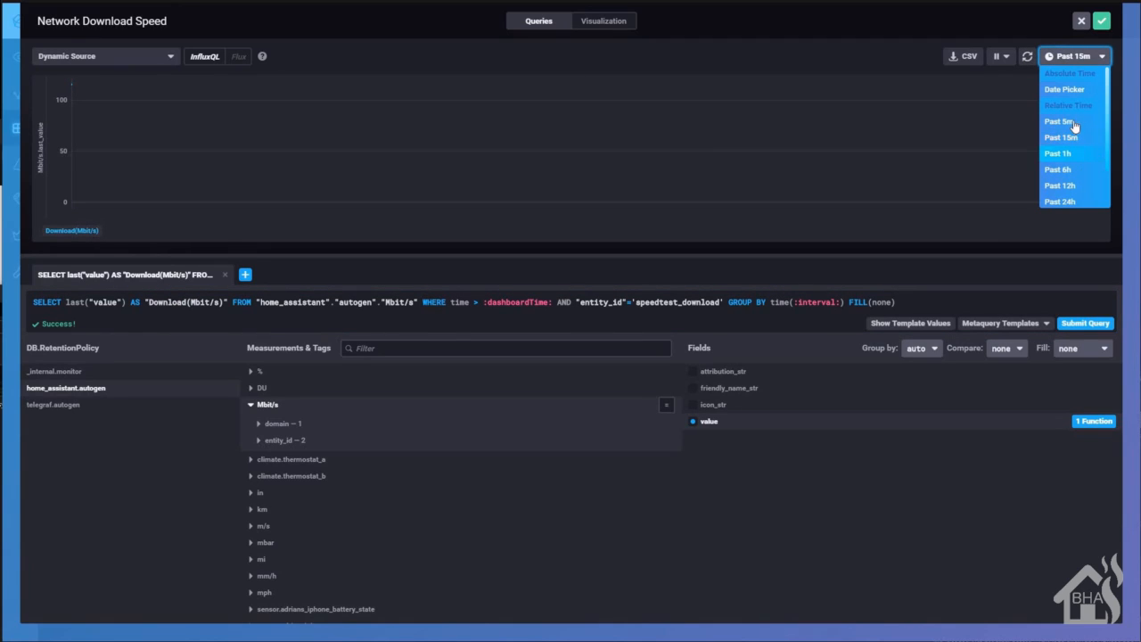
{"action": "left_click", "coordinate": [1058, 121]}
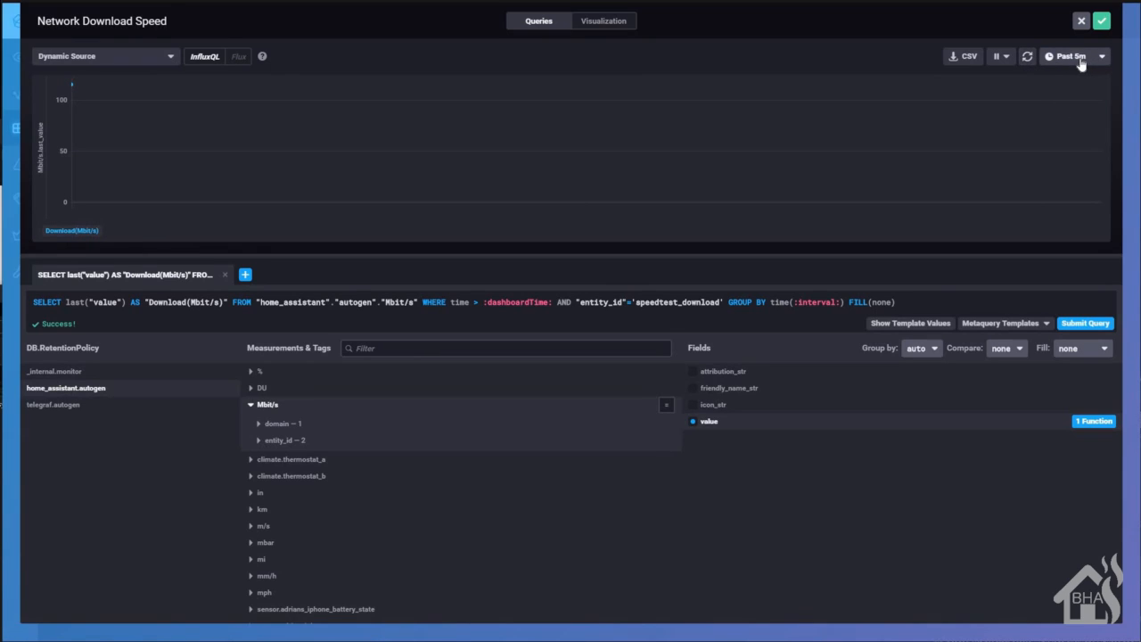
{"action": "left_click", "coordinate": [1071, 56]}
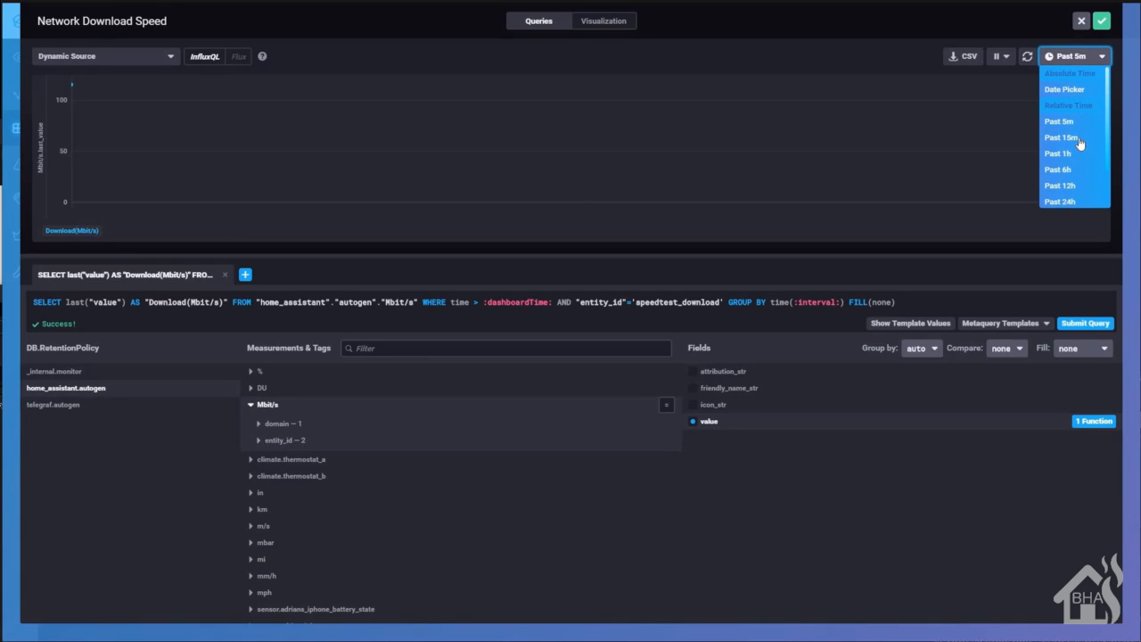
{"action": "mouse_move", "coordinate": [1064, 202]}
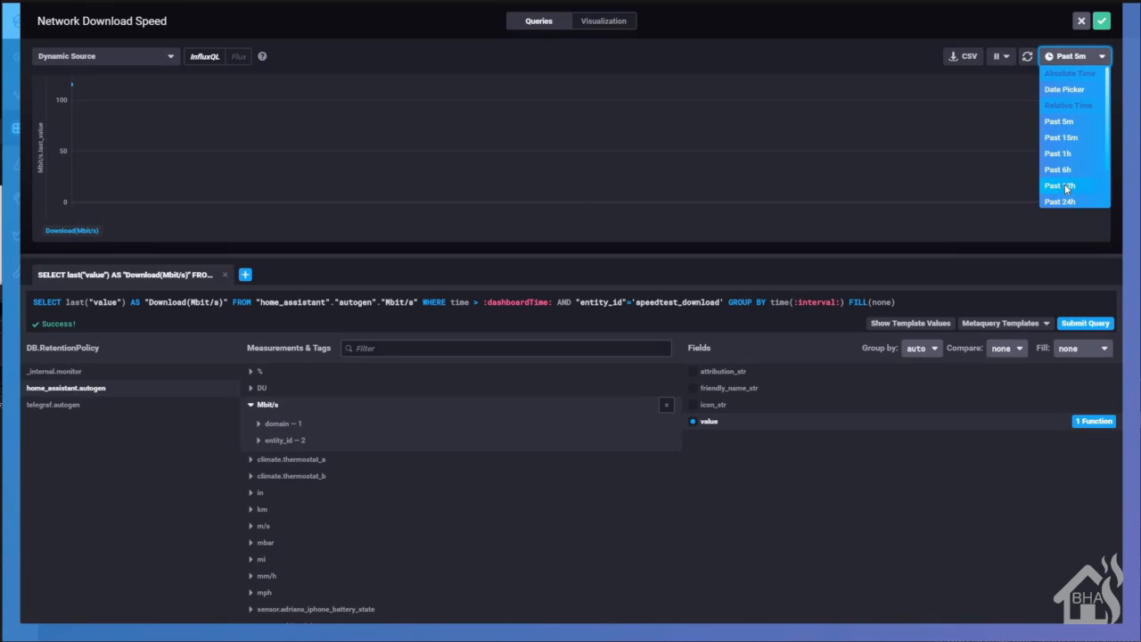
{"action": "left_click", "coordinate": [1061, 186]}
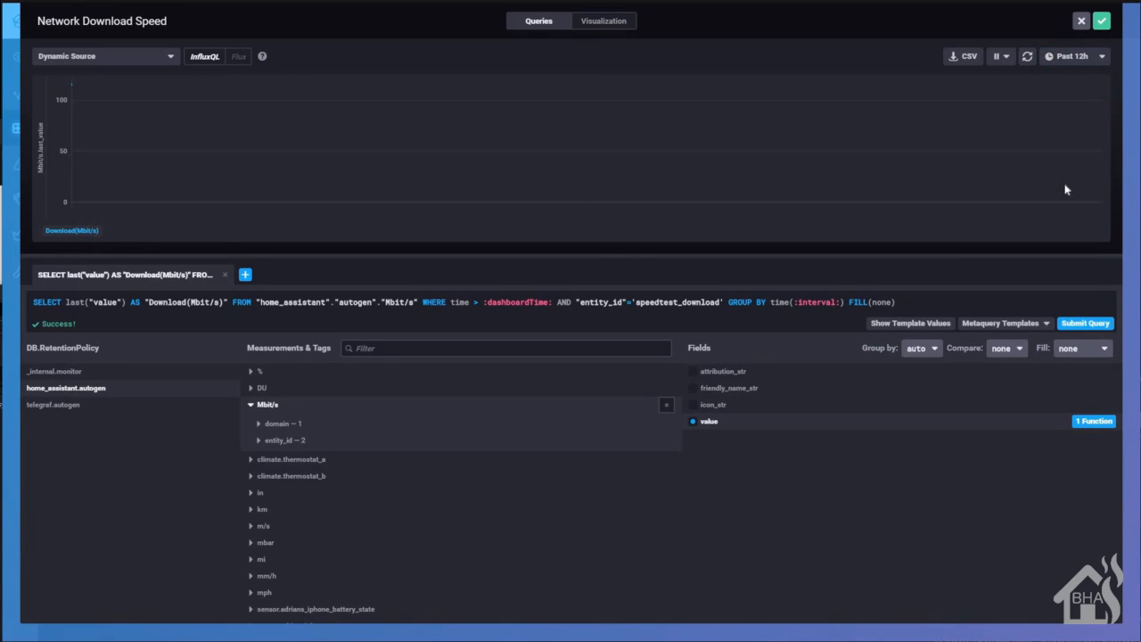
{"action": "mouse_move", "coordinate": [1086, 51]}
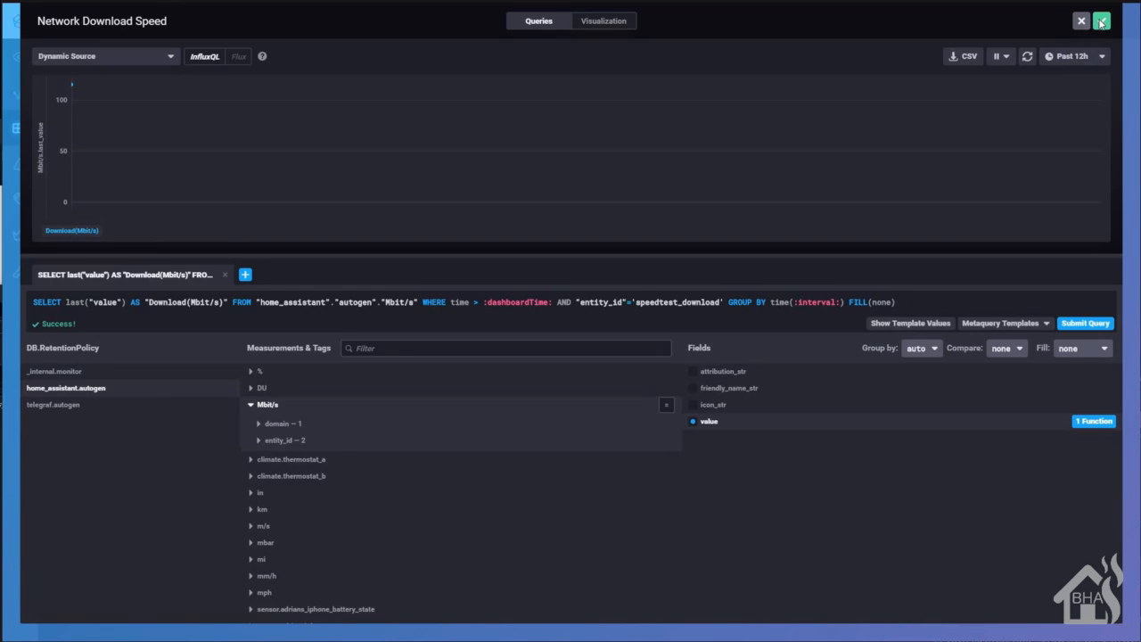
Save the Network Download Speed cell to the Network Stats dashboard
{"action": "left_click", "coordinate": [1081, 20]}
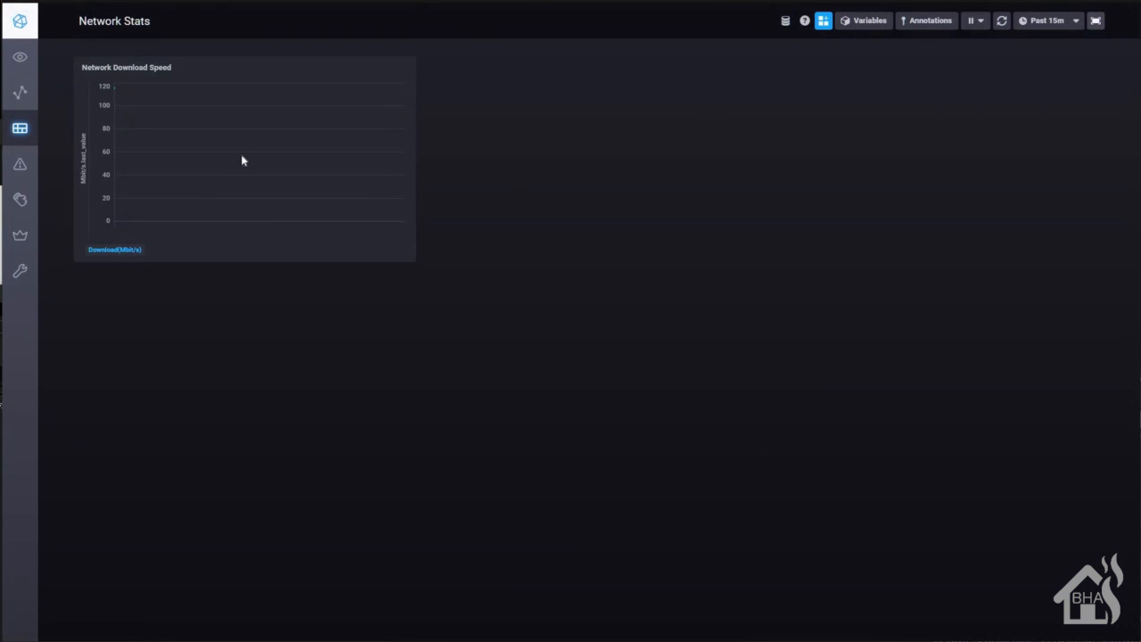
{"action": "mouse_move", "coordinate": [709, 110]}
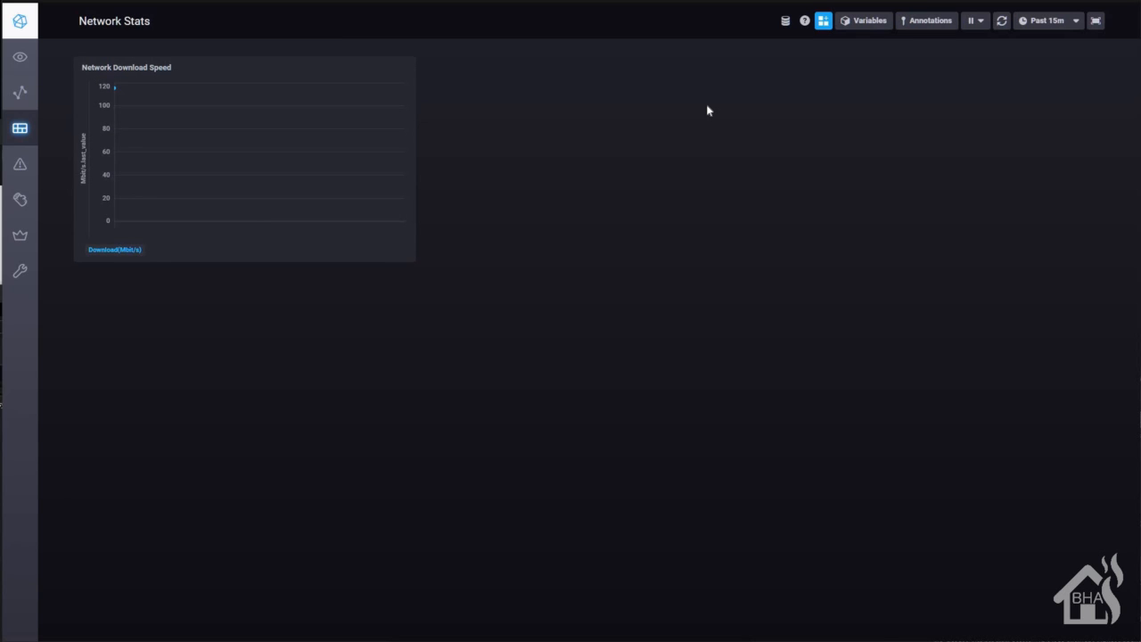
{"action": "mouse_move", "coordinate": [404, 394]}
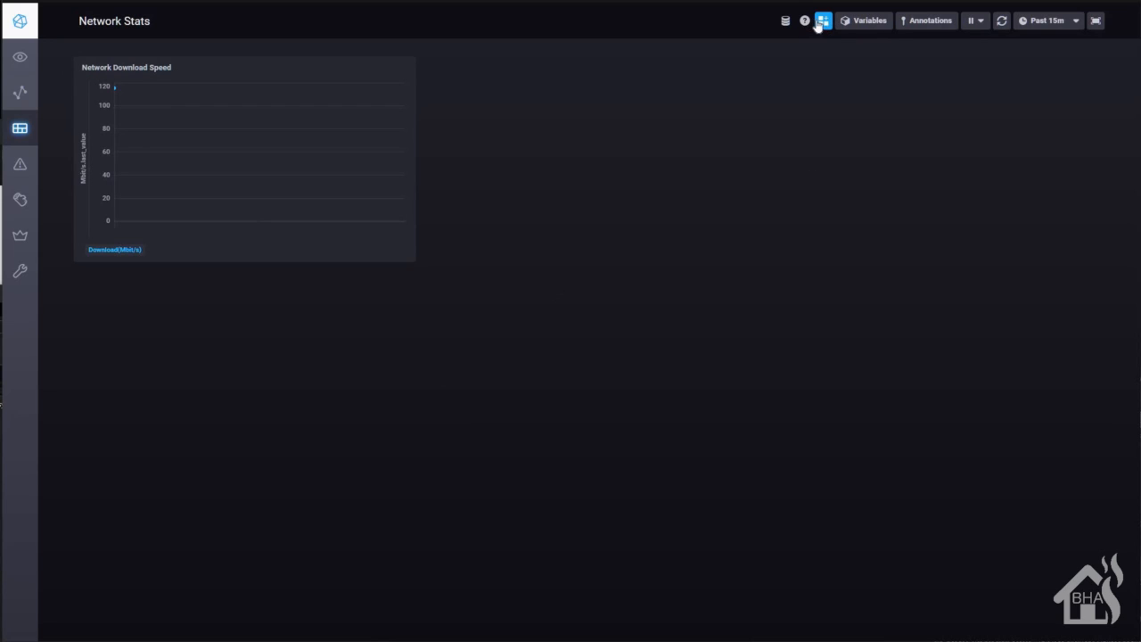
{"action": "mouse_move", "coordinate": [823, 20]}
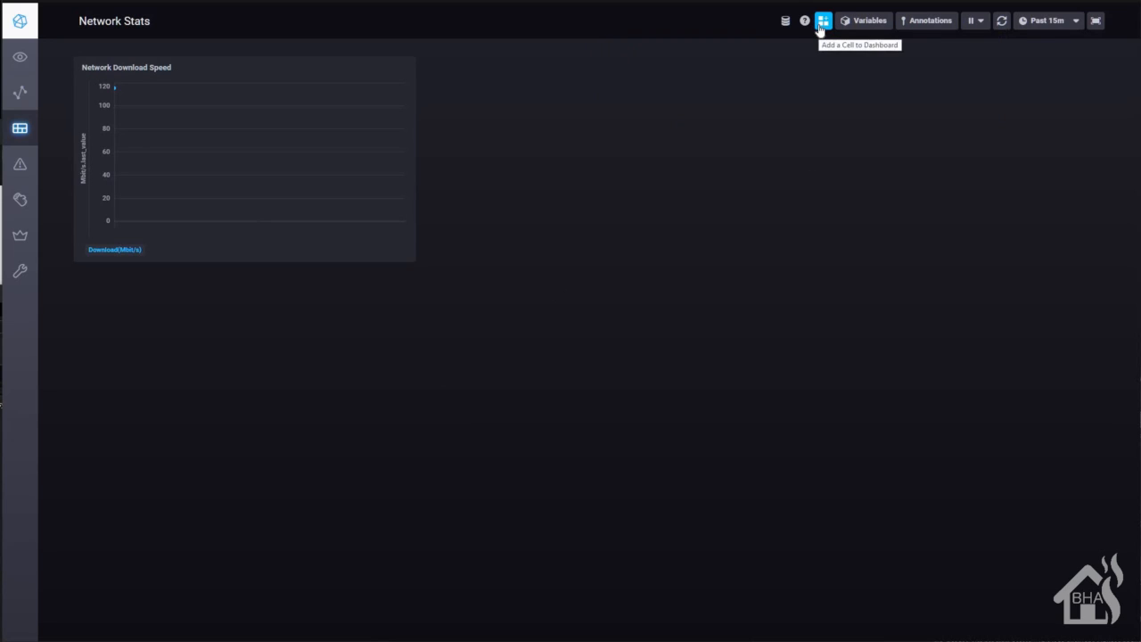
Add a new dashboard cell and name it Network Upload Speed
{"action": "left_click", "coordinate": [823, 20]}
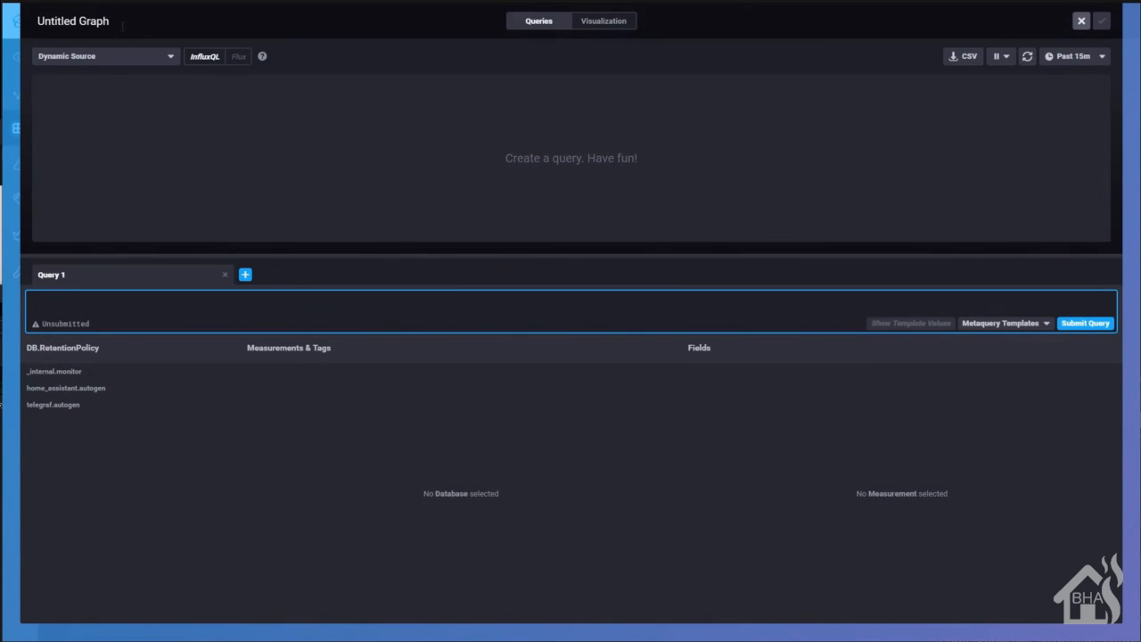
{"action": "left_click", "coordinate": [74, 20]}
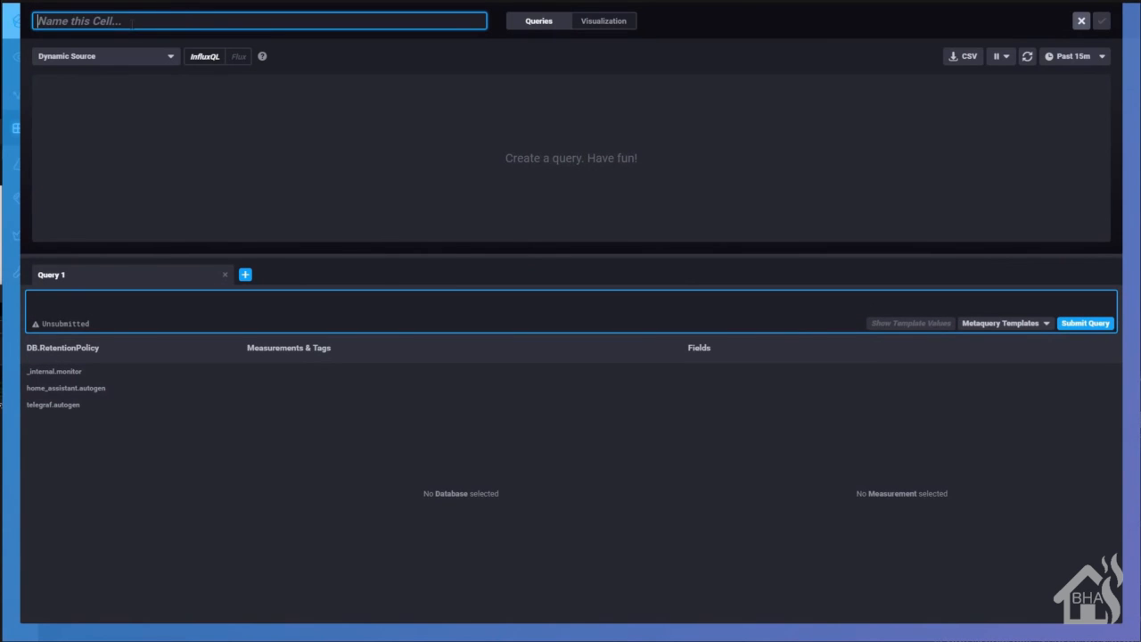
{"action": "type", "text": "Network Upload Speed"}
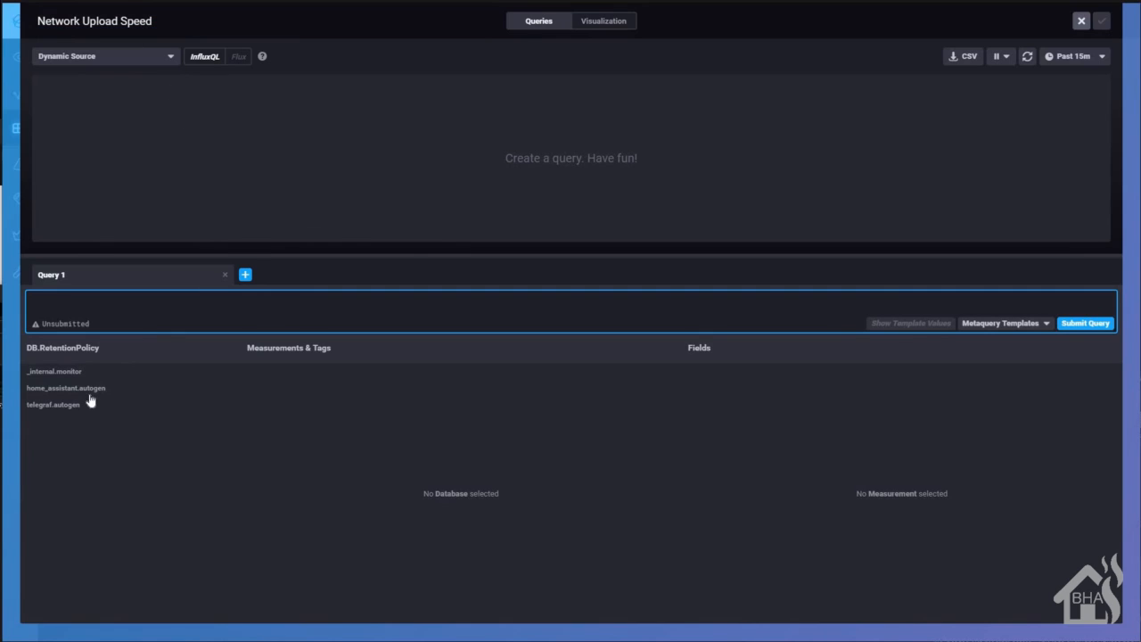
Query the value field of speedtest_upload from home_assistant.autogen Mbit/s
{"action": "left_click", "coordinate": [65, 387]}
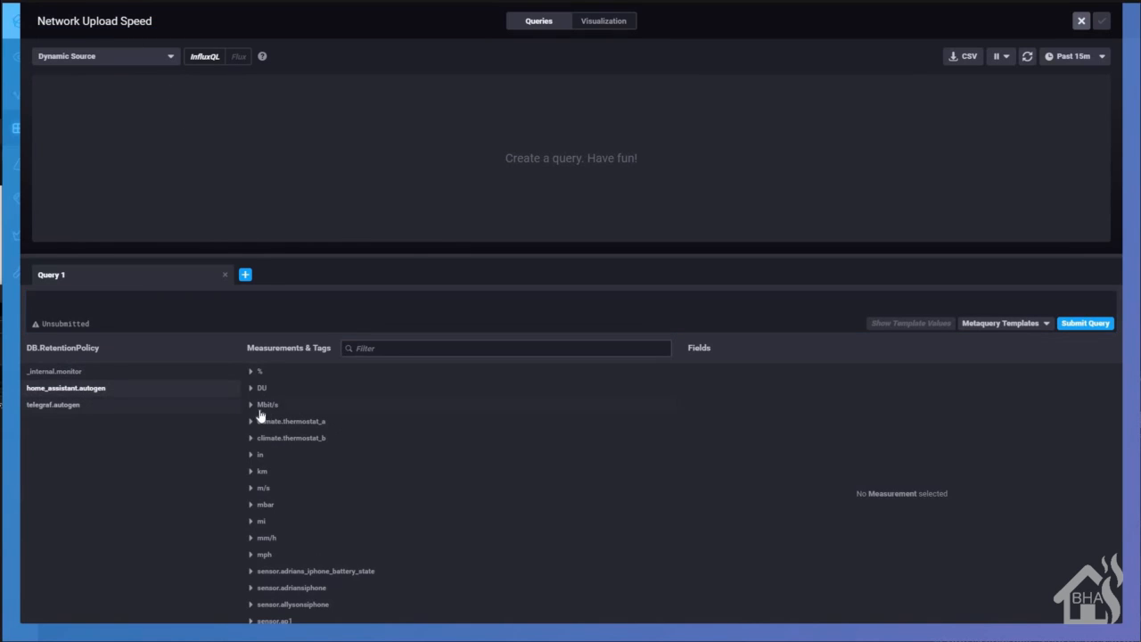
{"action": "left_click", "coordinate": [267, 404]}
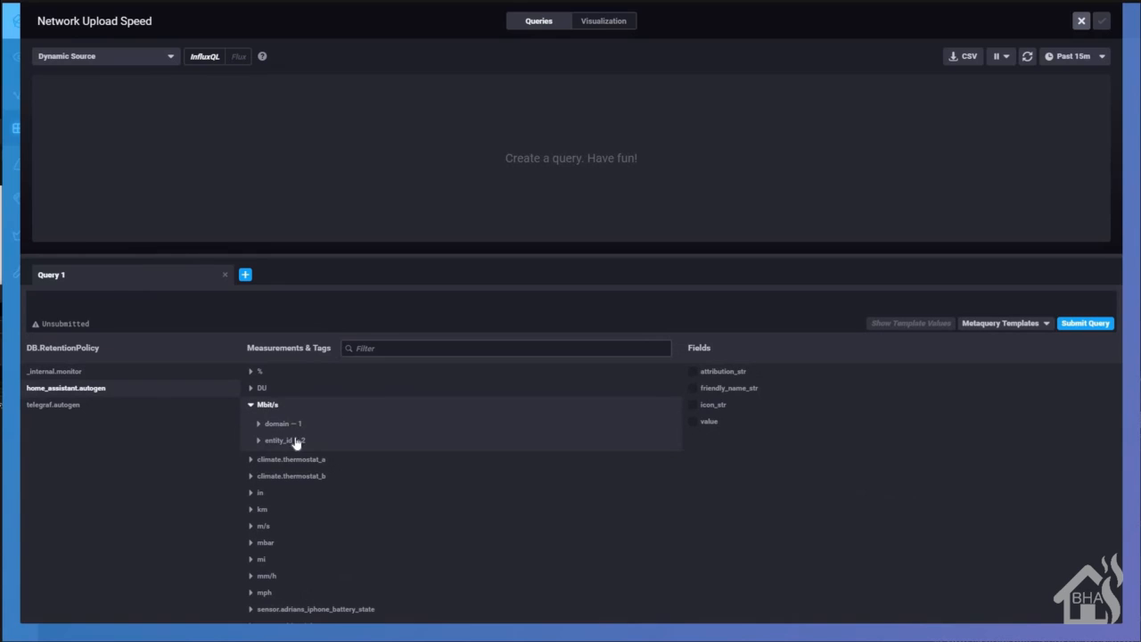
{"action": "left_click", "coordinate": [277, 439]}
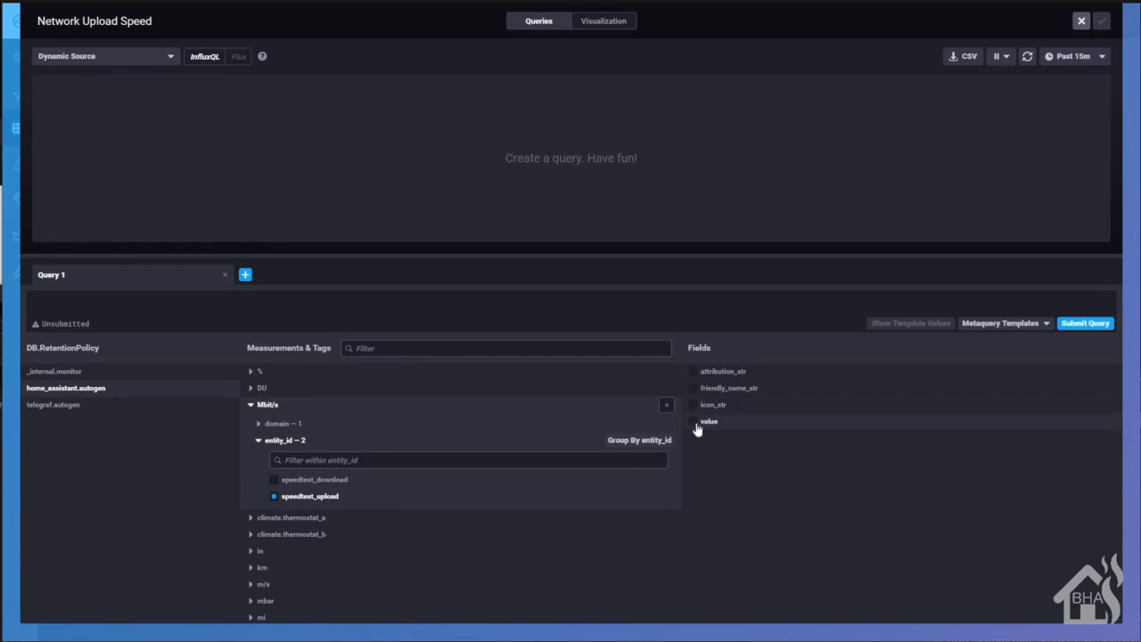
{"action": "left_click", "coordinate": [709, 421]}
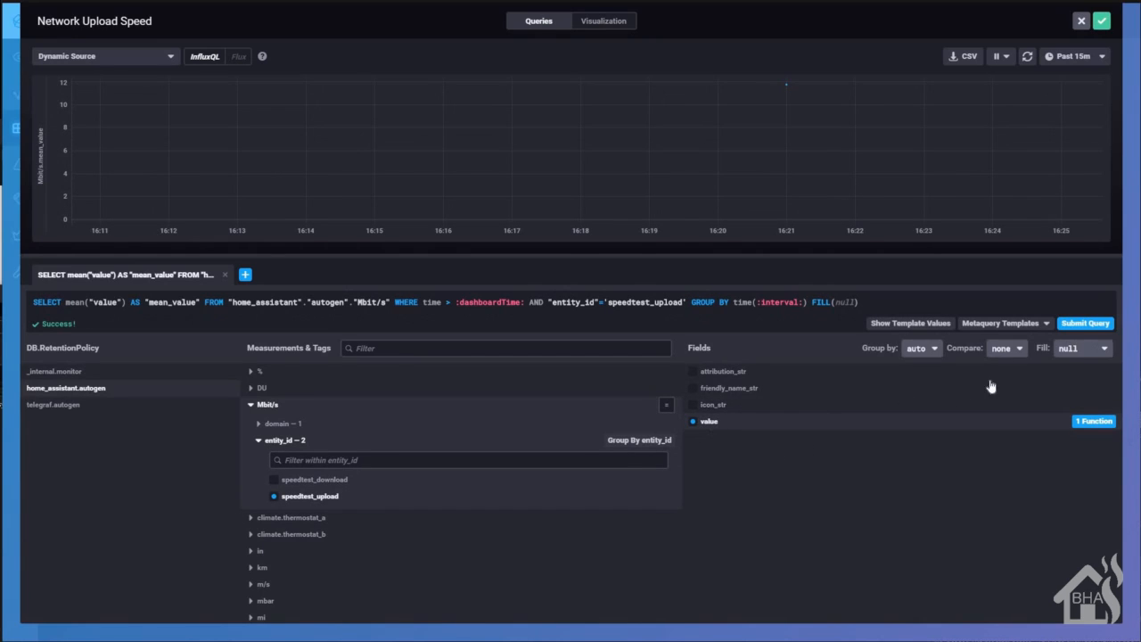
Set Fill to none and use the last function instead of mean
{"action": "left_click", "coordinate": [1082, 348]}
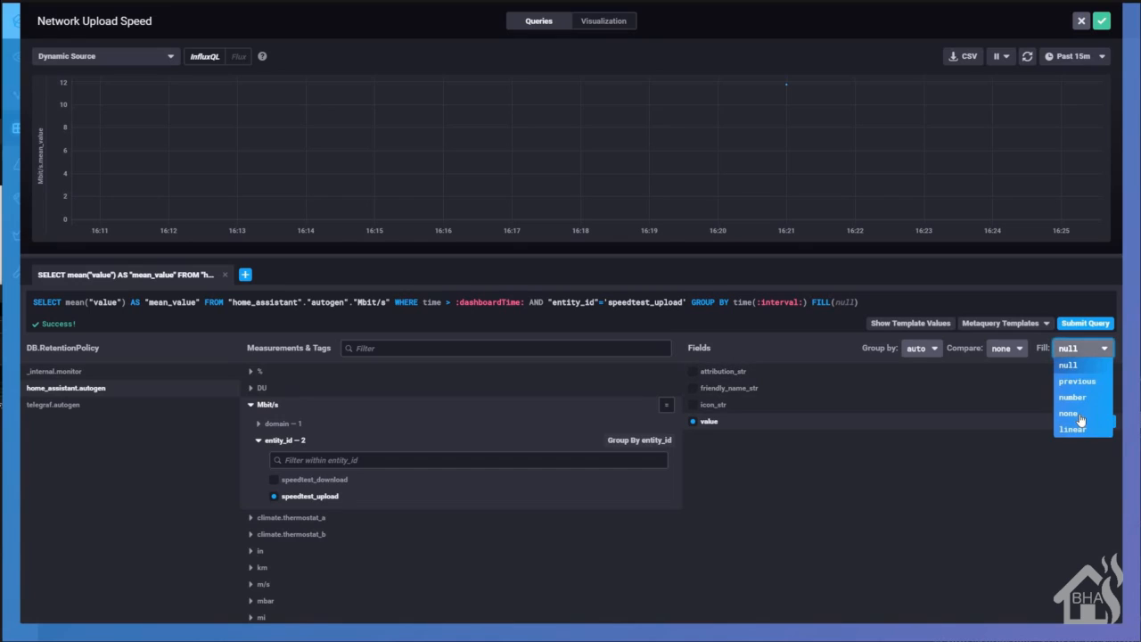
{"action": "left_click", "coordinate": [1068, 413]}
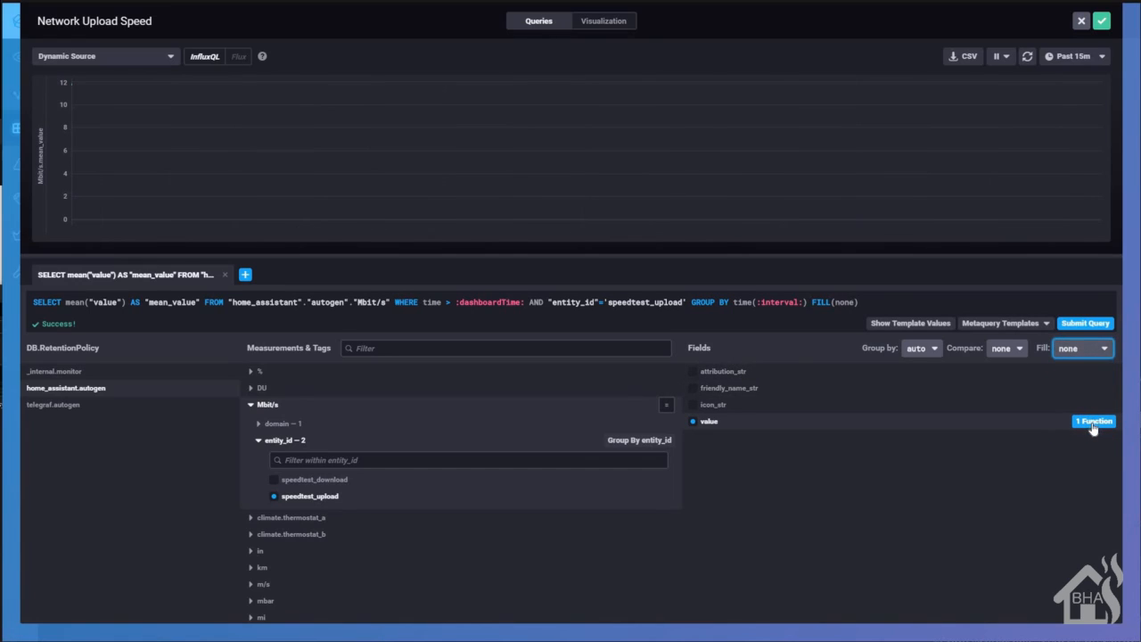
{"action": "left_click", "coordinate": [1094, 421]}
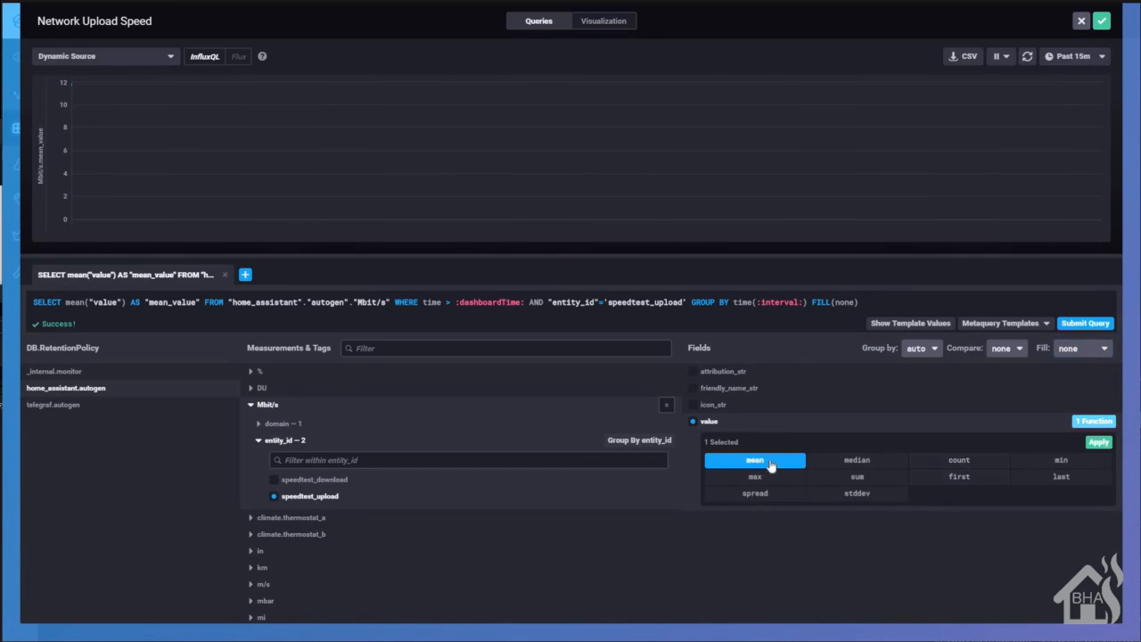
{"action": "left_click", "coordinate": [1062, 476]}
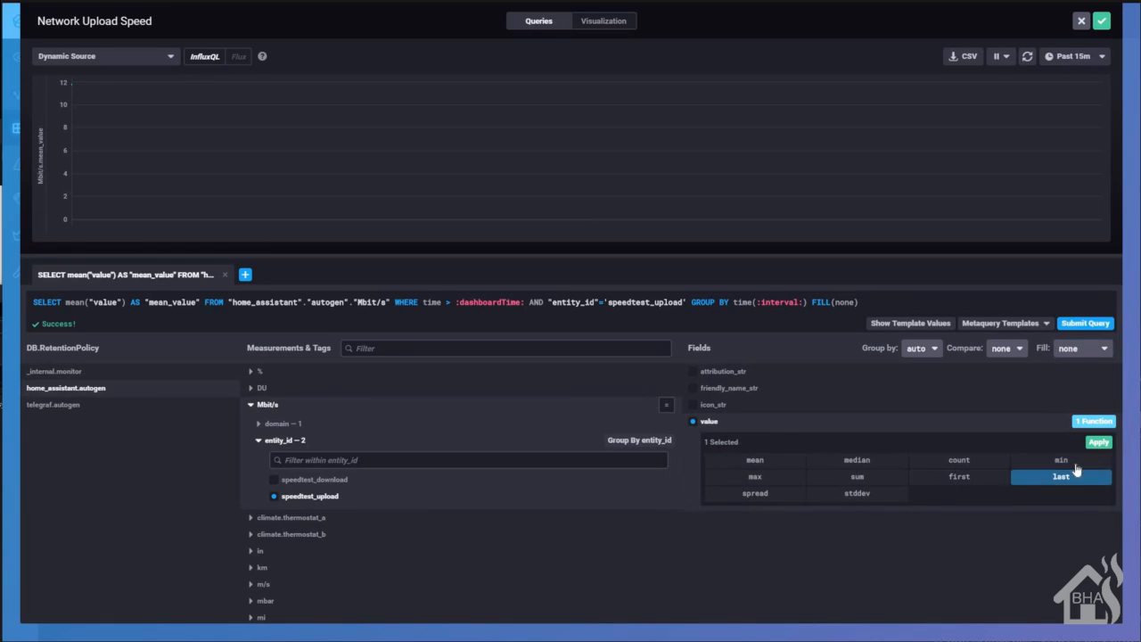
{"action": "left_click", "coordinate": [1061, 476]}
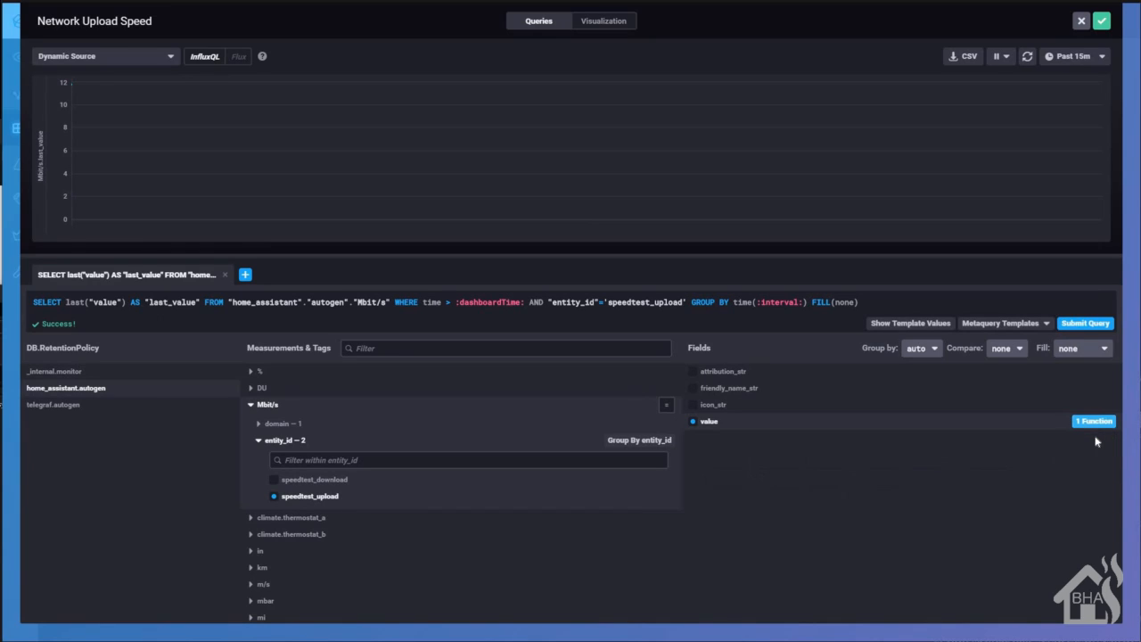
{"action": "mouse_move", "coordinate": [277, 370]}
{"action": "type", "text": "Upload(Mbit/"}
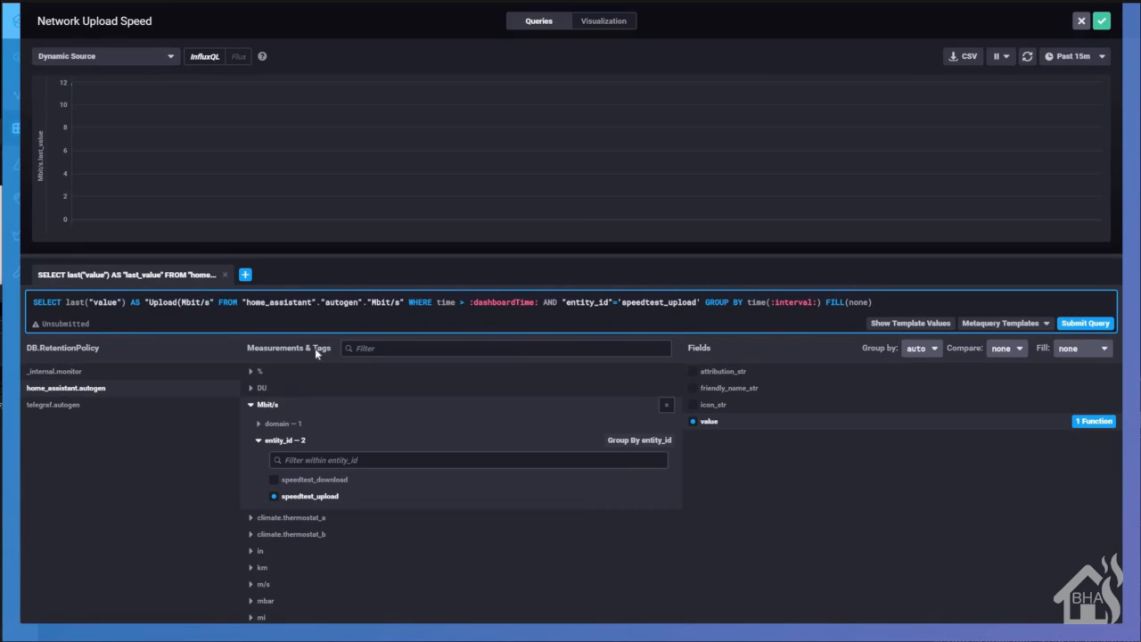
Alias the series as Upload(Mbit/s), submit the query and view the graph's visualization settings
{"action": "left_click", "coordinate": [1086, 323]}
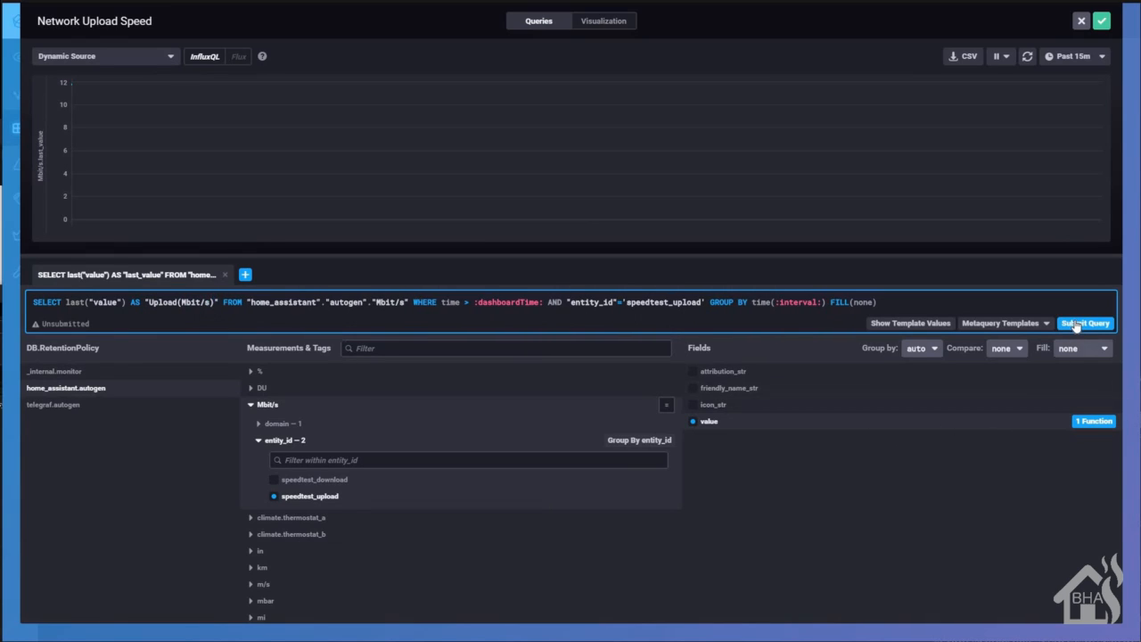
{"action": "left_click", "coordinate": [1086, 323]}
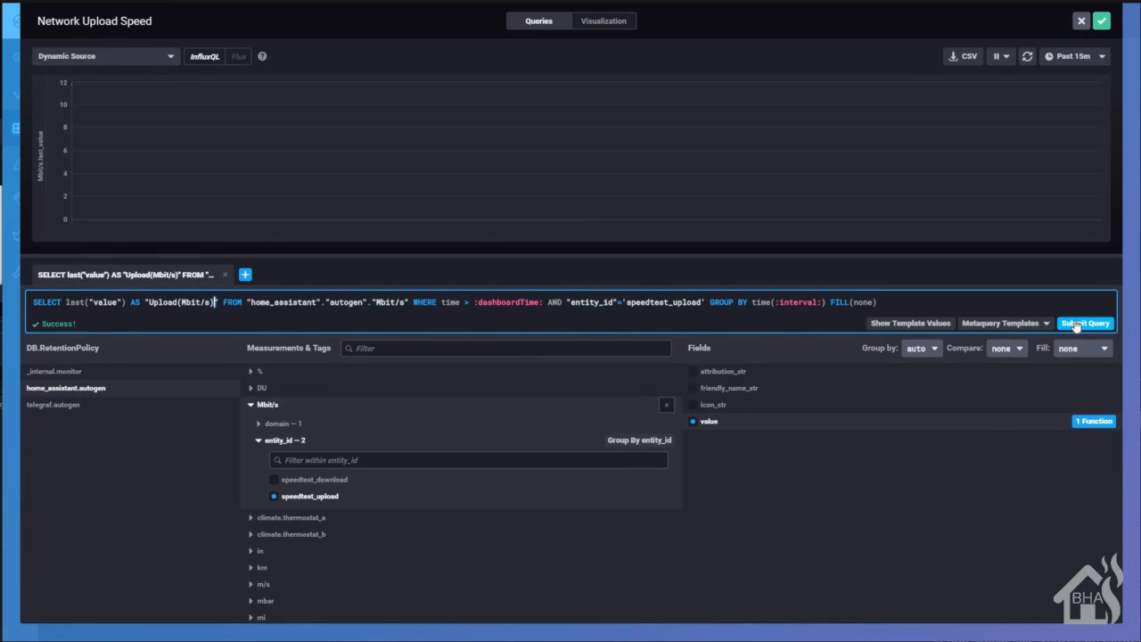
{"action": "left_click", "coordinate": [604, 21]}
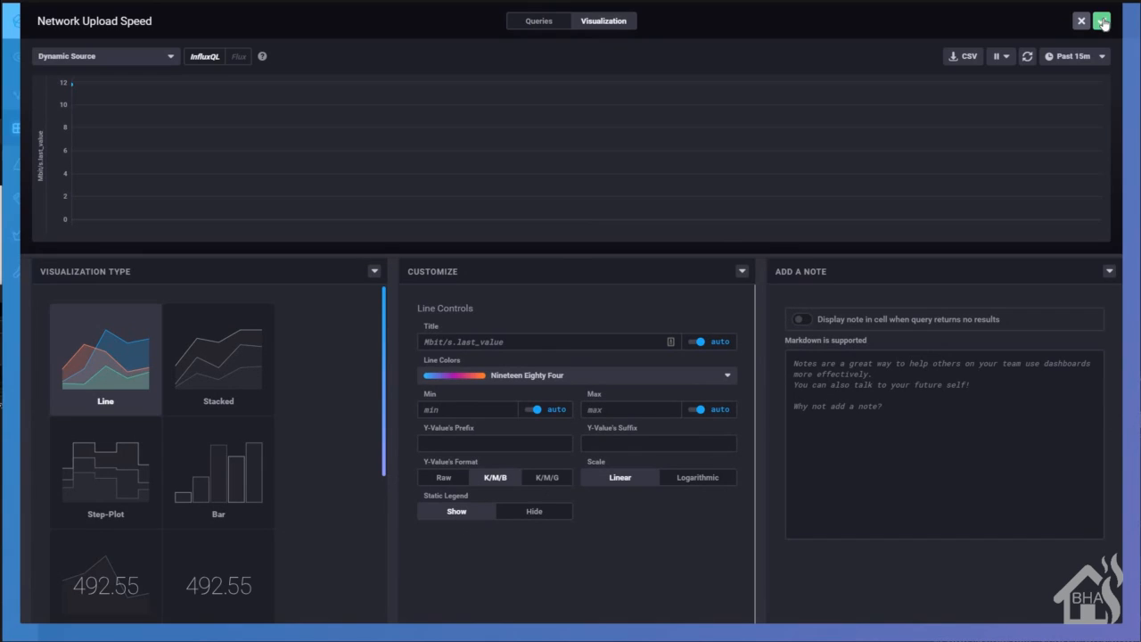
{"action": "mouse_move", "coordinate": [1102, 21]}
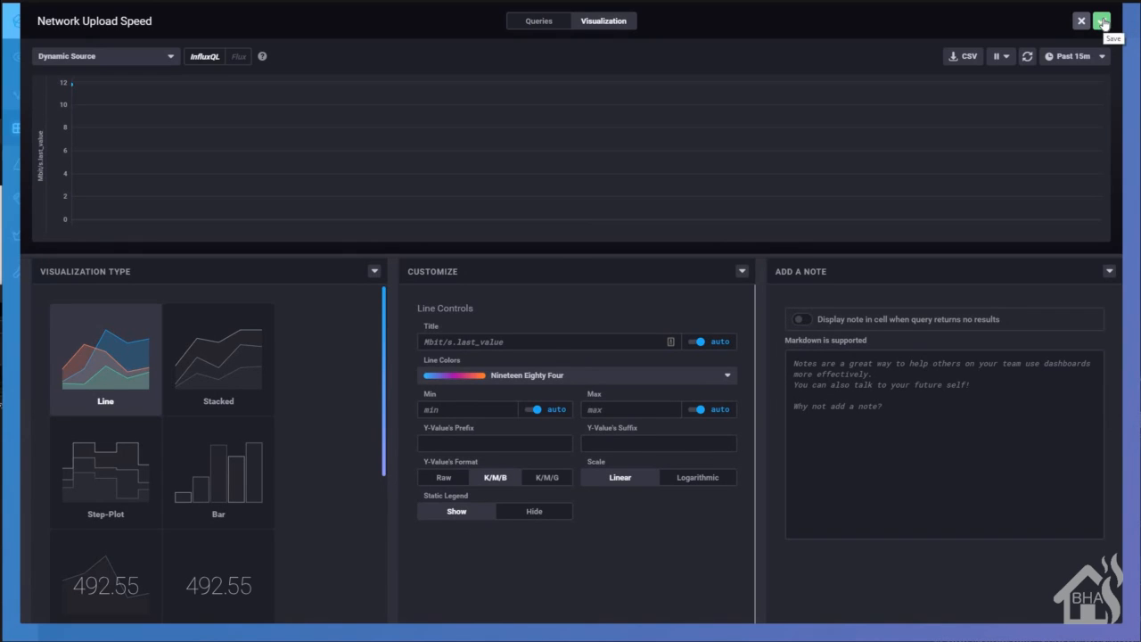
Save the Network Upload Speed cell to the Network Stats dashboard
{"action": "left_click", "coordinate": [1102, 20]}
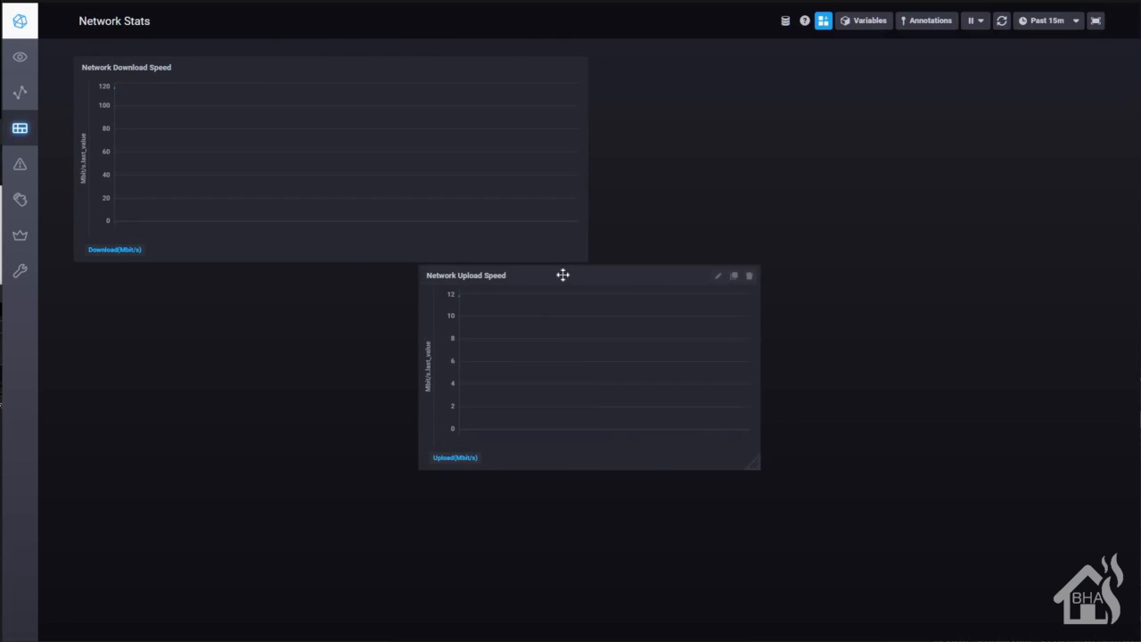
Move the upload graph beside the download graph and stretch it to fill the right half
{"action": "left_click_drag", "start_coordinate": [563, 275], "coordinate": [762, 61]}
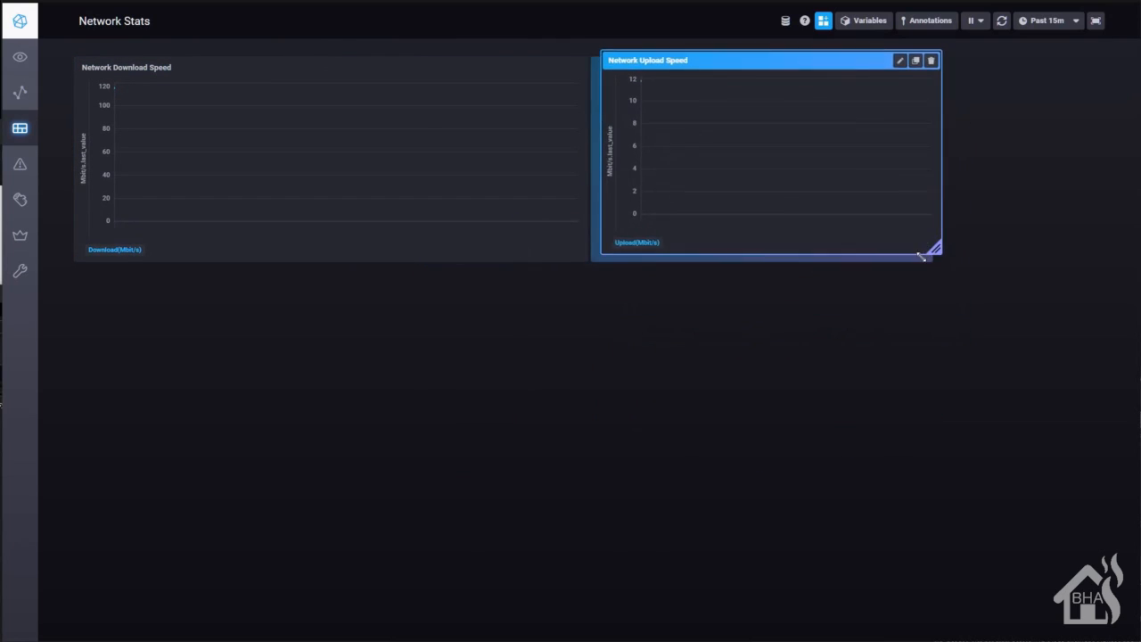
{"action": "left_click_drag", "start_coordinate": [935, 250], "coordinate": [1057, 214]}
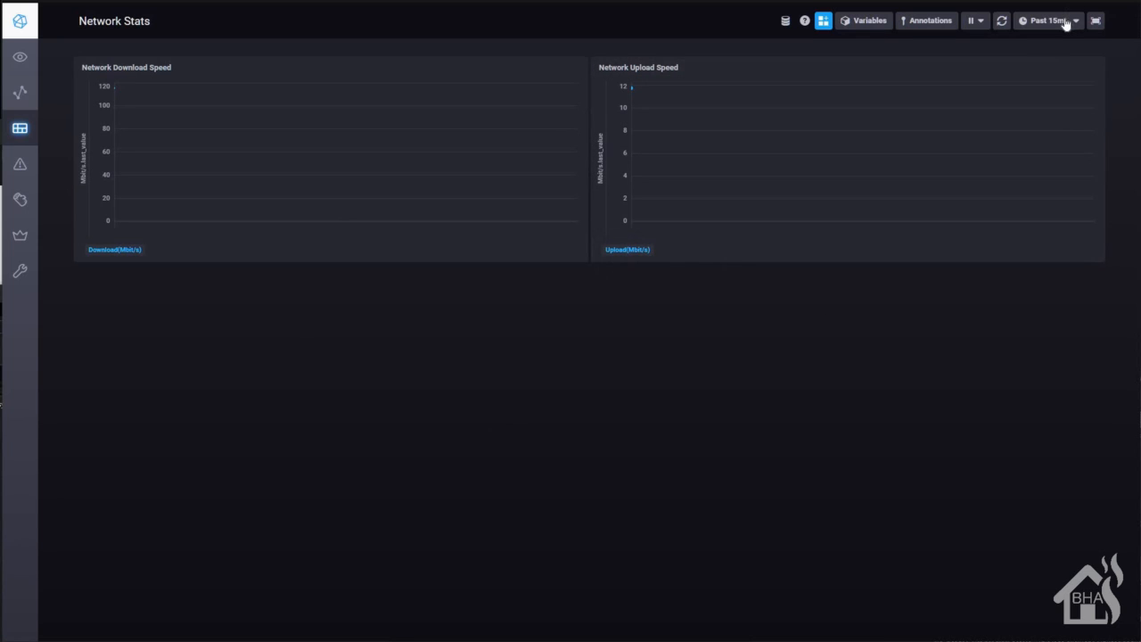
Set the dashboard time range to Past 24h for both speed graphs
{"action": "left_click", "coordinate": [1045, 20]}
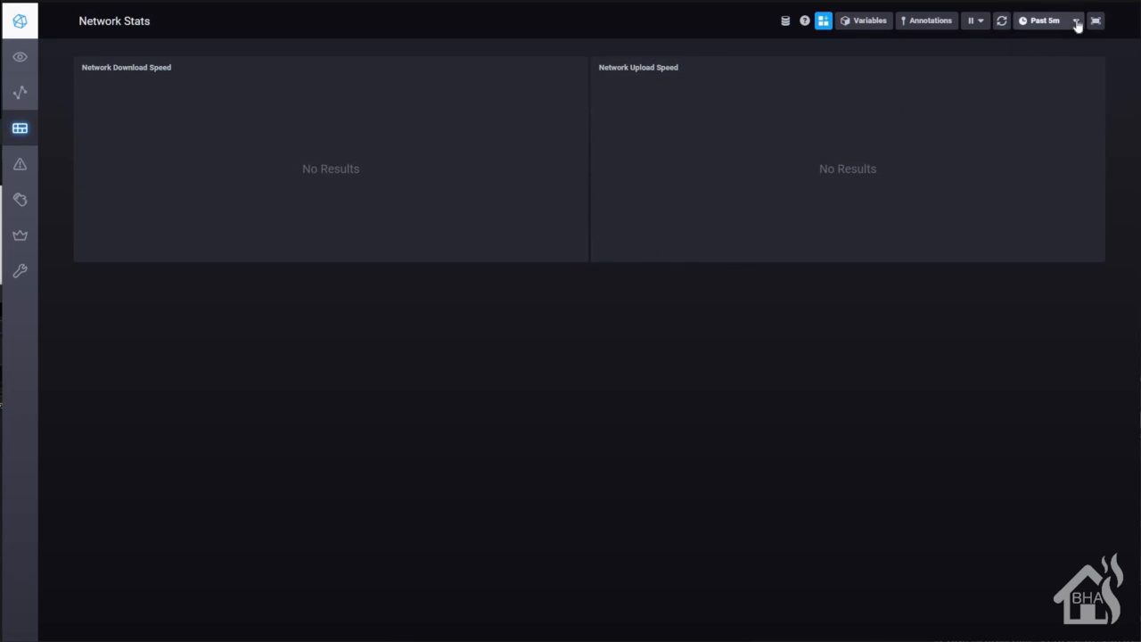
{"action": "left_click", "coordinate": [1041, 21]}
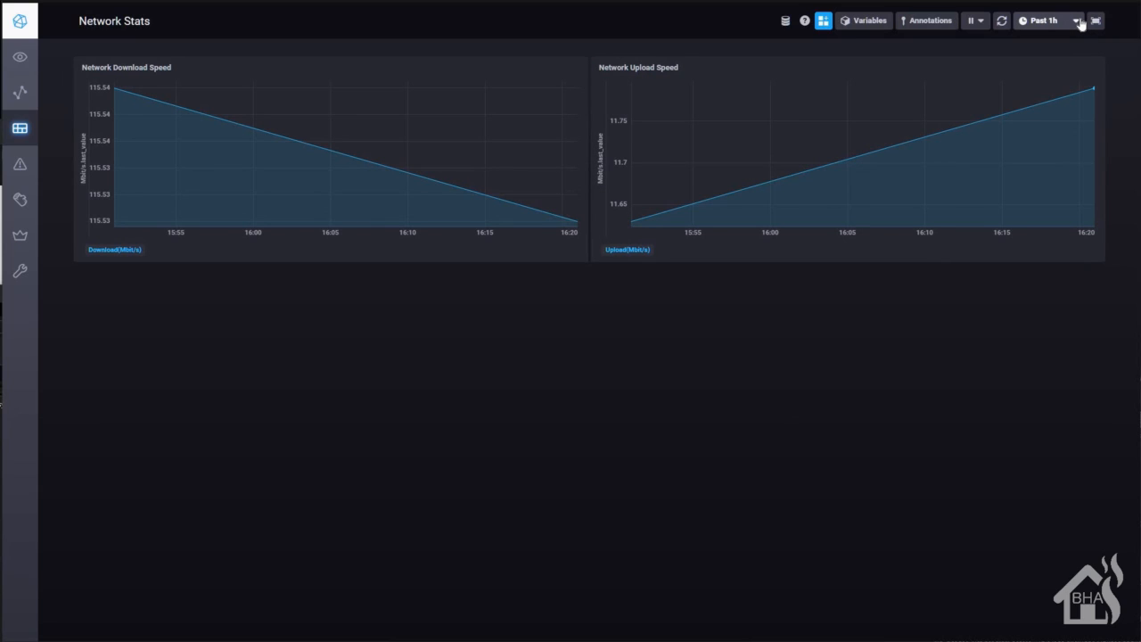
{"action": "mouse_move", "coordinate": [1038, 202]}
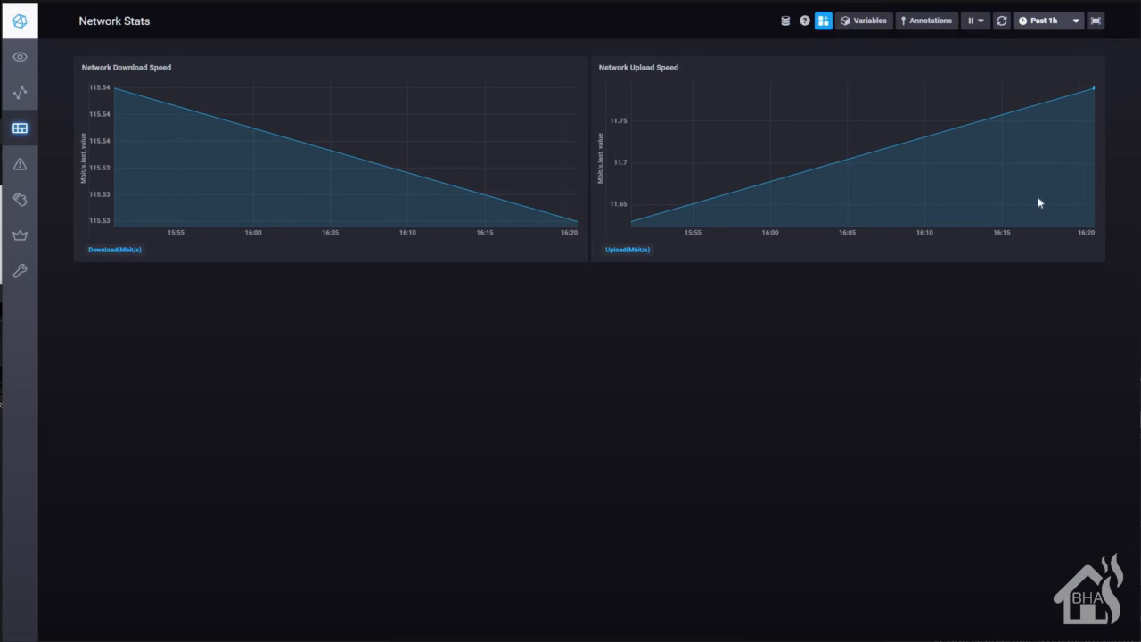
{"action": "left_click", "coordinate": [1044, 19]}
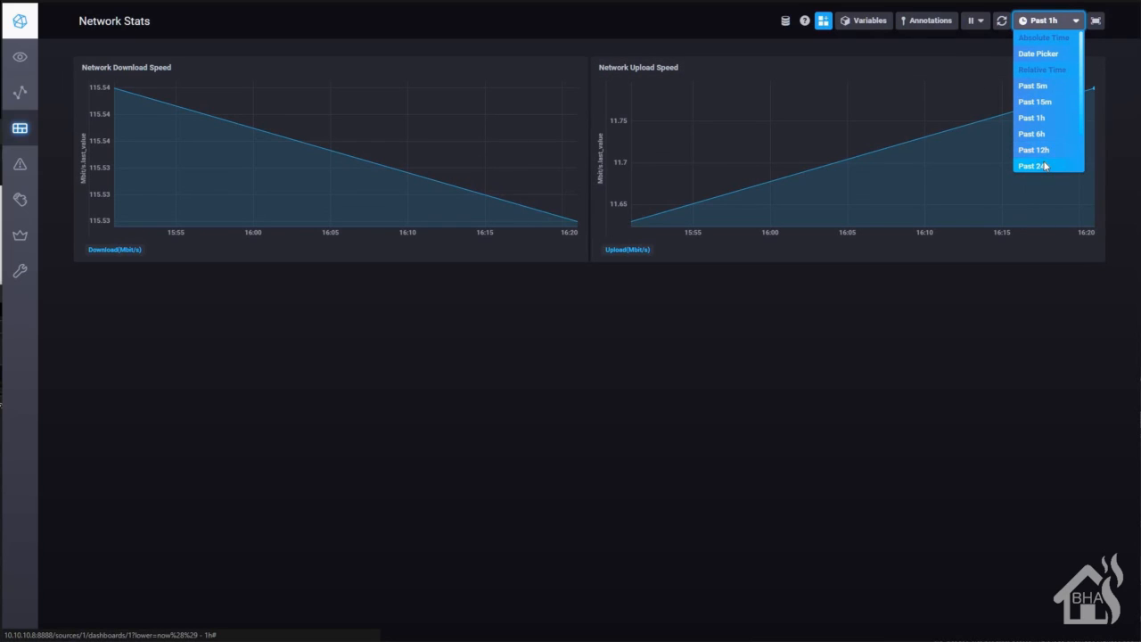
{"action": "left_click", "coordinate": [1032, 166]}
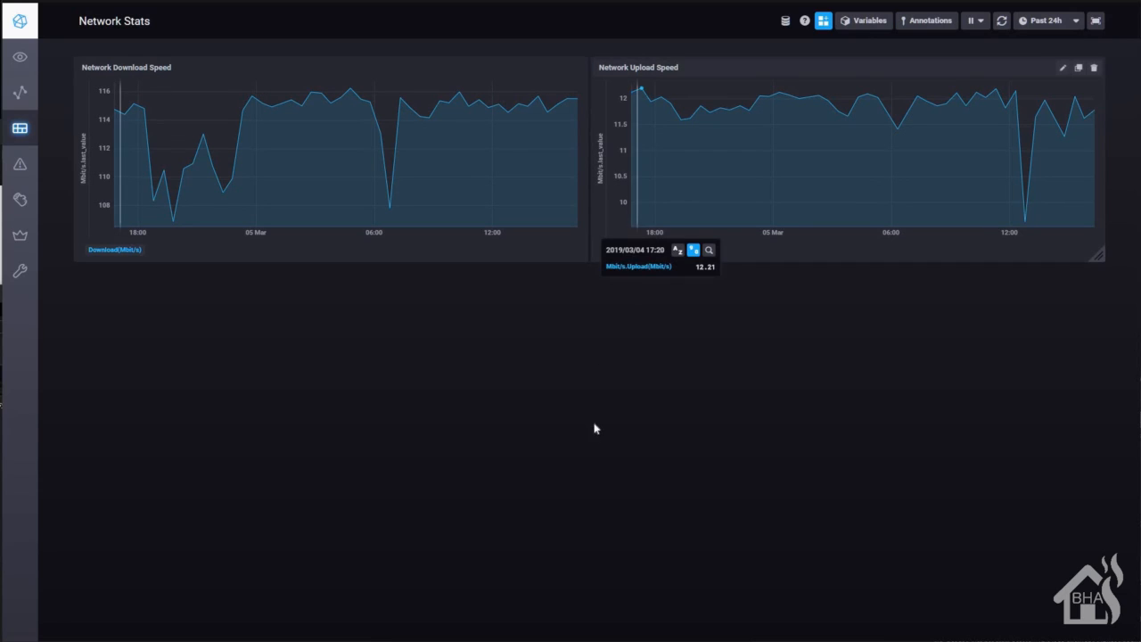
{"action": "mouse_move", "coordinate": [984, 126]}
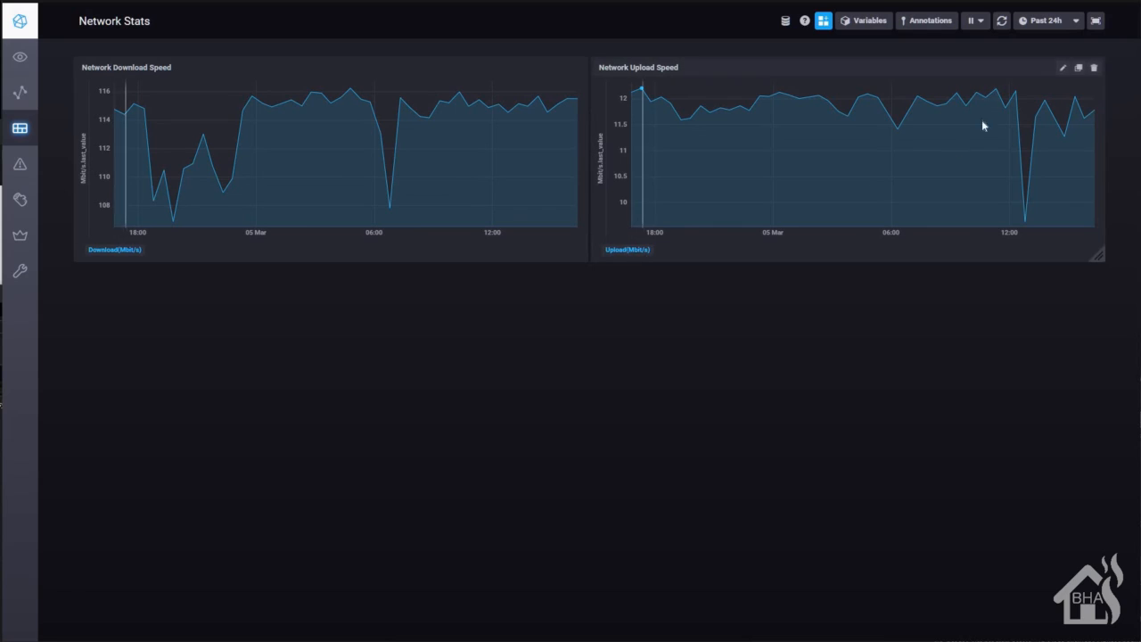
{"action": "mouse_move", "coordinate": [651, 103]}
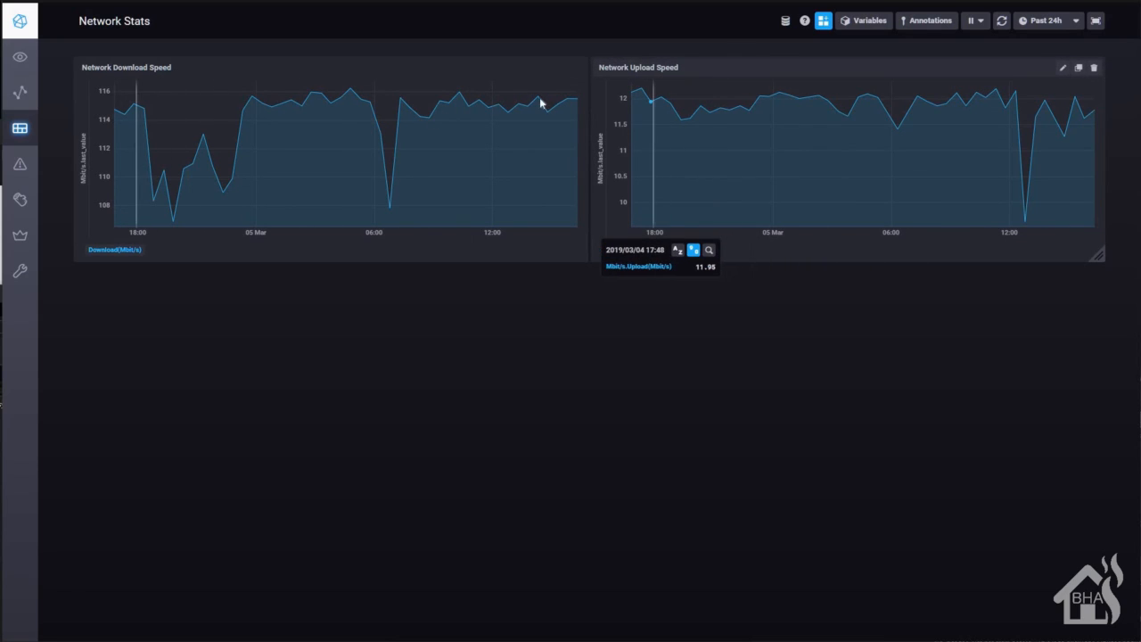
{"action": "mouse_move", "coordinate": [1063, 69]}
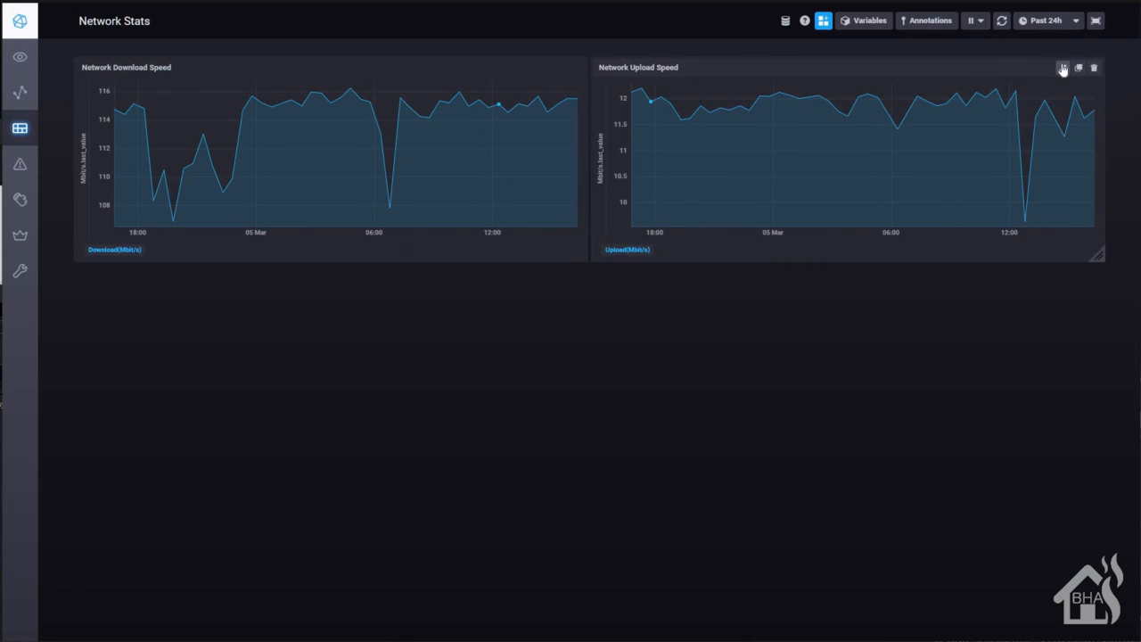
Recolour the Network Upload Speed line to Atlantis green and save it
{"action": "left_click", "coordinate": [1062, 68]}
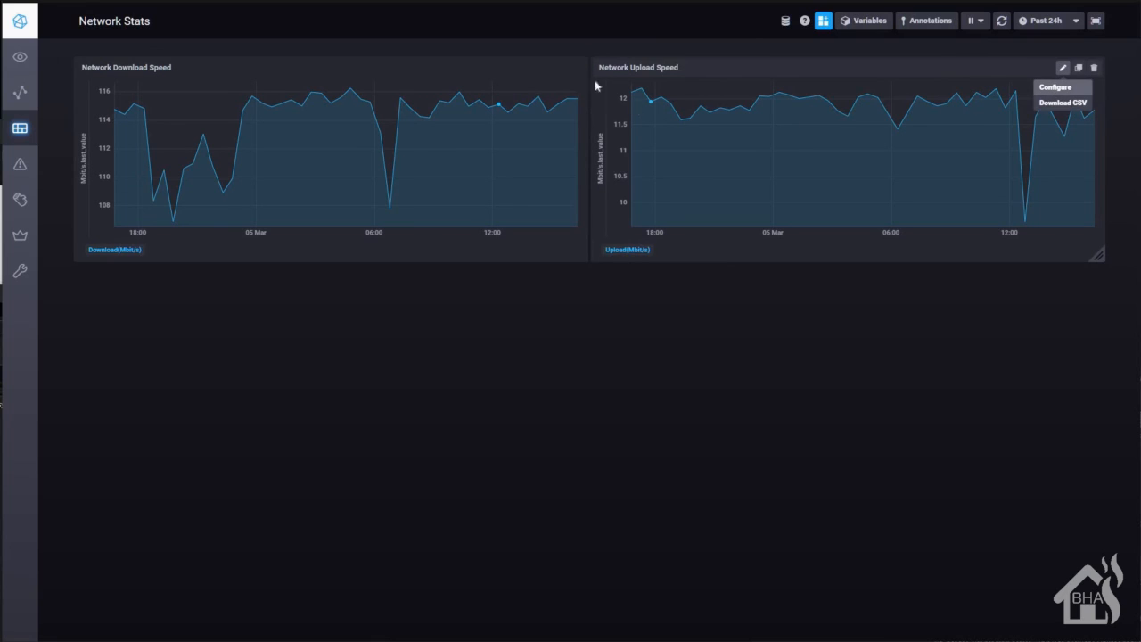
{"action": "left_click", "coordinate": [1055, 87]}
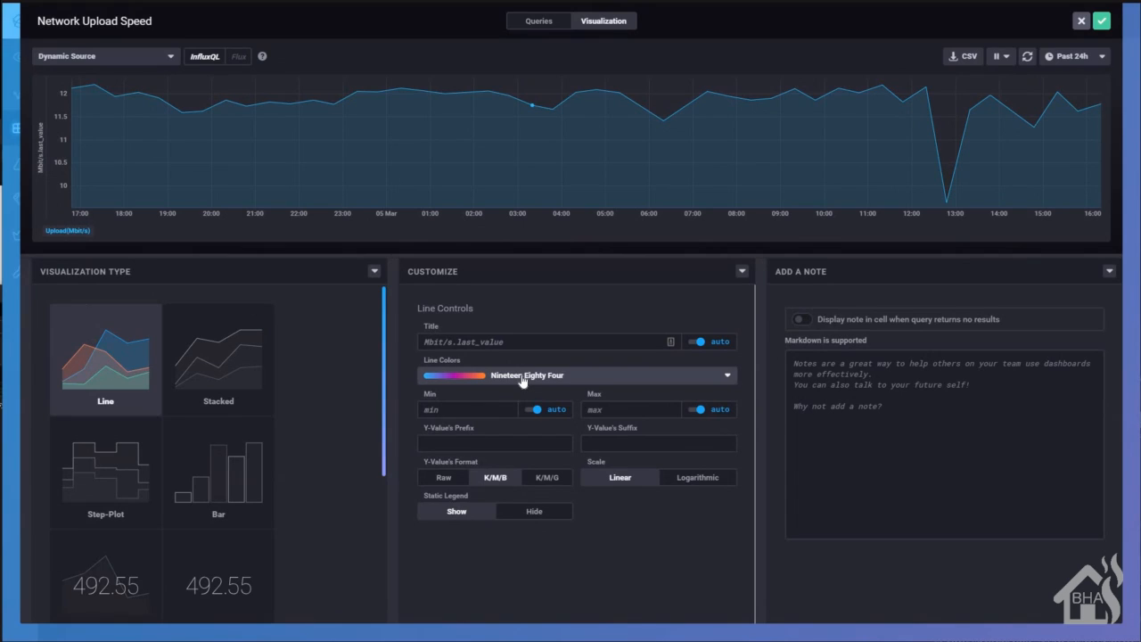
{"action": "left_click", "coordinate": [578, 374]}
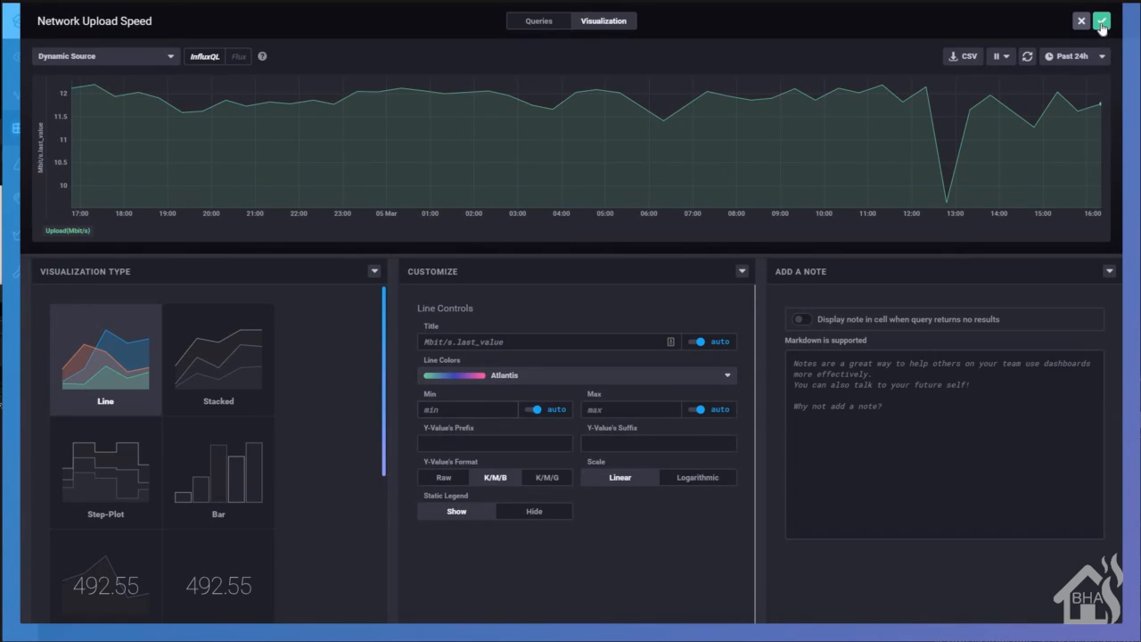
{"action": "left_click", "coordinate": [1102, 20]}
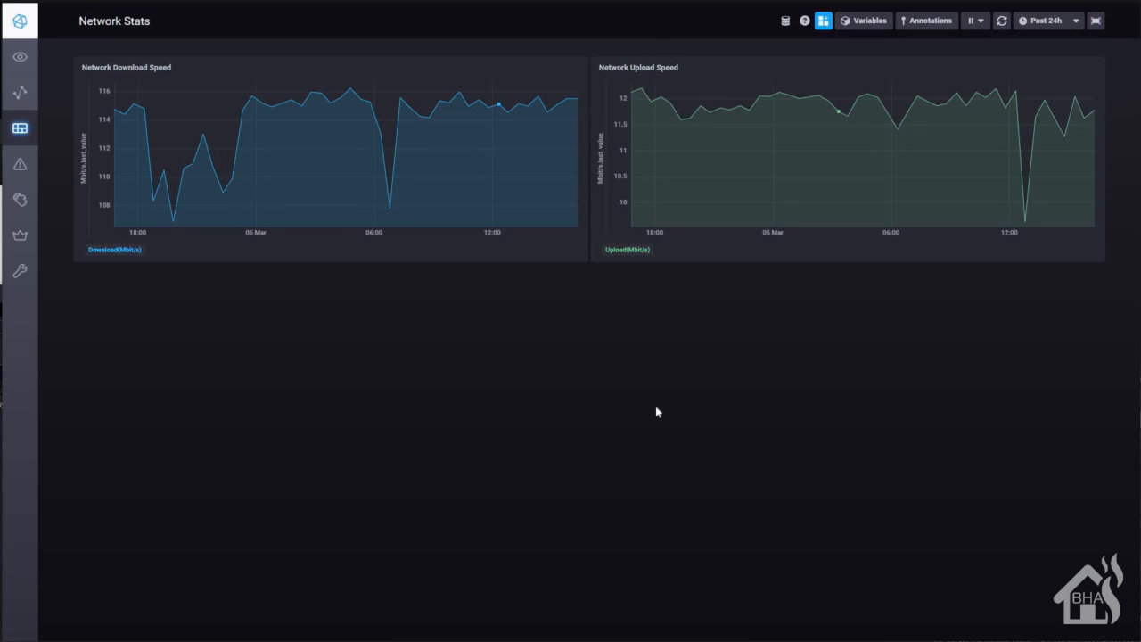
{"action": "mouse_move", "coordinate": [421, 603]}
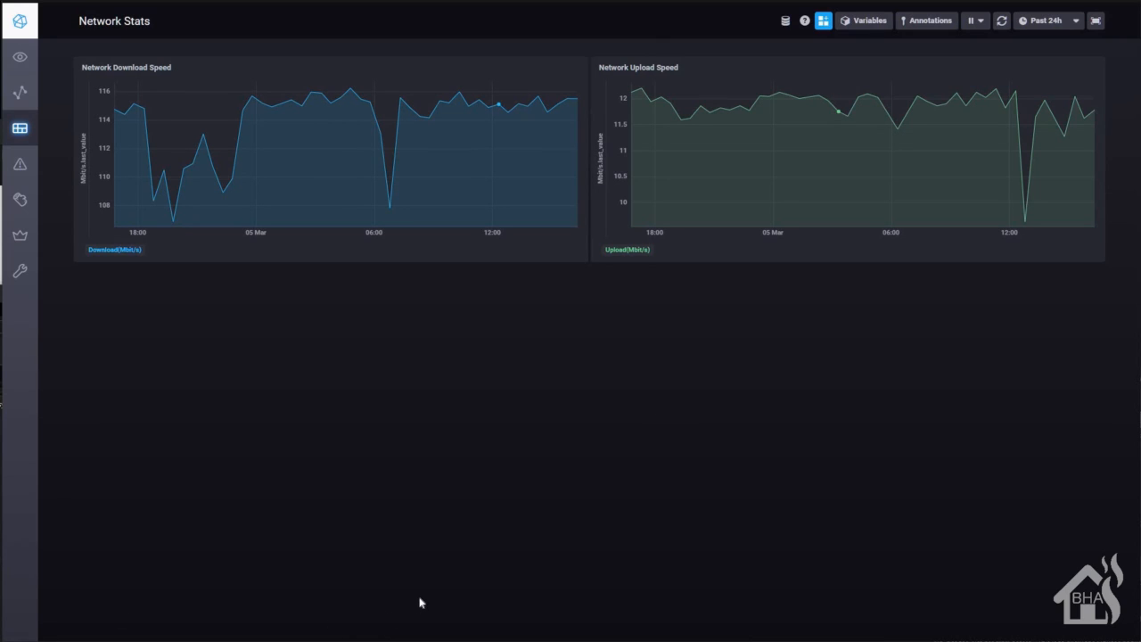